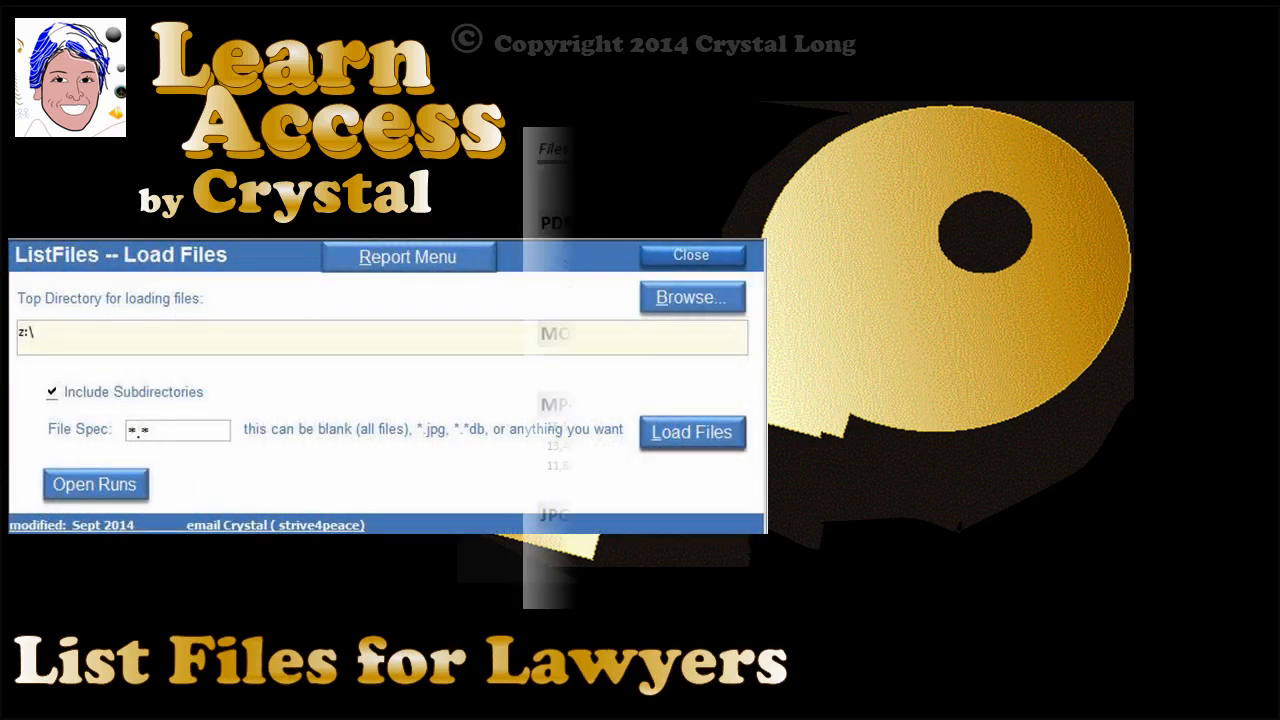
- Open the ListFiles FE database so the Load Files form shows Z:\ with *.* file spec
left_click(692, 432)
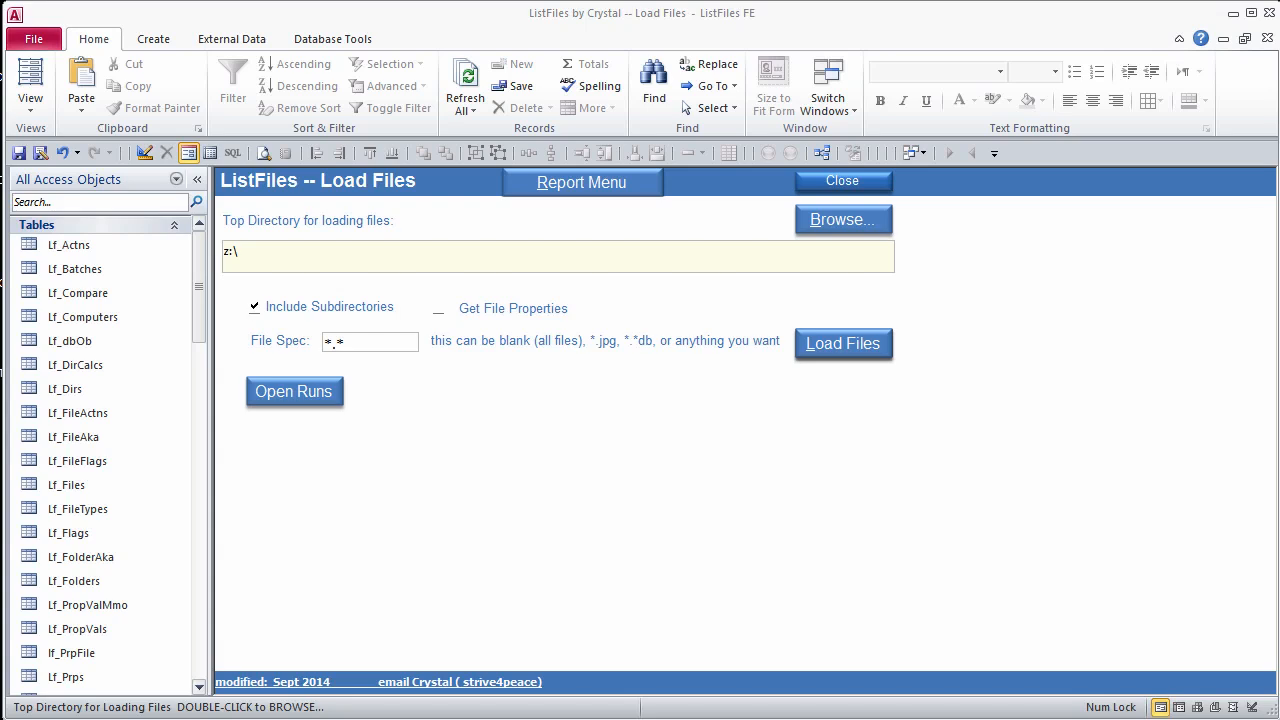
mouse_move(916, 572)
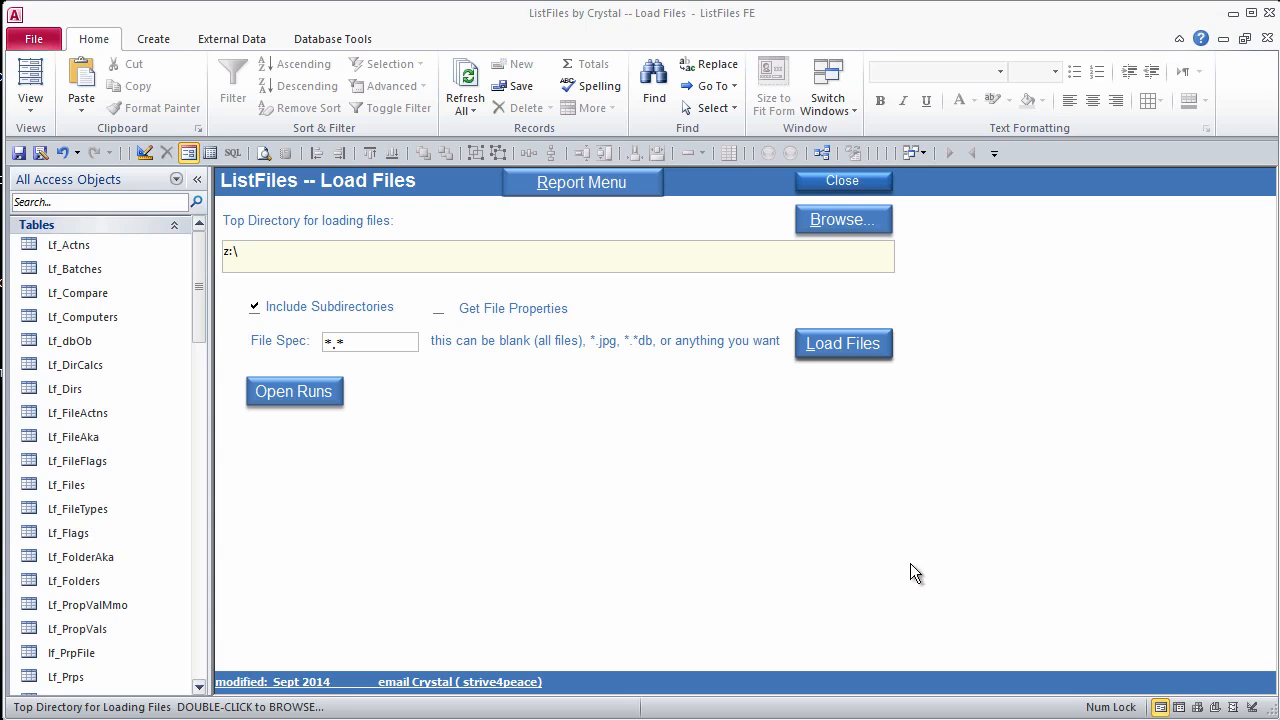
- Run Load Files twice for Z:\, confirming 16 files added each time
left_click(844, 218)
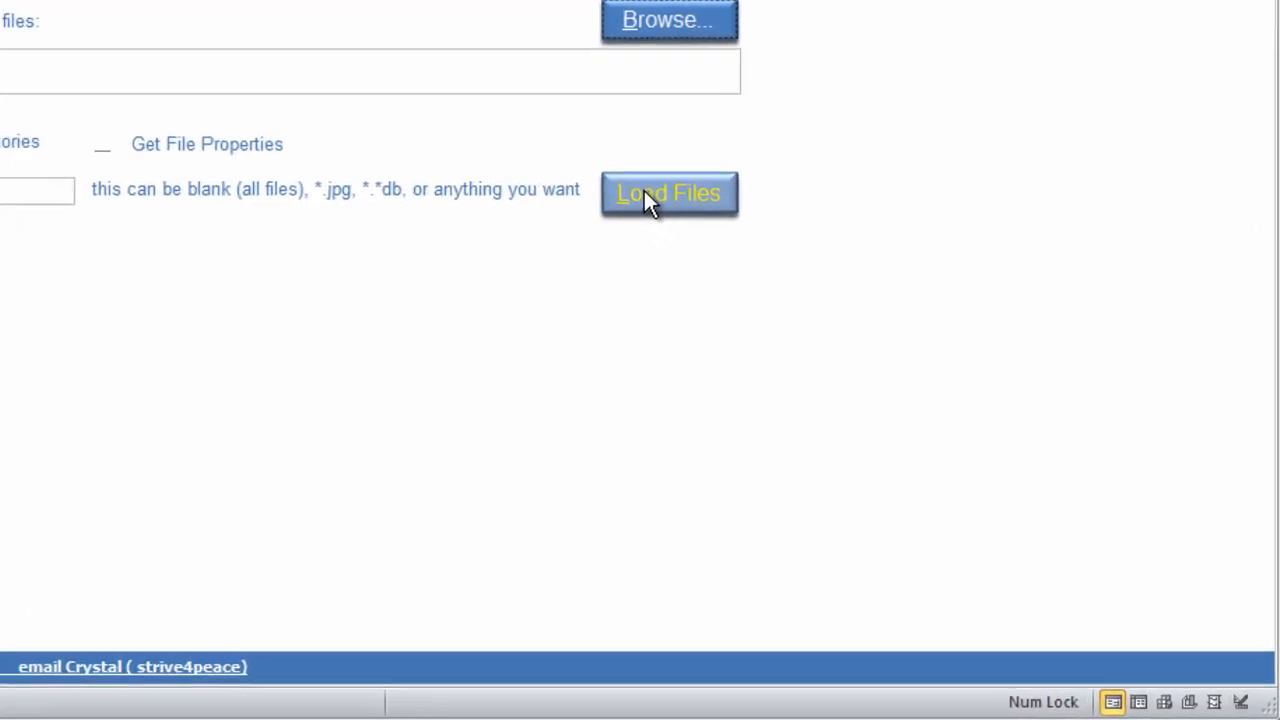
left_click(668, 192)
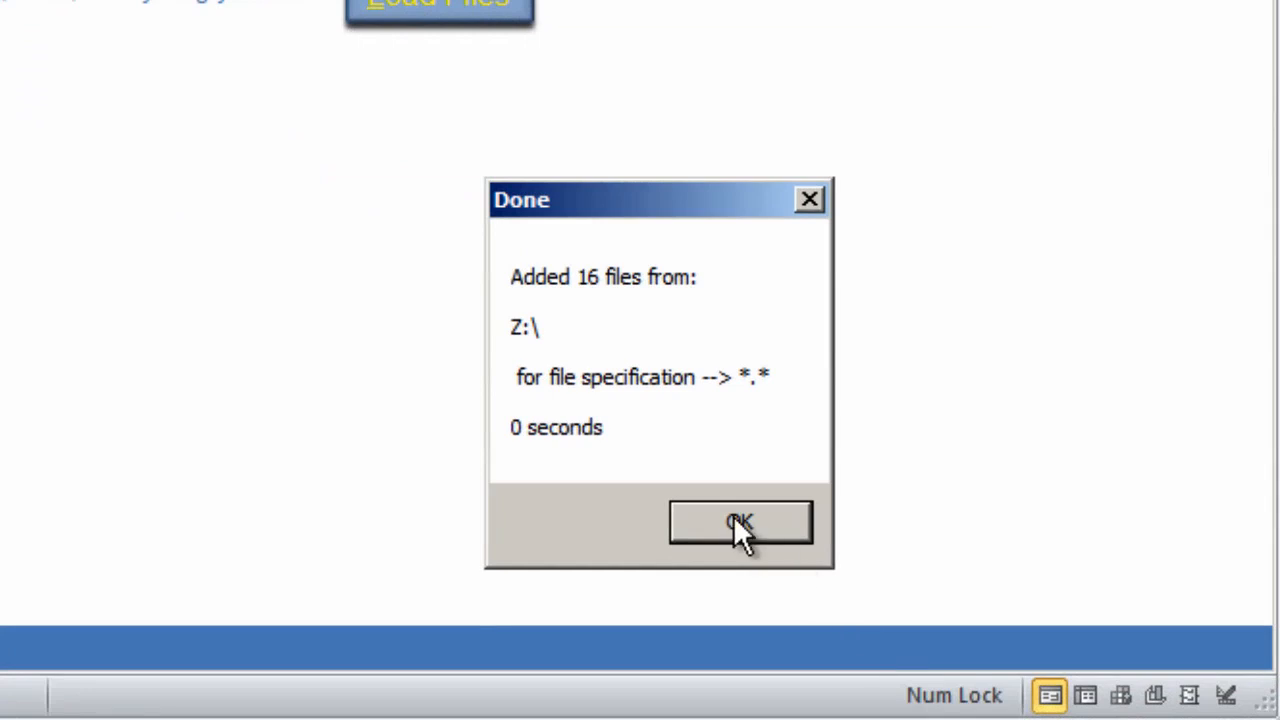
left_click(740, 524)
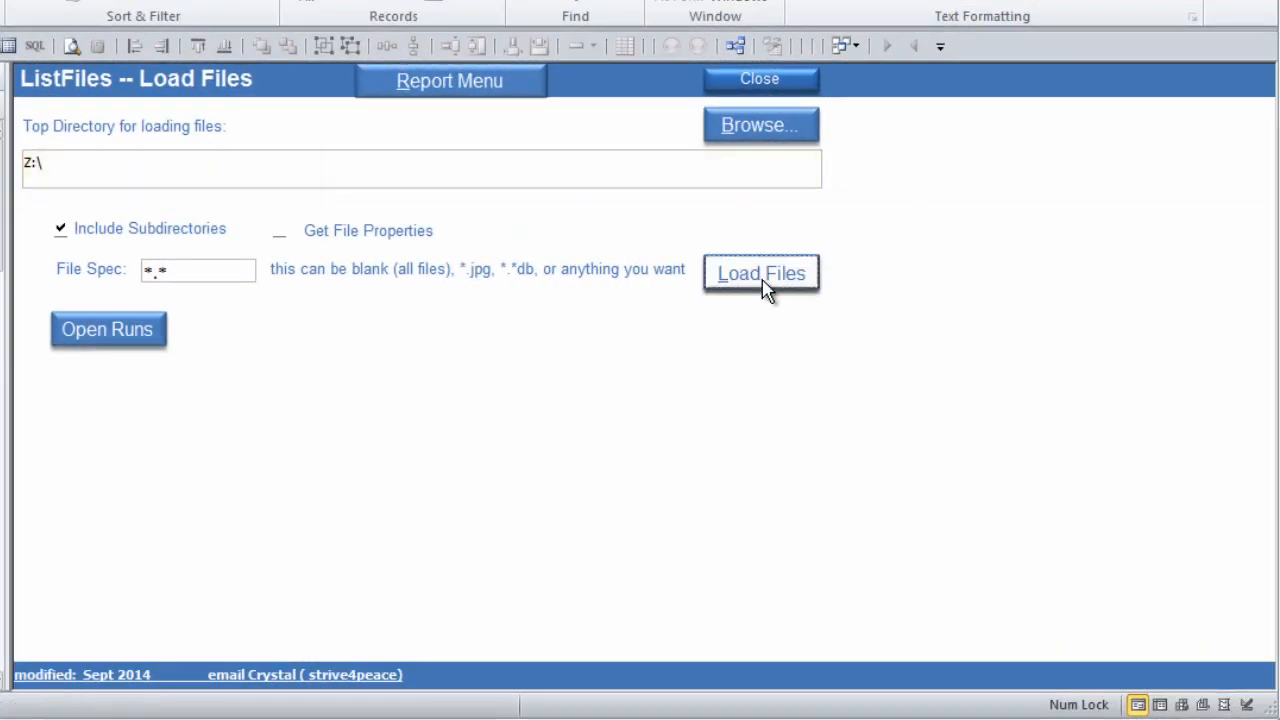
left_click(760, 272)
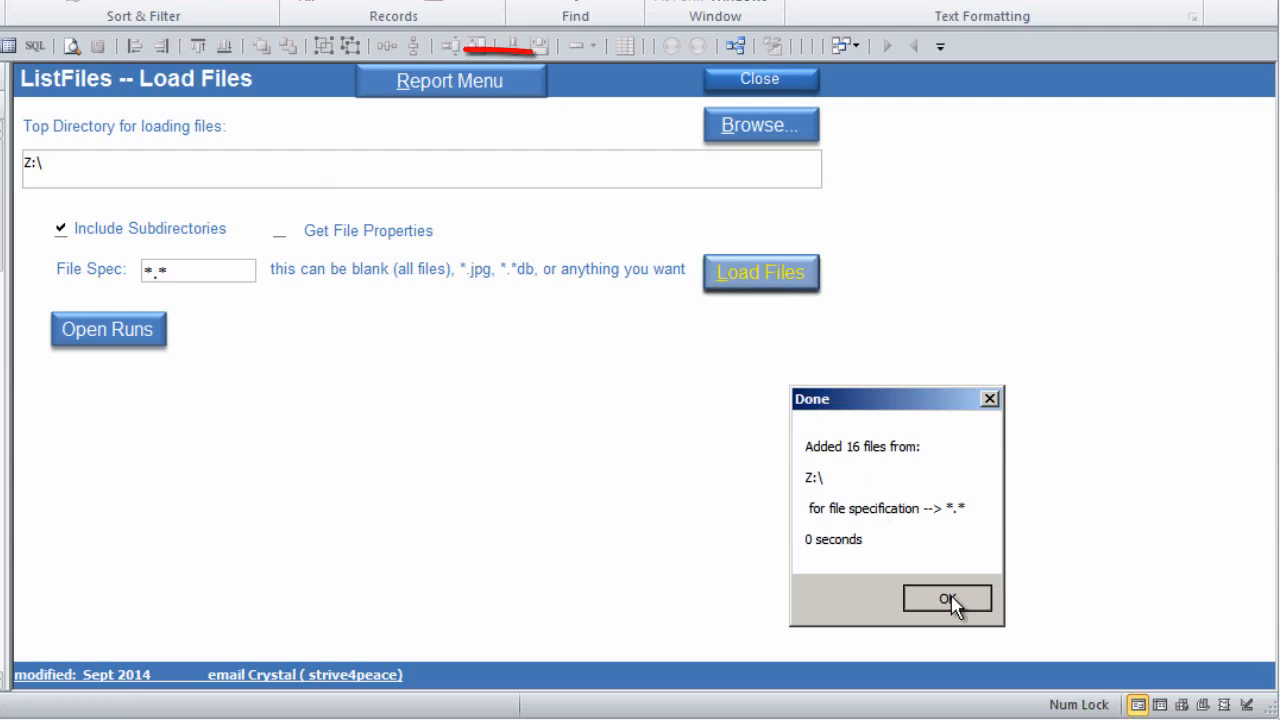
left_click(948, 600)
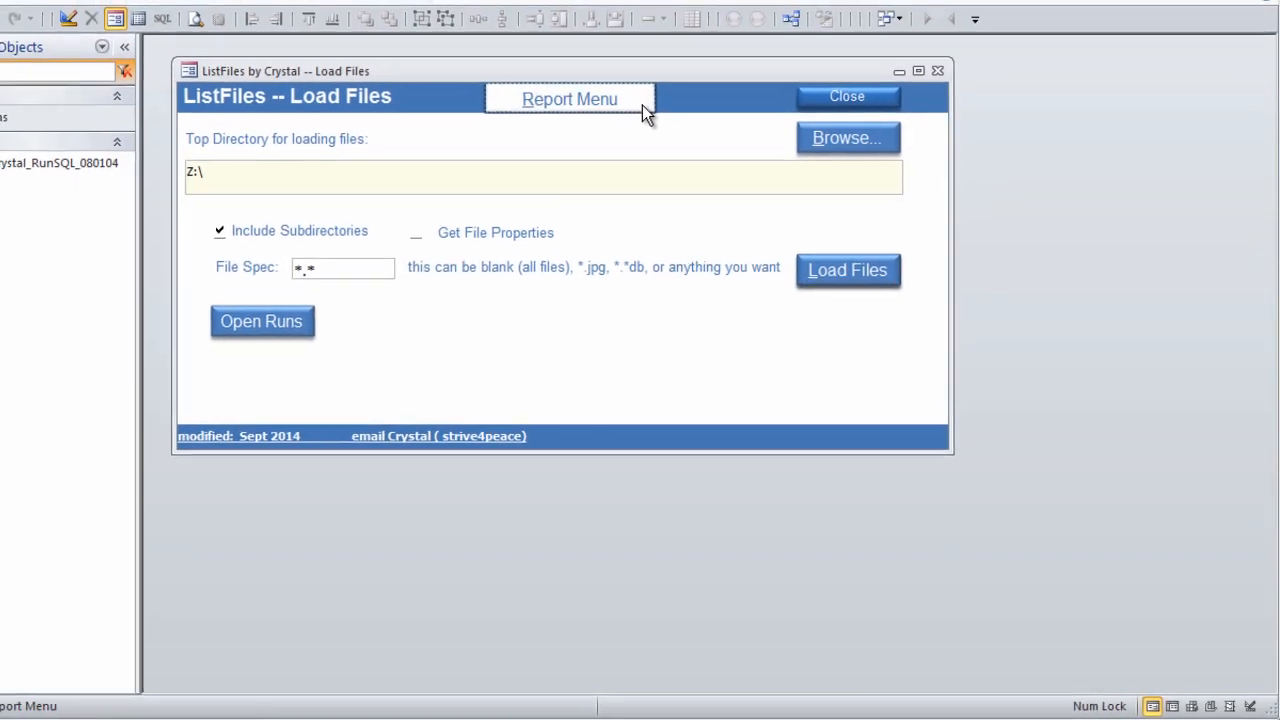
- In the Report Menu, use Select Showing to tick both Z:\ runs of 16 files
left_click(568, 100)
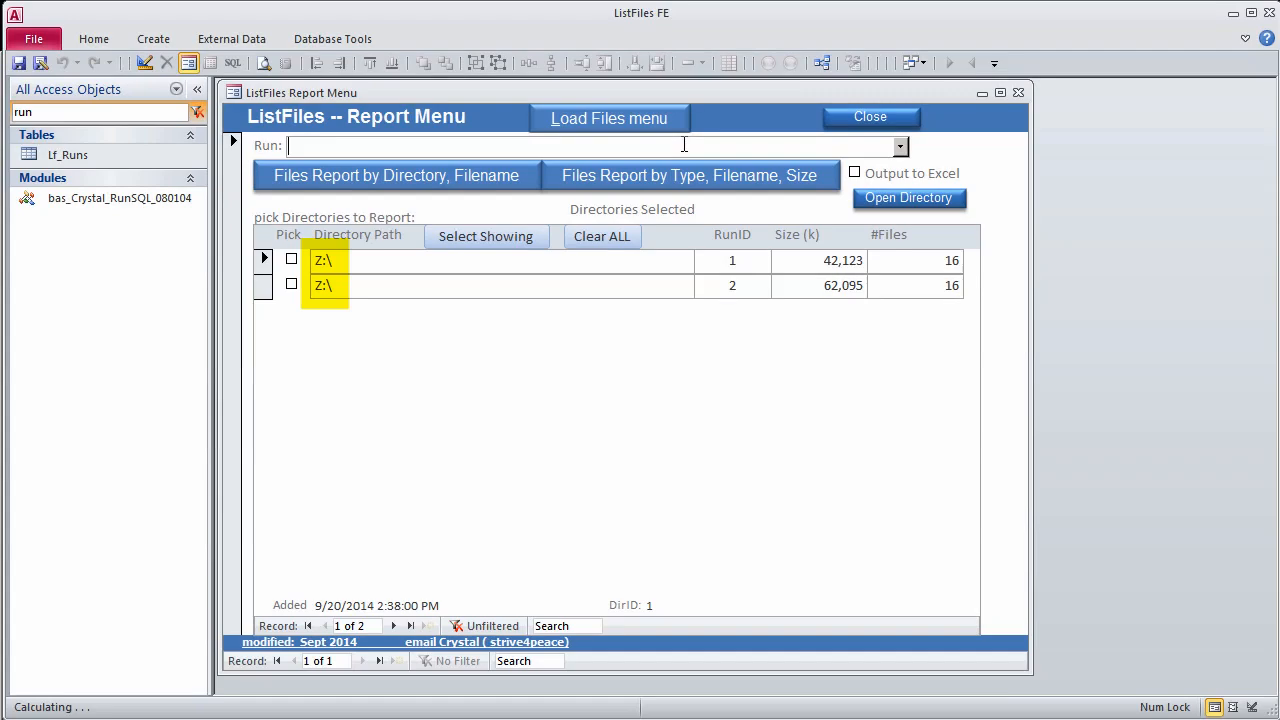
left_click(486, 236)
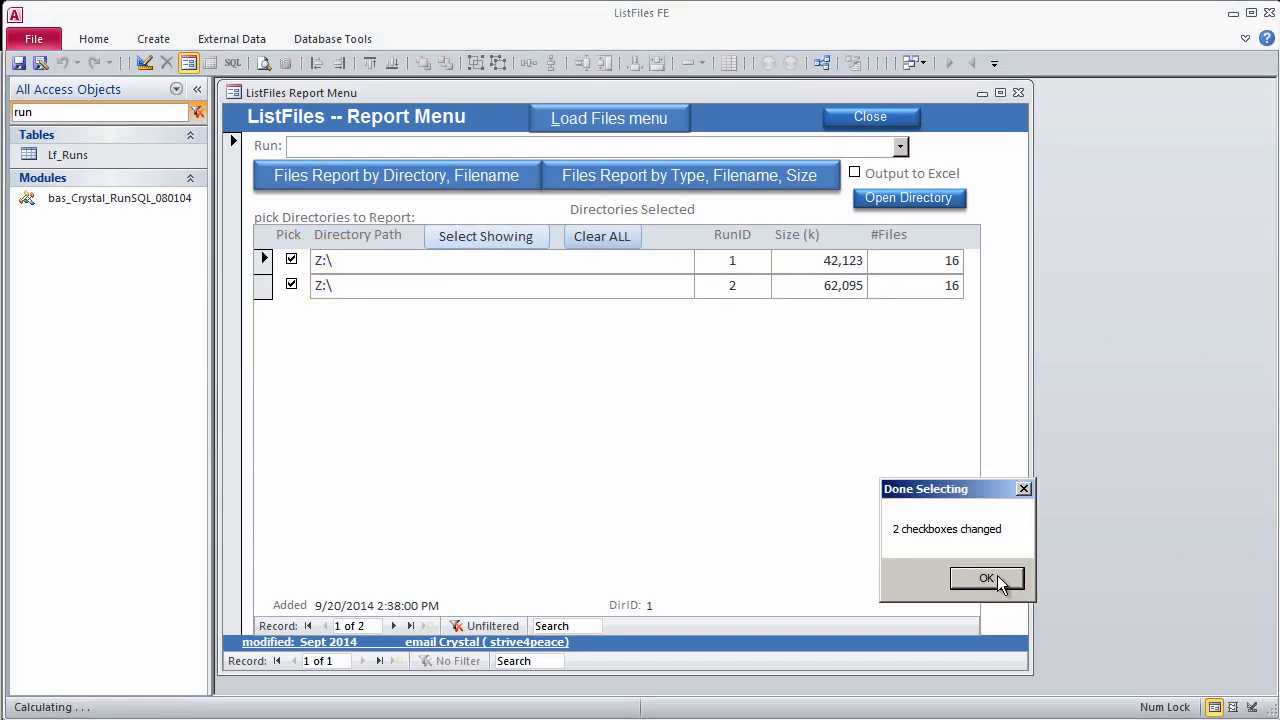
left_click(986, 578)
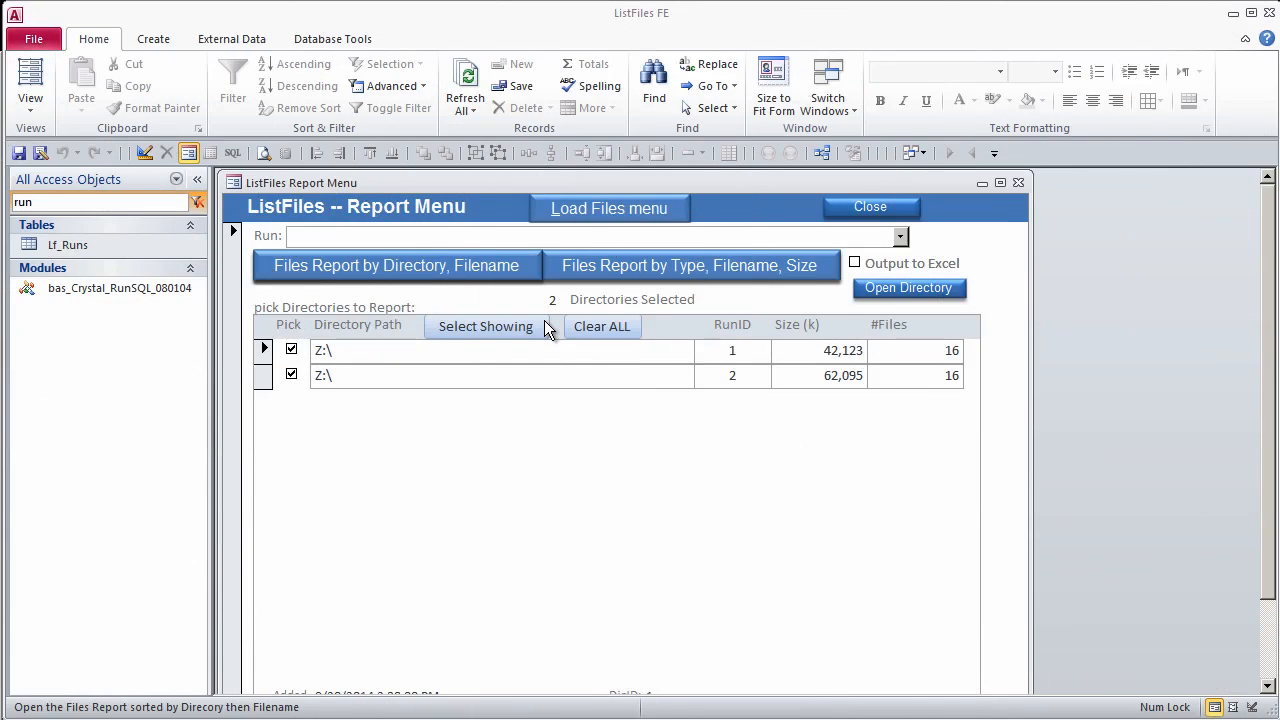
left_click(396, 264)
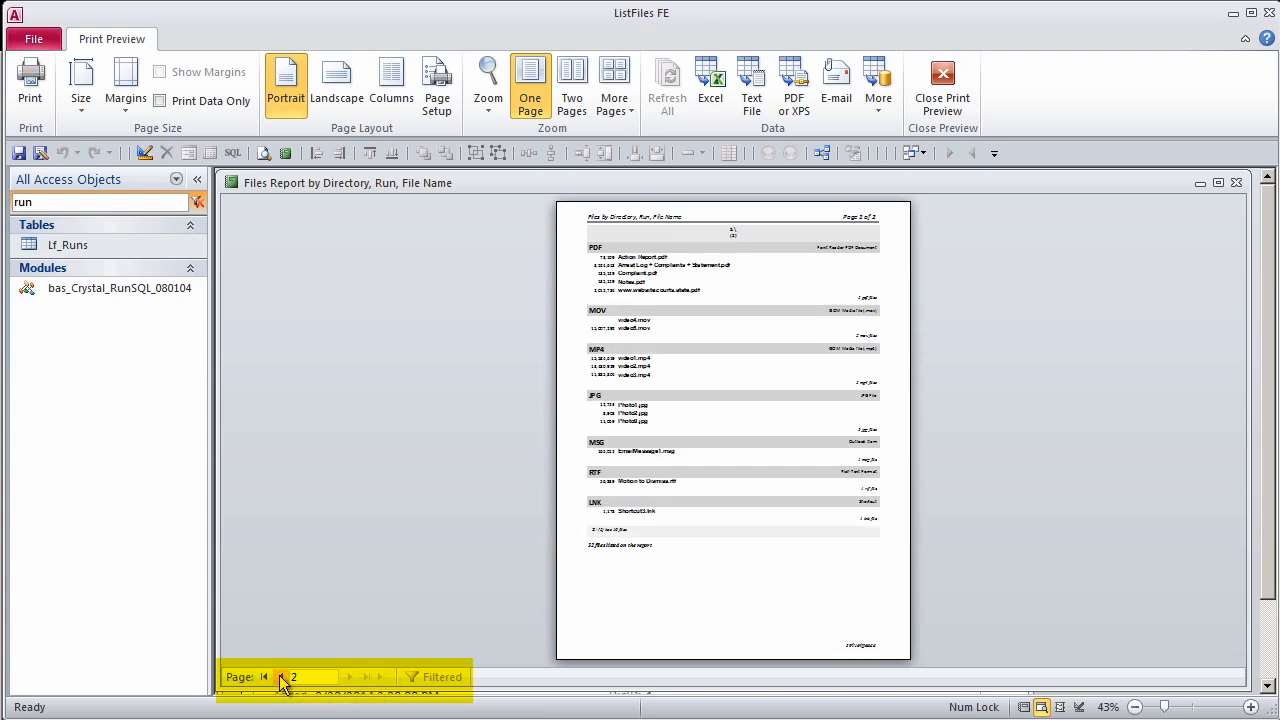
left_click(264, 676)
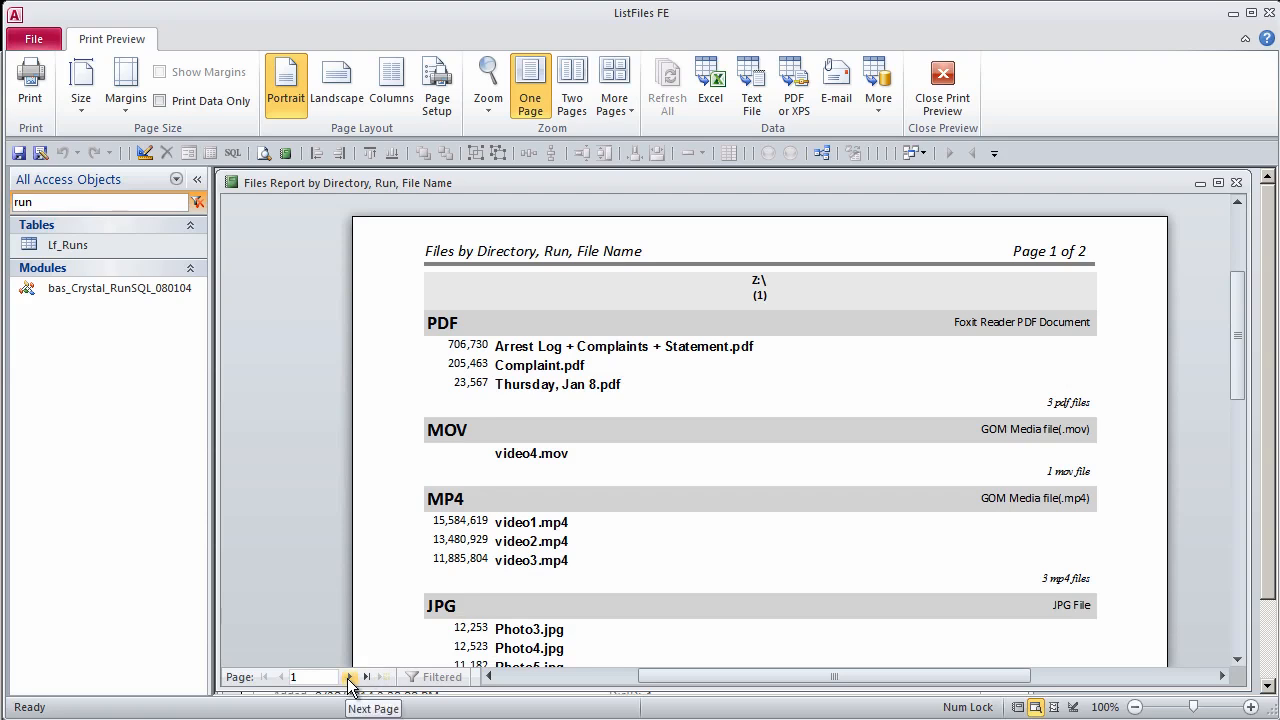
left_click(366, 676)
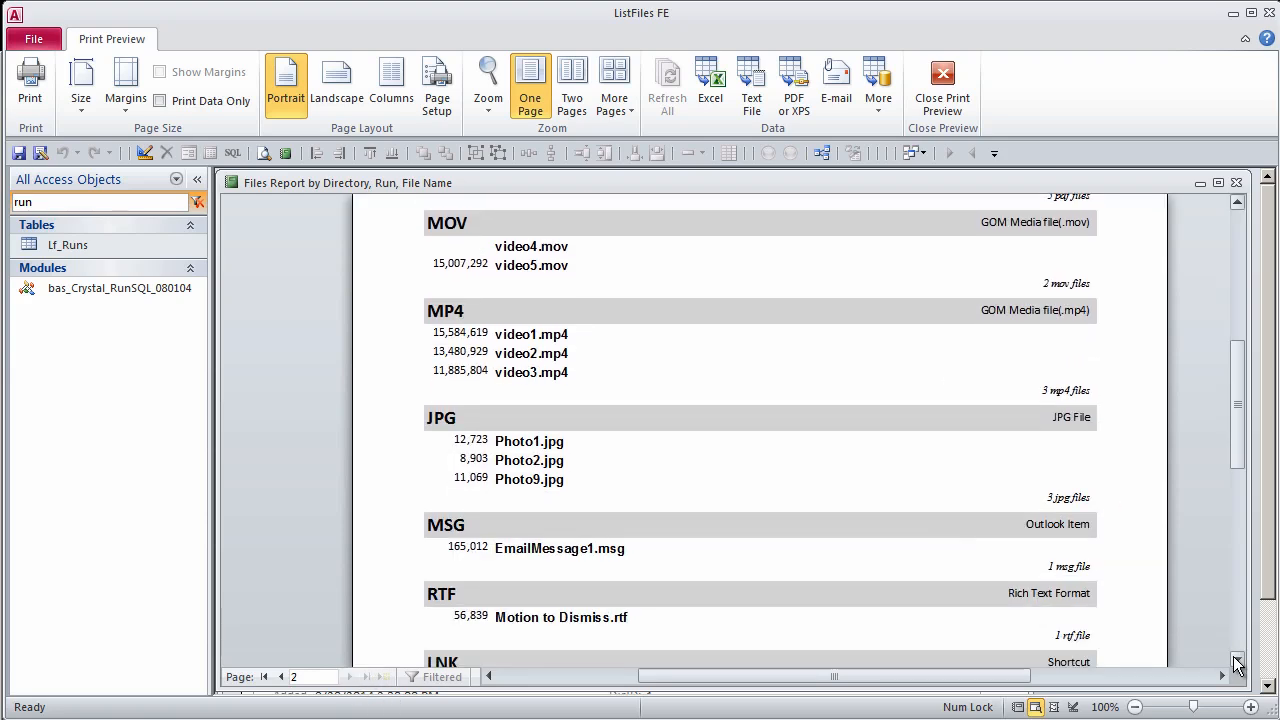
left_click(1236, 664)
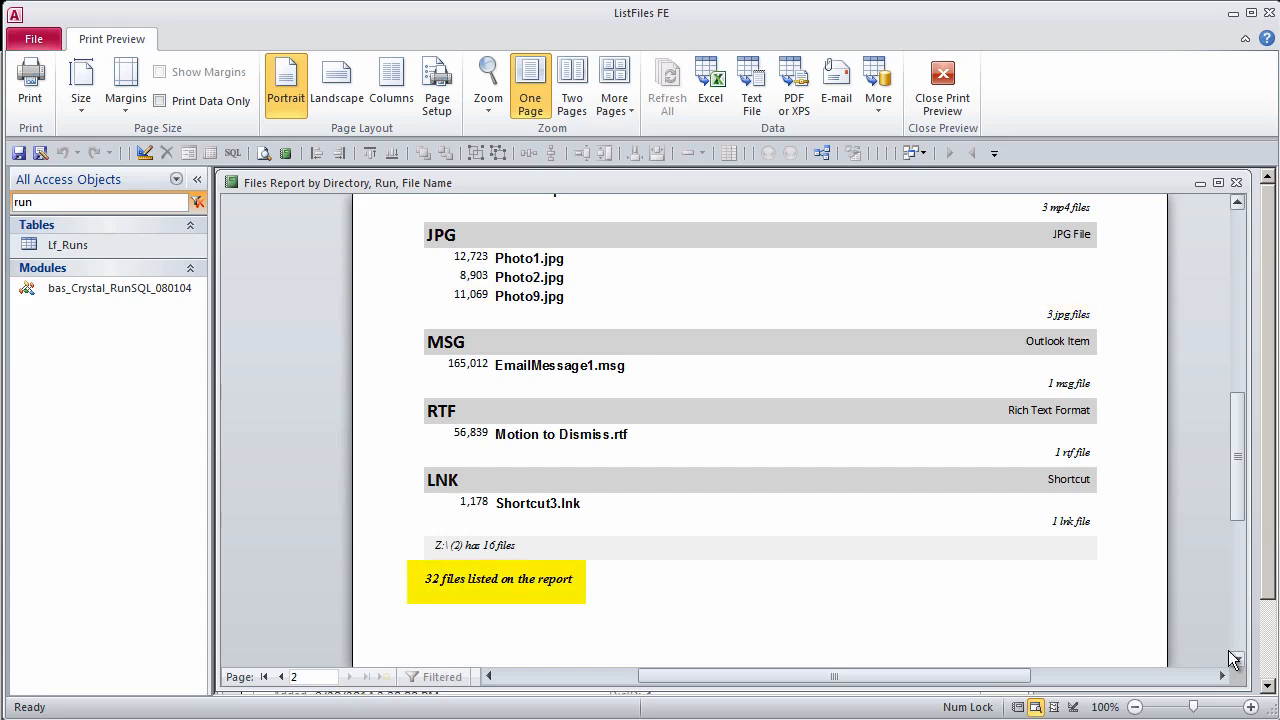
left_click(940, 84)
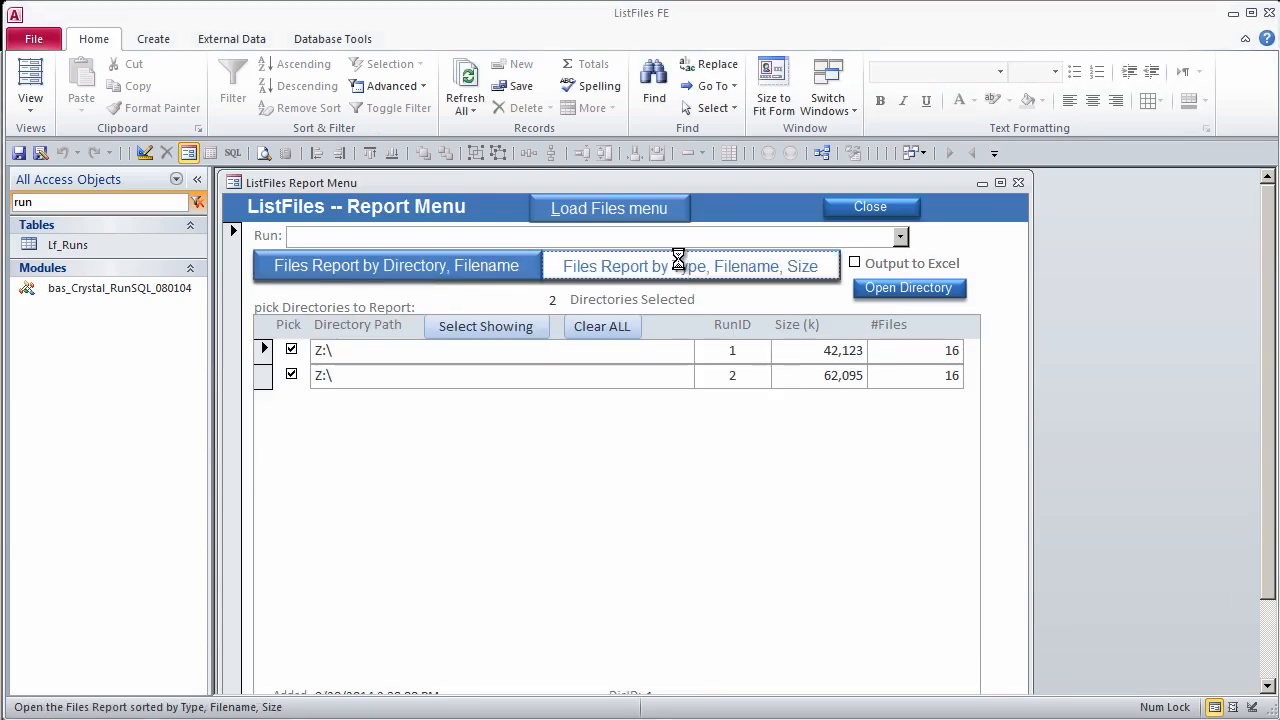
left_click(692, 266)
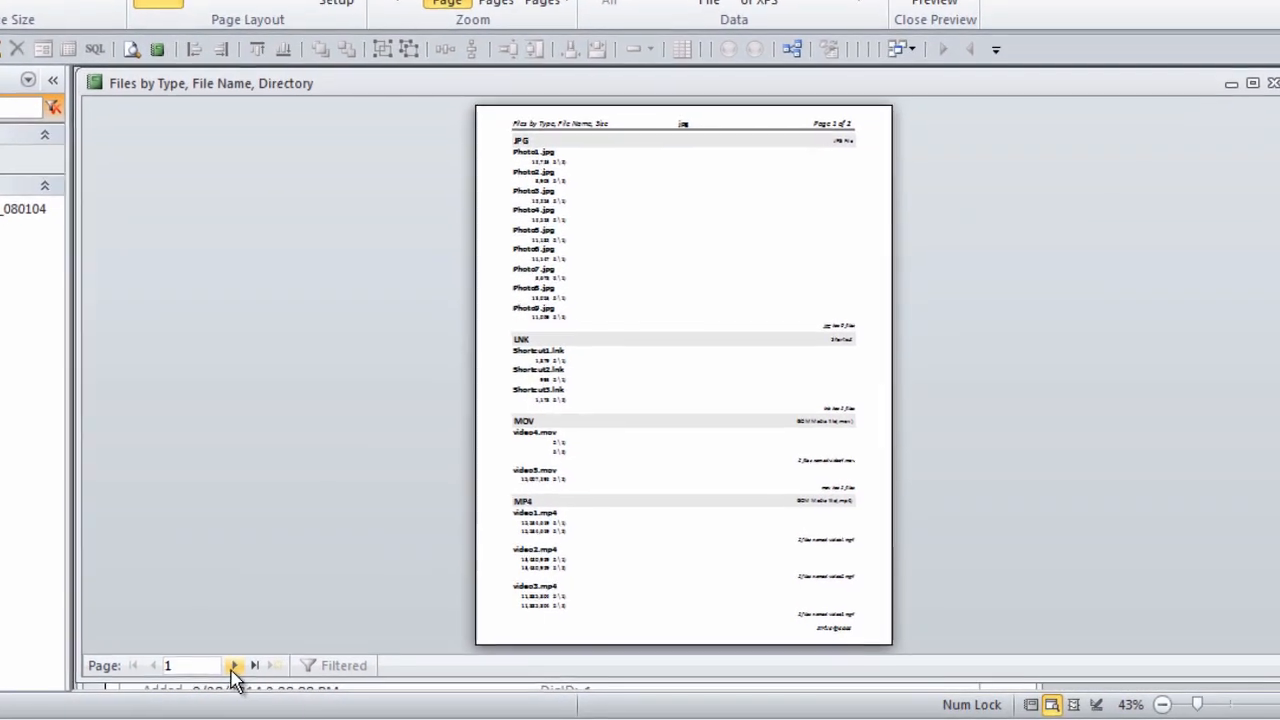
left_click(234, 664)
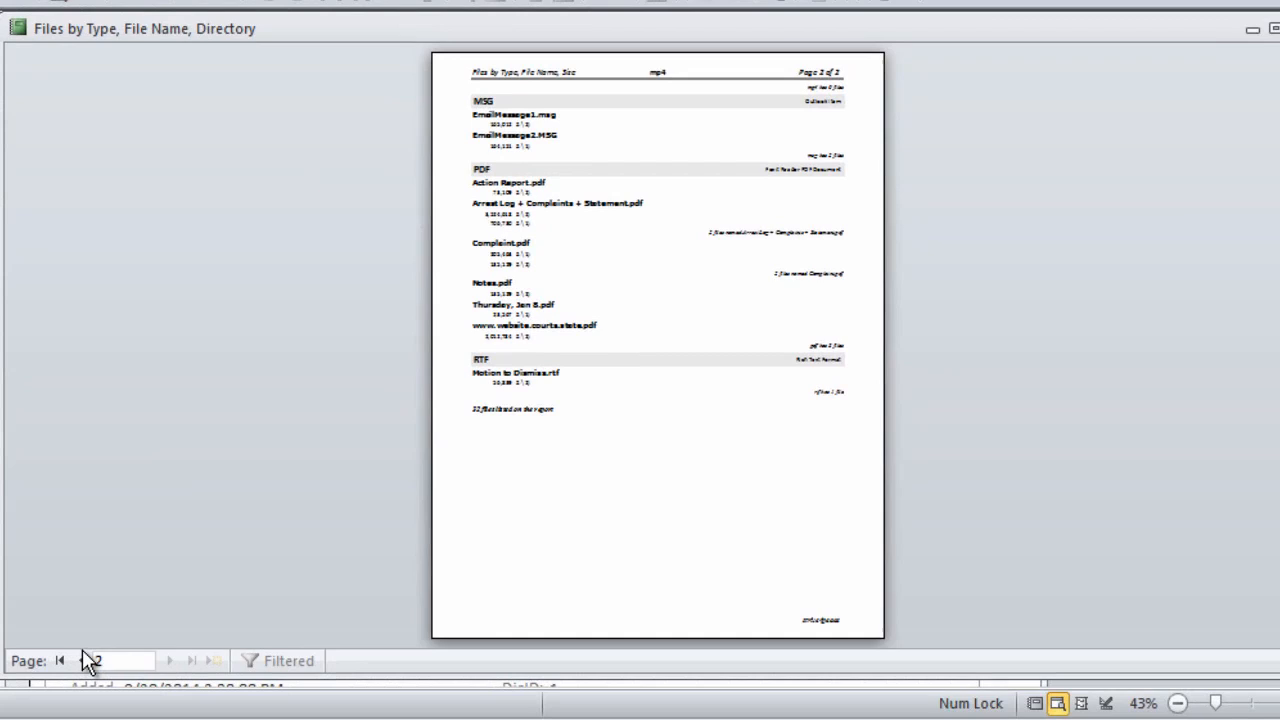
left_click(60, 660)
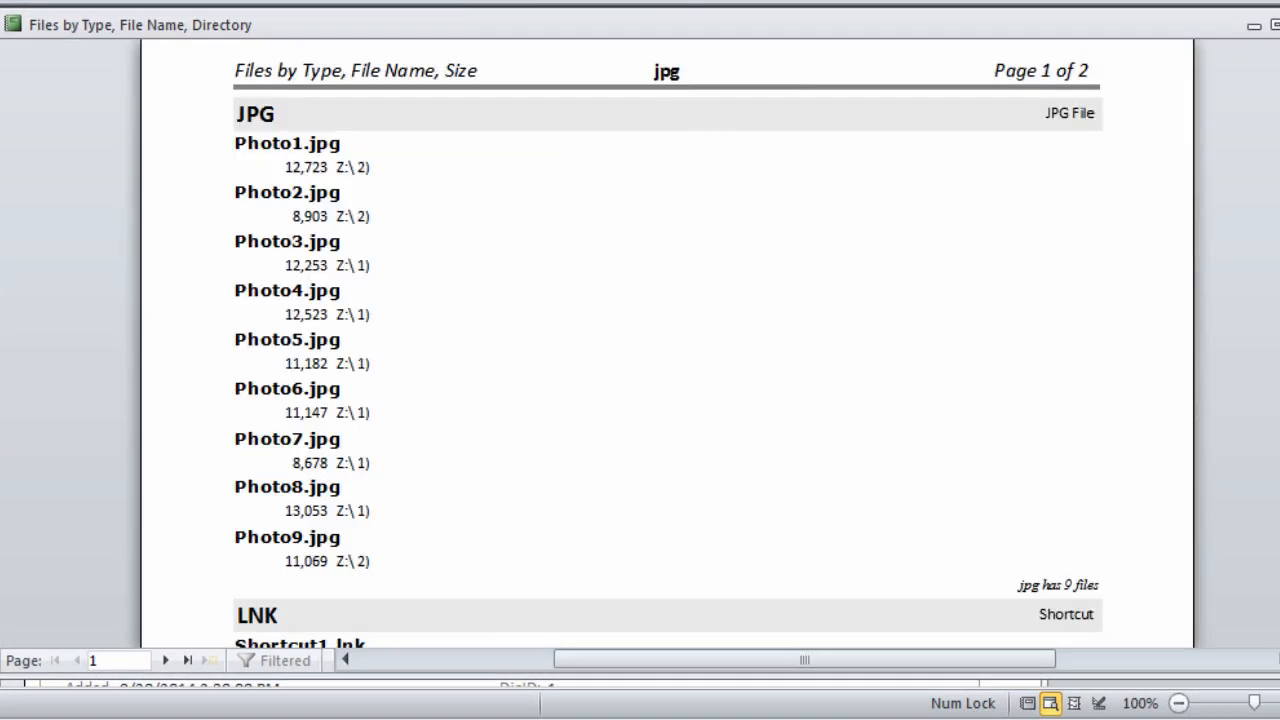
scroll("down", 3)
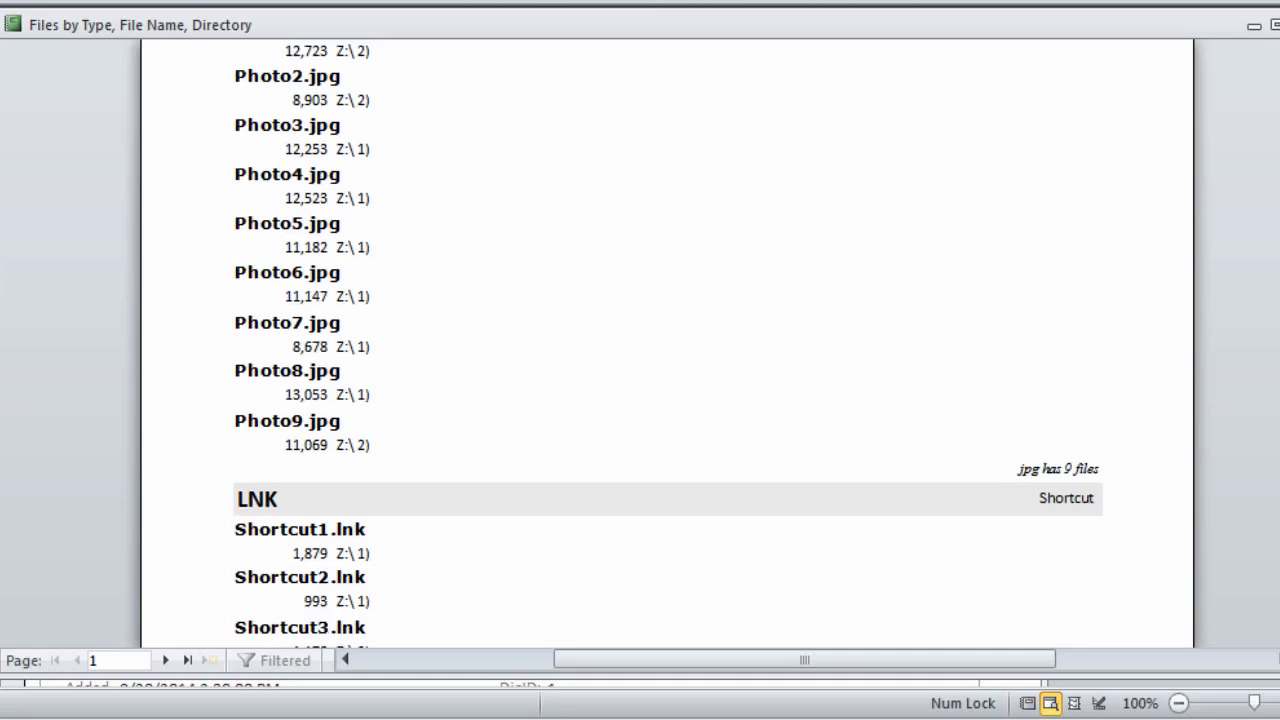
scroll("down", 3)
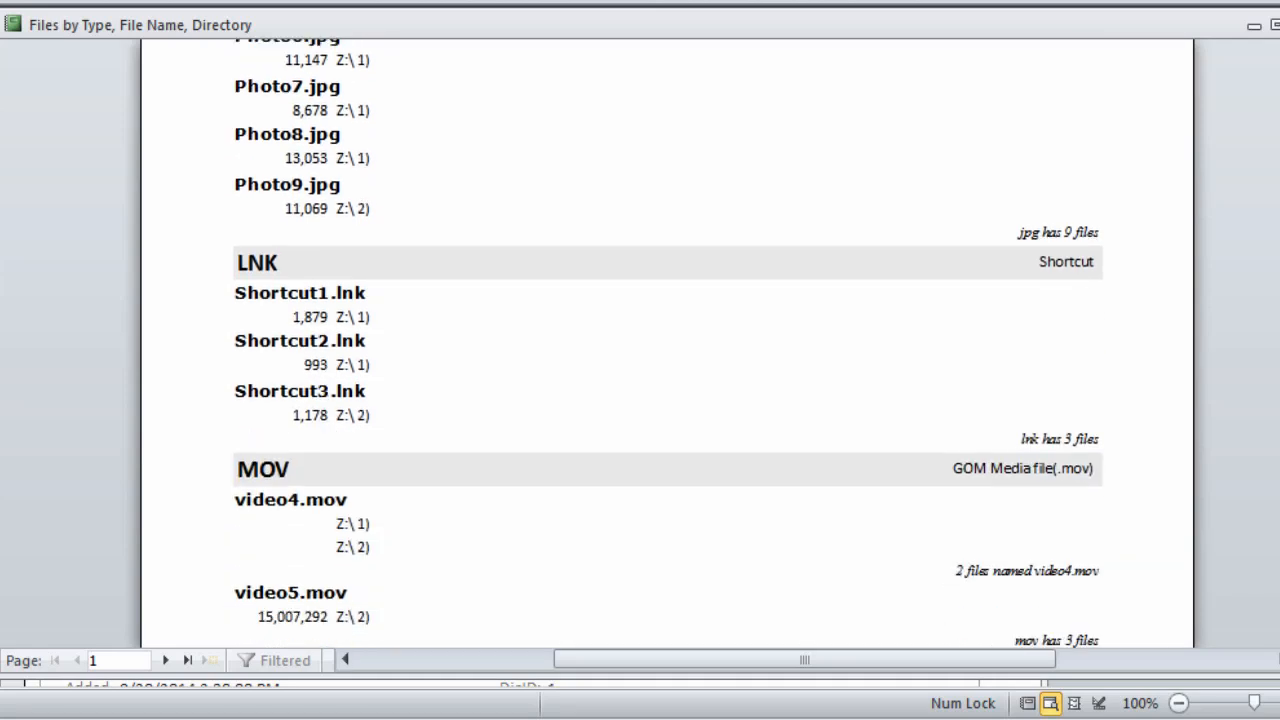
scroll("down", 3)
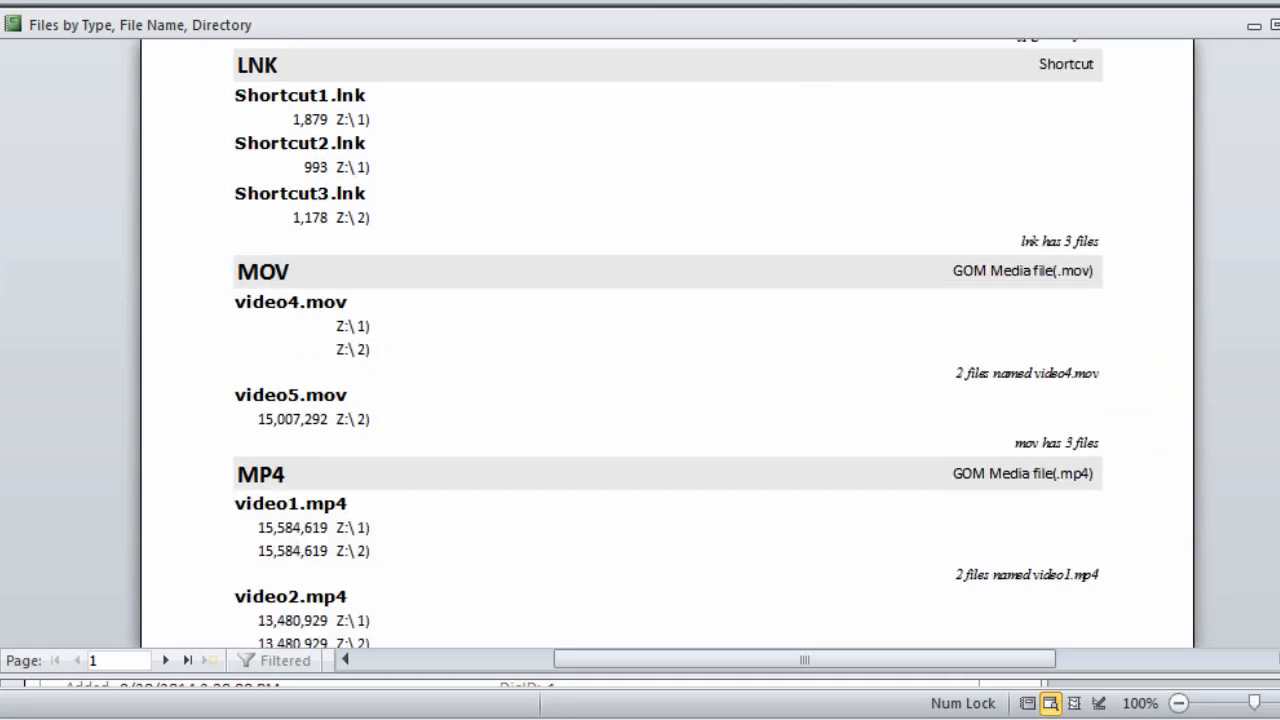
scroll("down", 3)
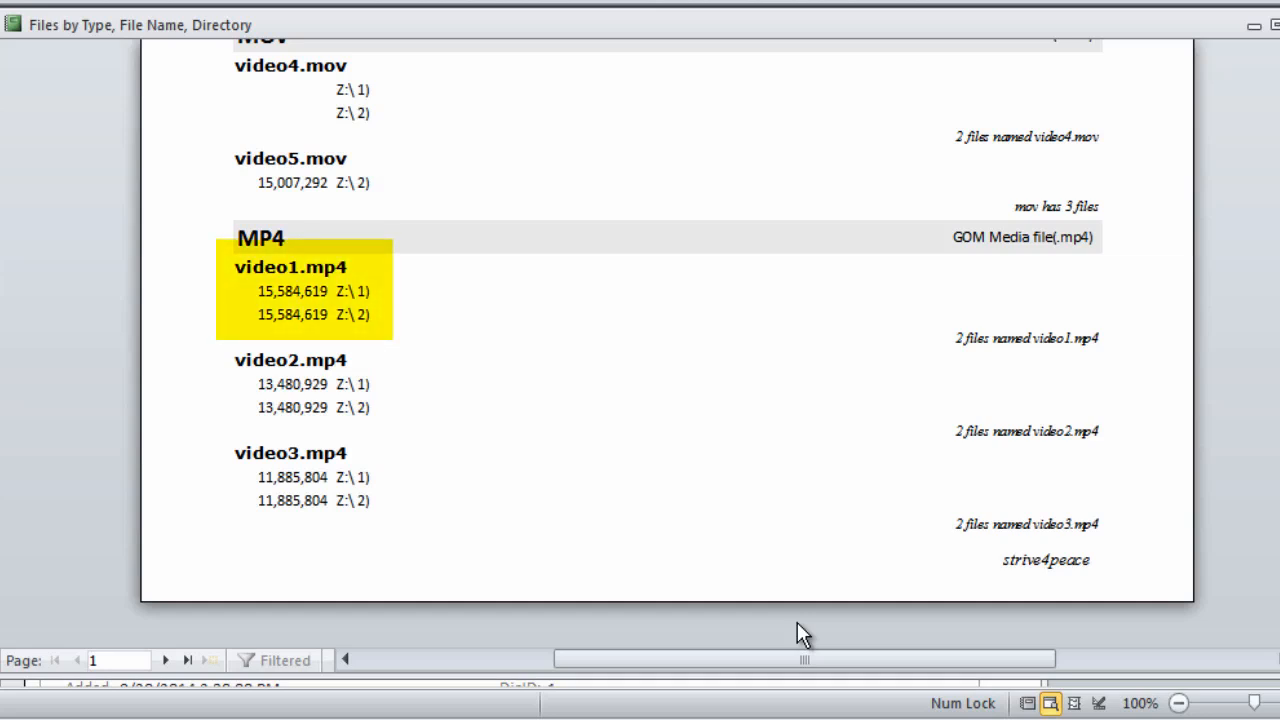
left_click(168, 660)
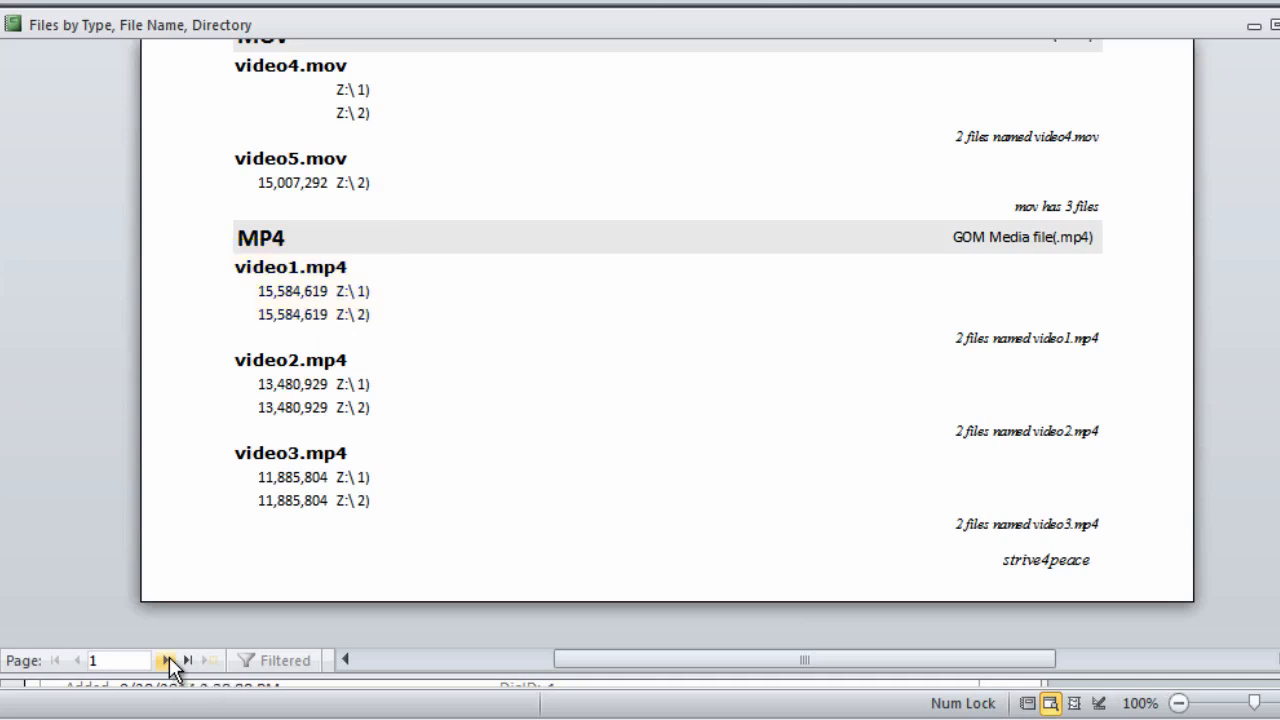
left_click(168, 660)
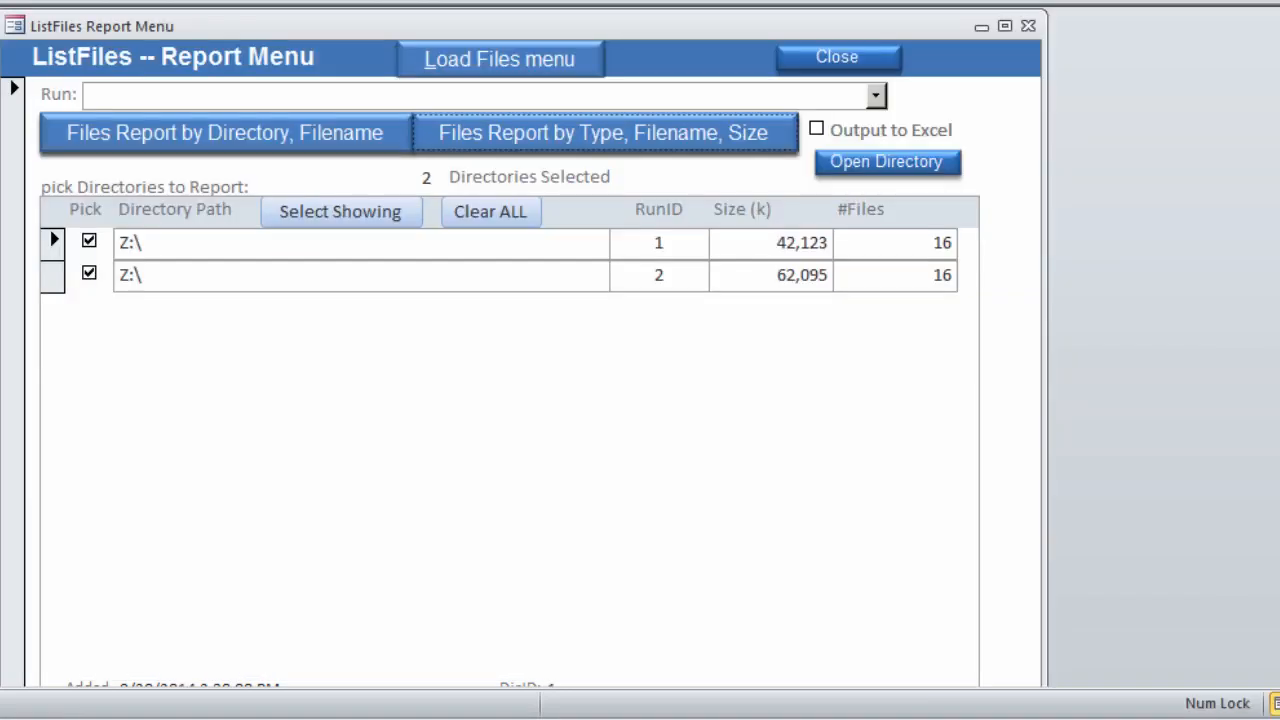
- Reopen the lf_f_MENU_LoadFiles form from the navigation pane
left_click(498, 58)
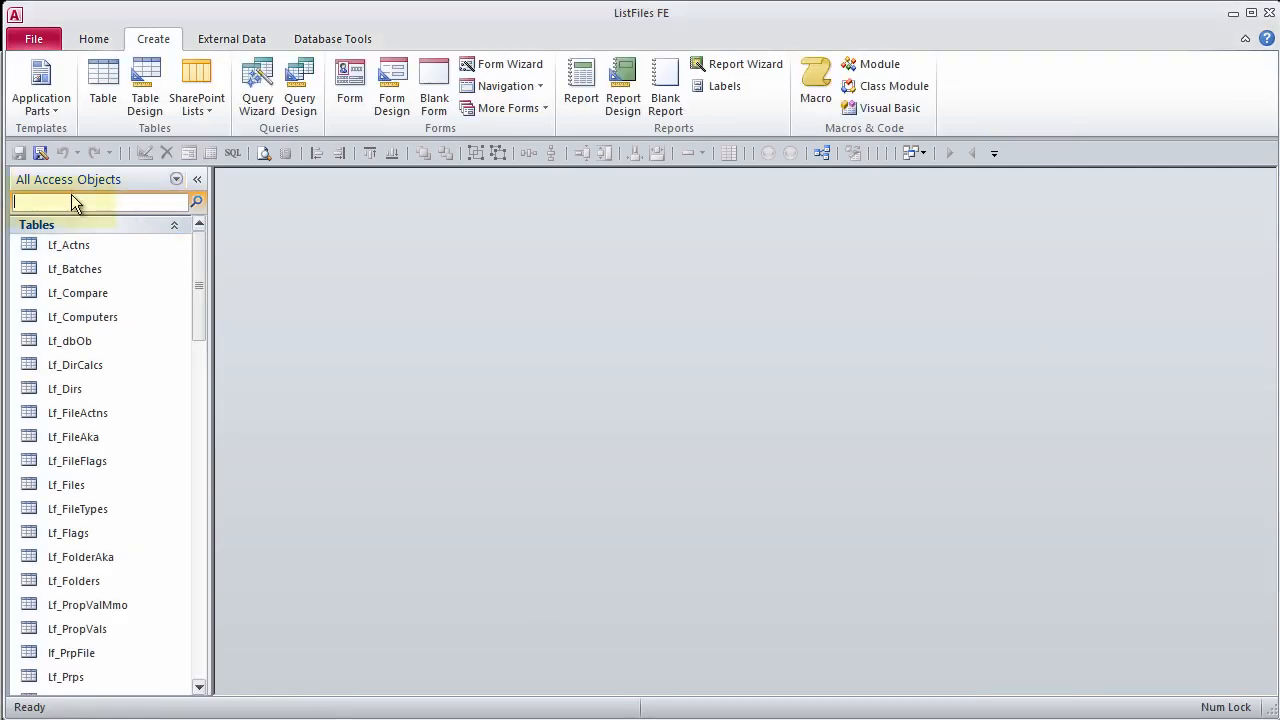
type("men")
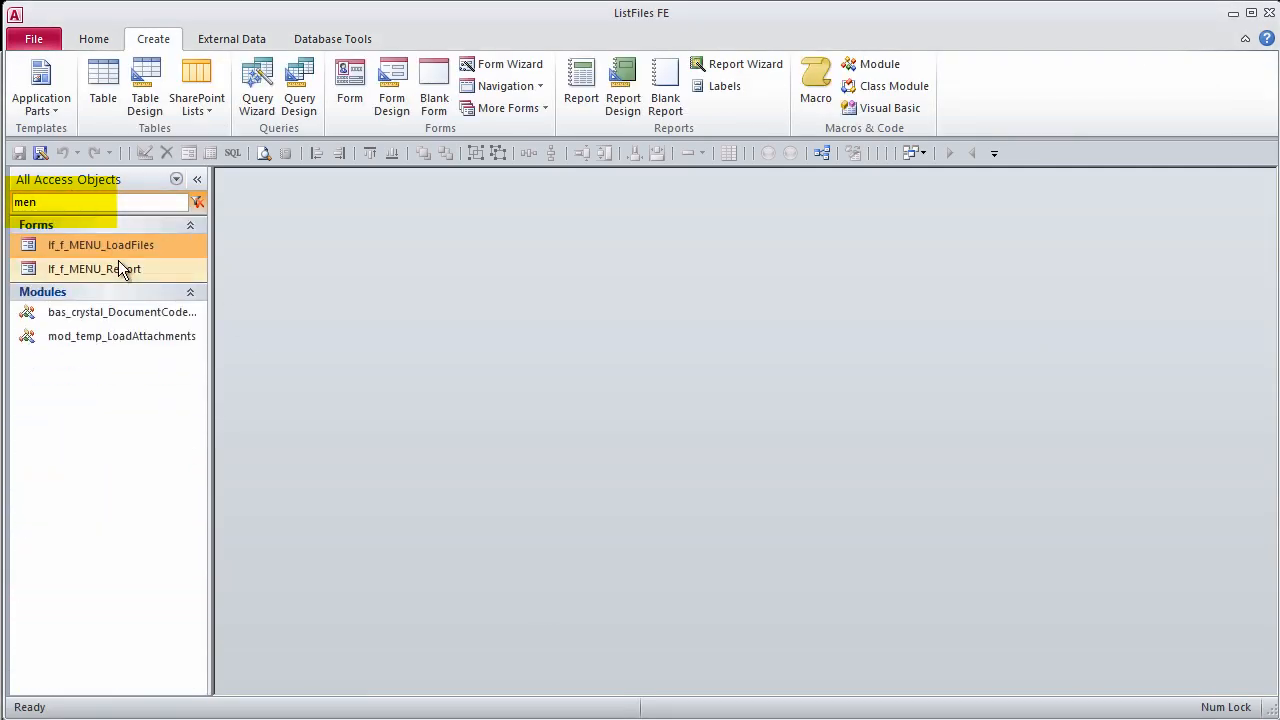
left_click(100, 244)
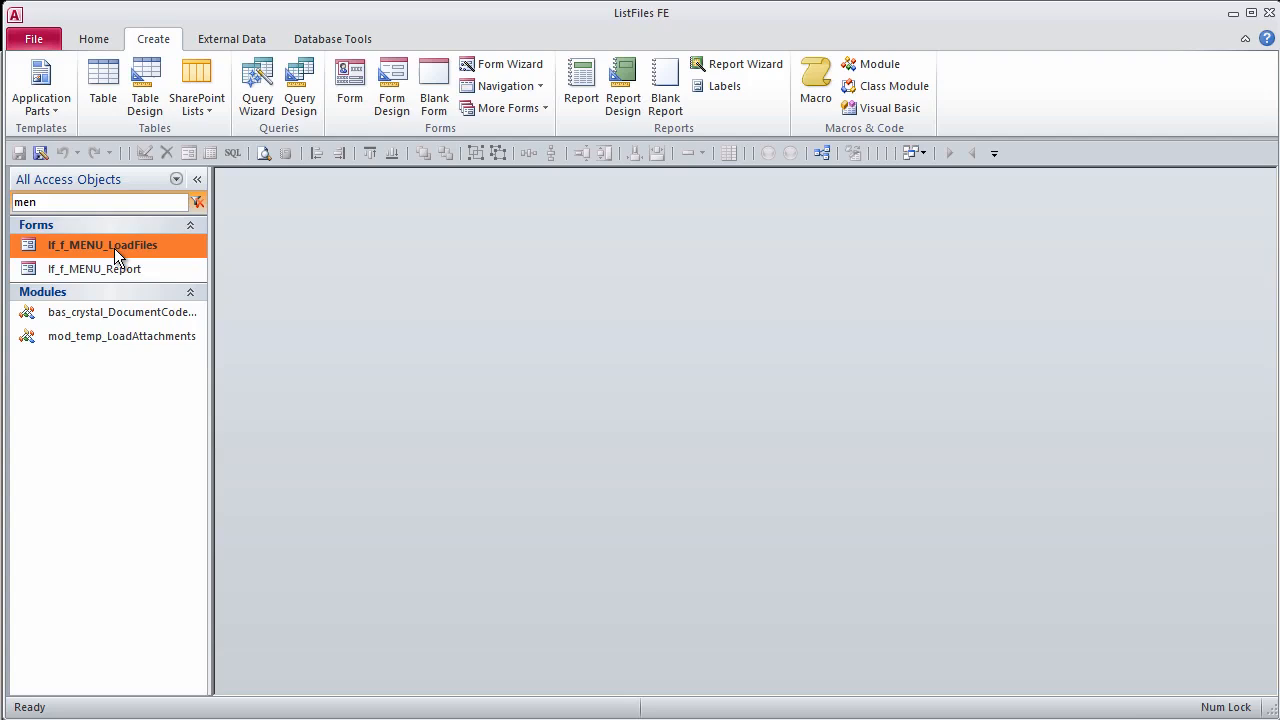
double_click(102, 244)
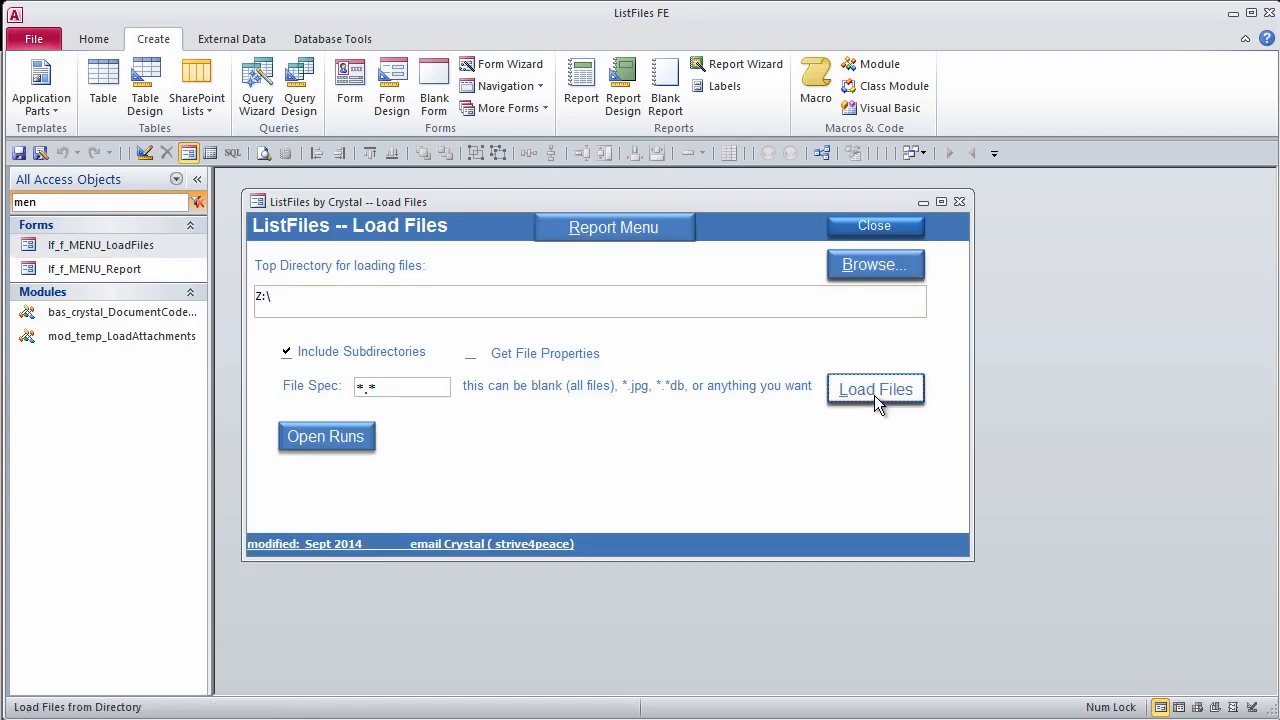
- Load another run from Z:\, confirming 7 files added
left_click(876, 388)
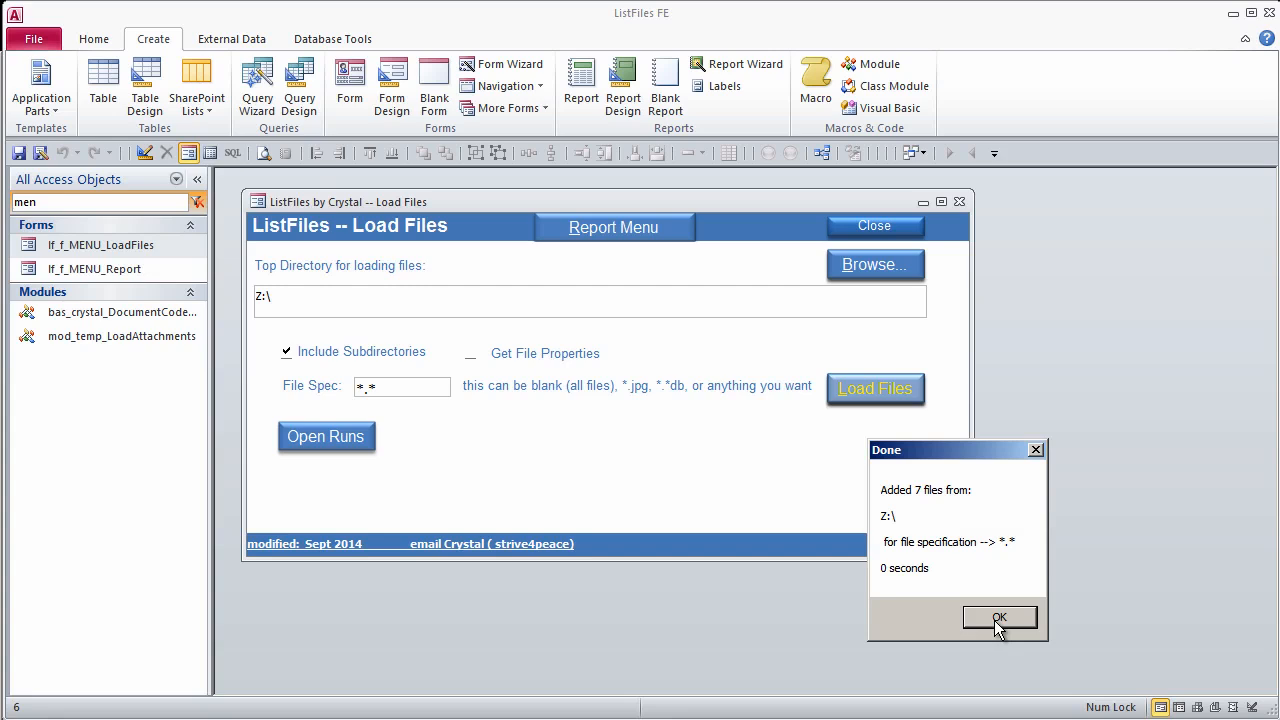
left_click(1000, 616)
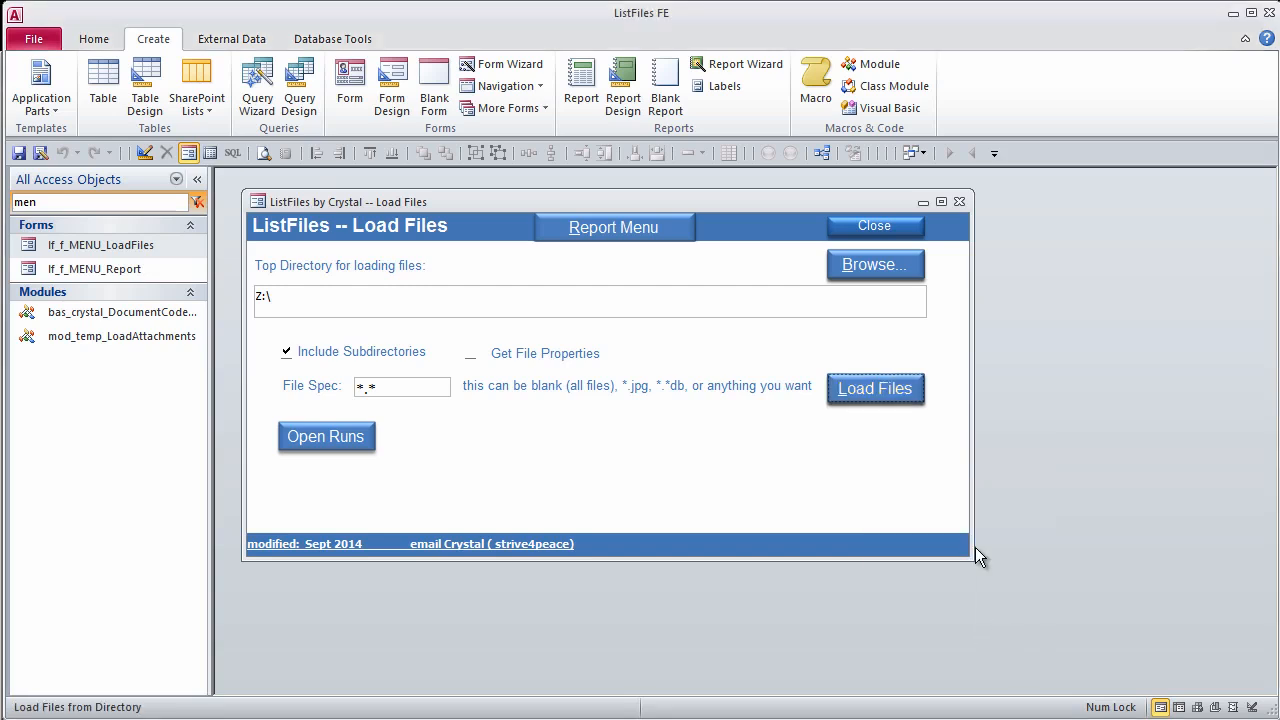
left_click(876, 264)
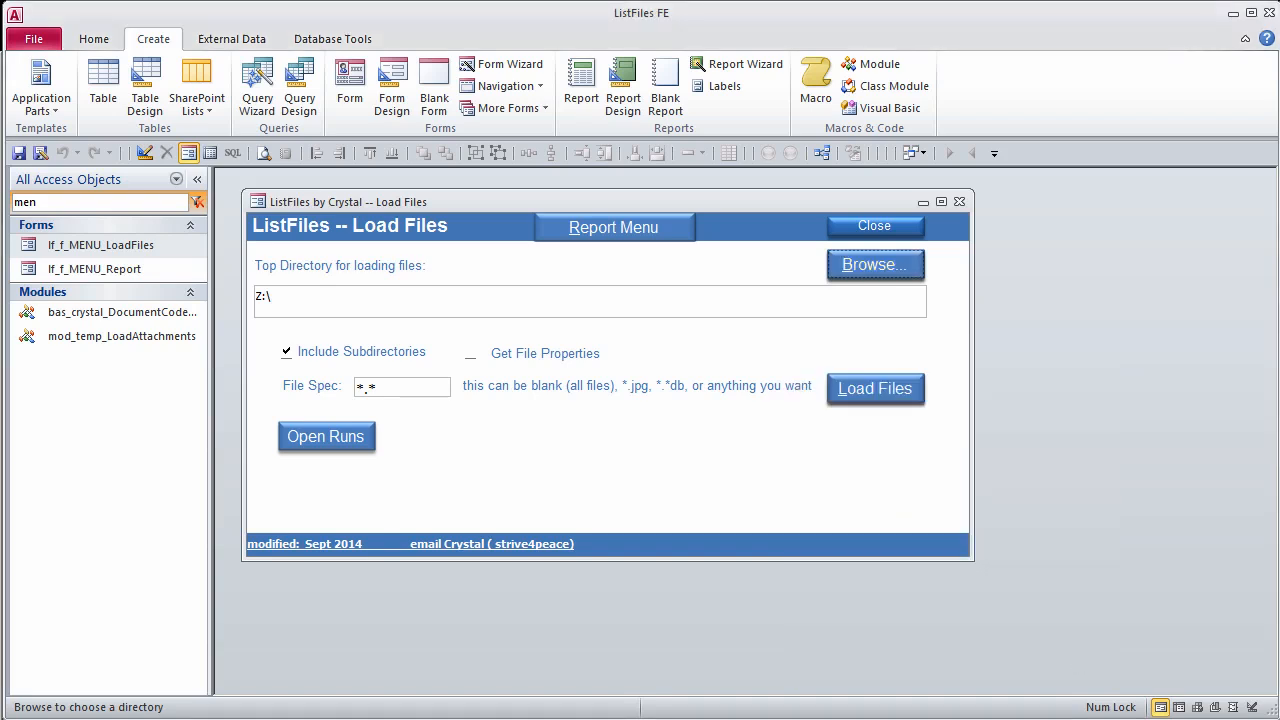
left_click(402, 386)
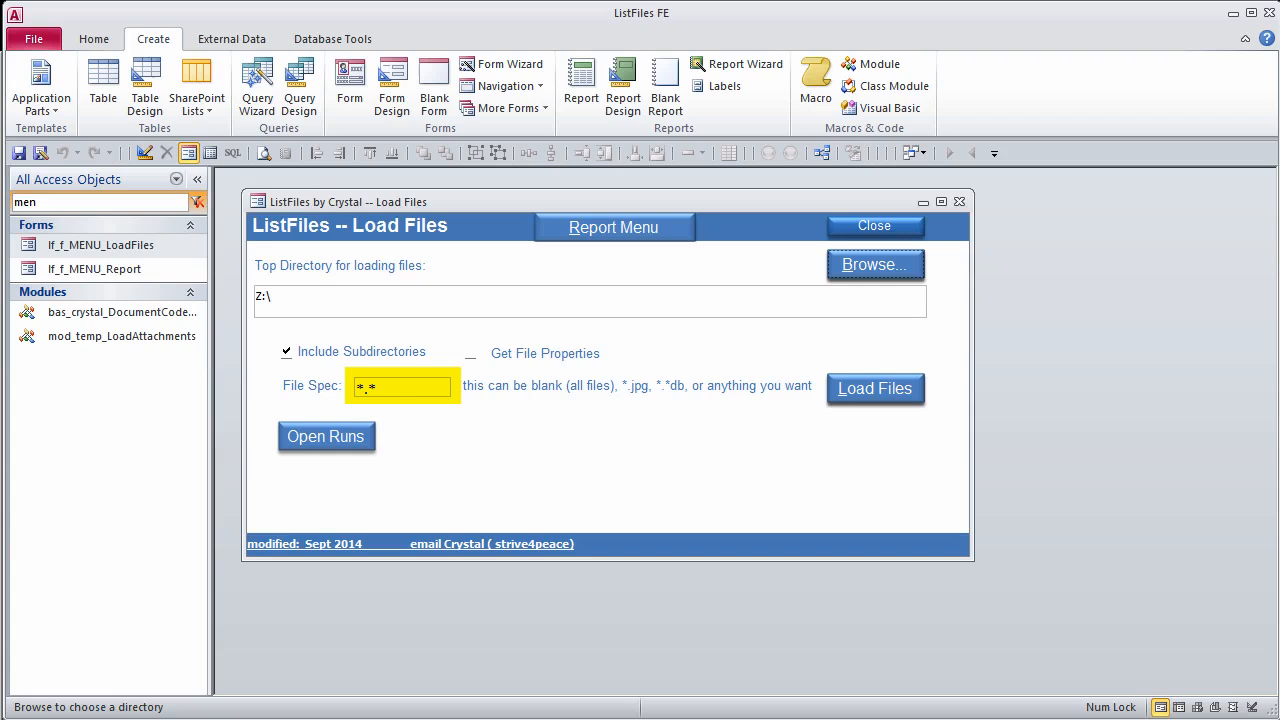
mouse_move(614, 226)
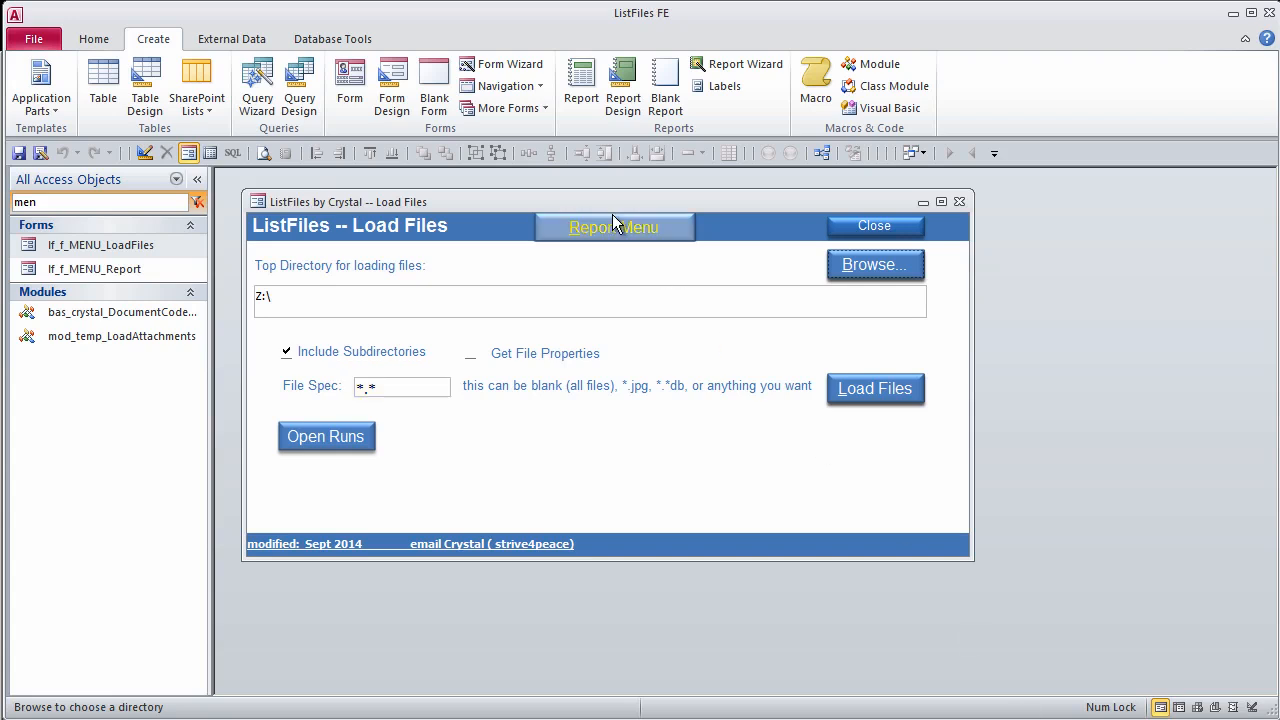
- Title run 1 'Smith' and run 3 'Williams' in the Runs list
left_click(614, 228)
type("Sm")
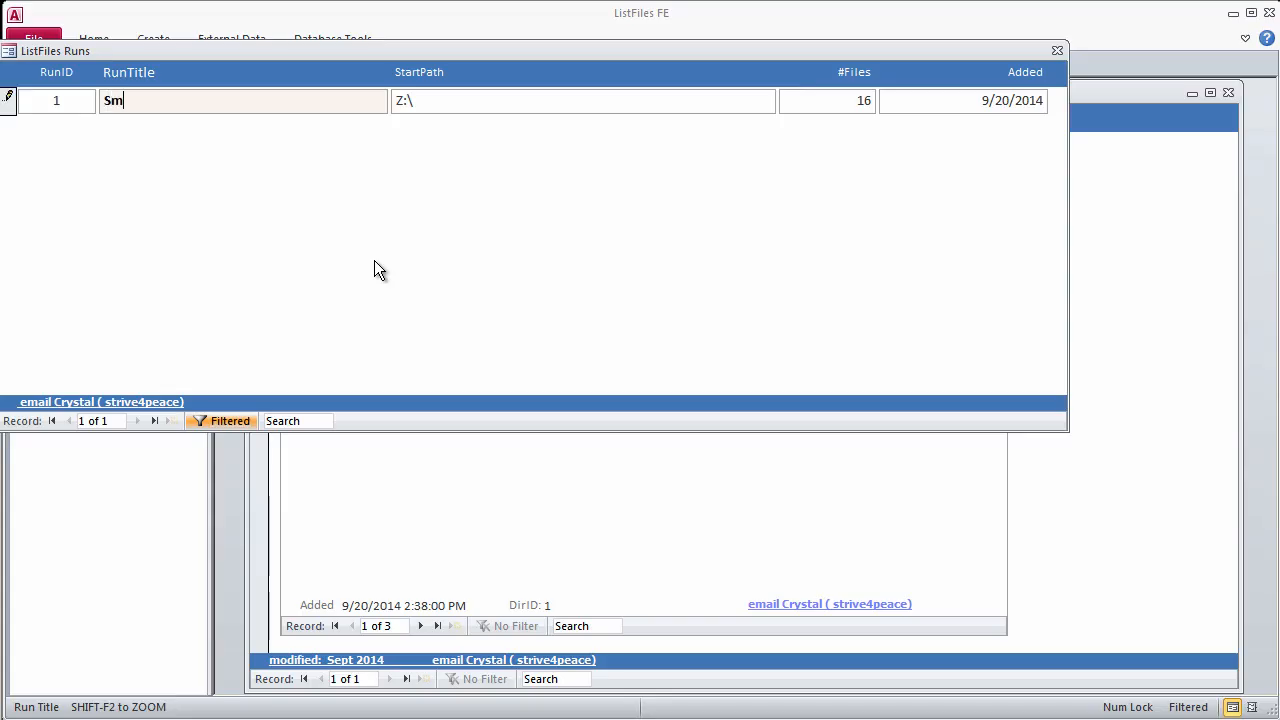
type("ith")
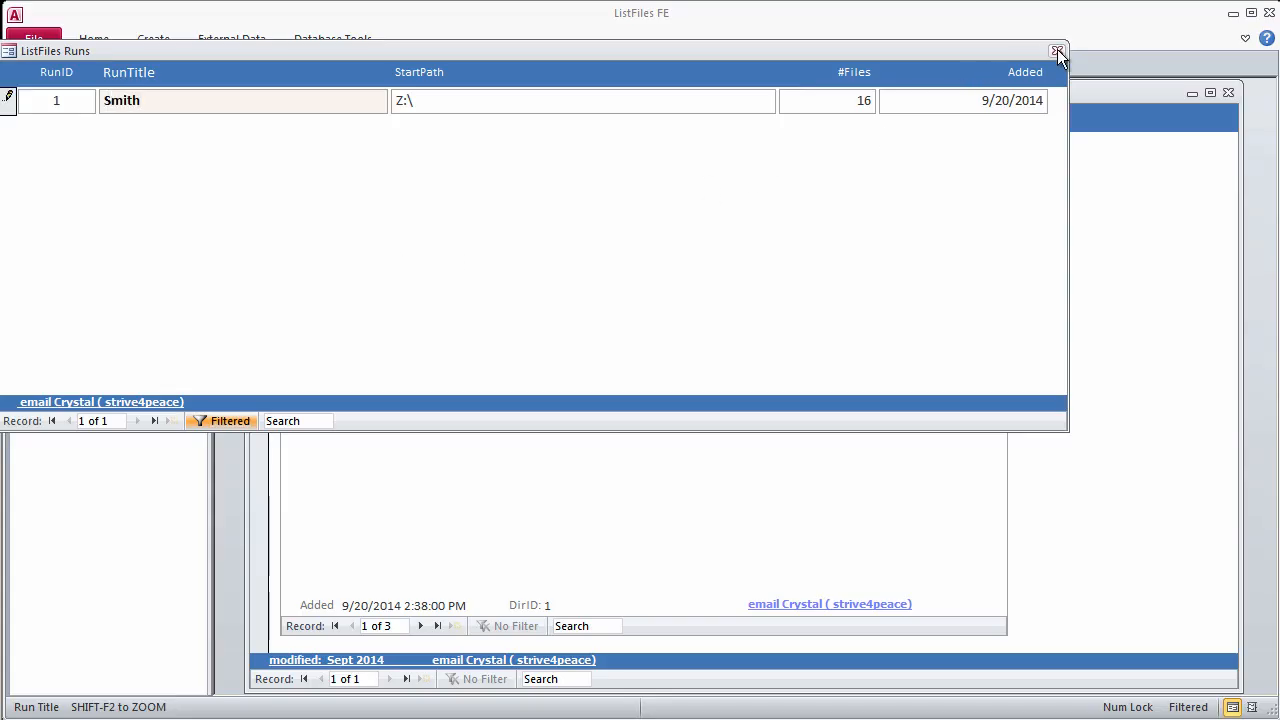
left_click(1056, 52)
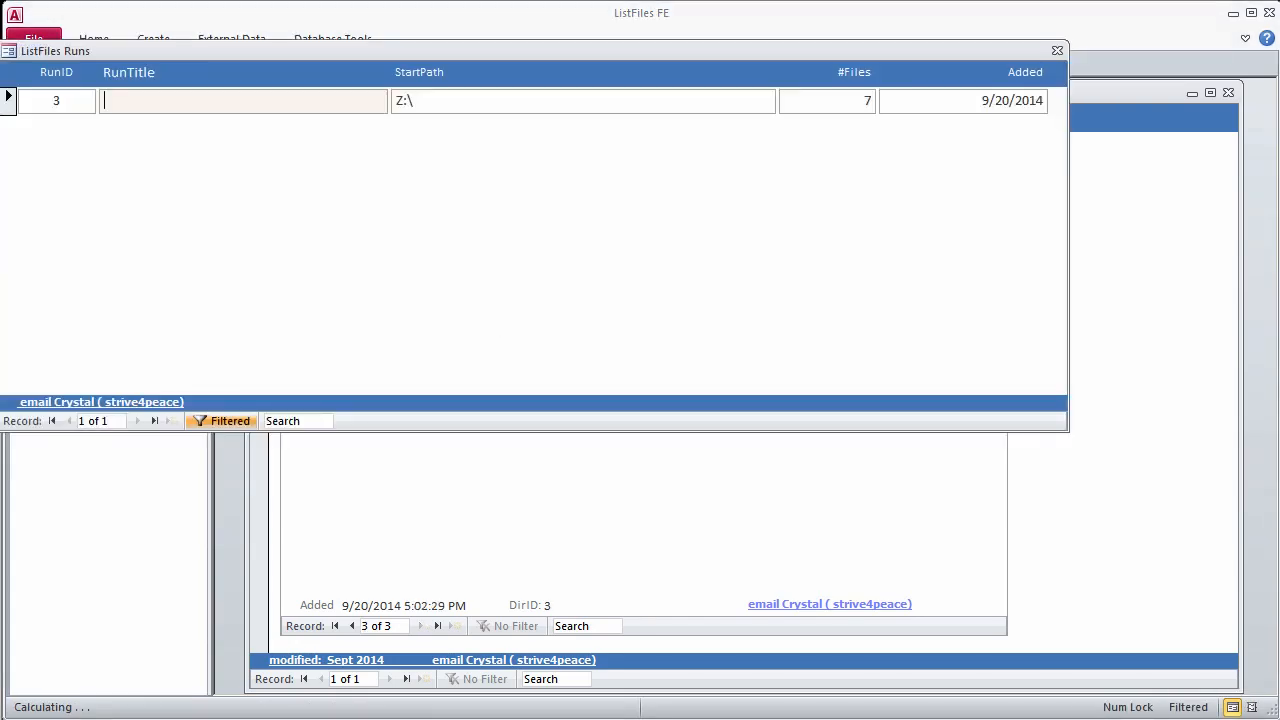
type("Williams")
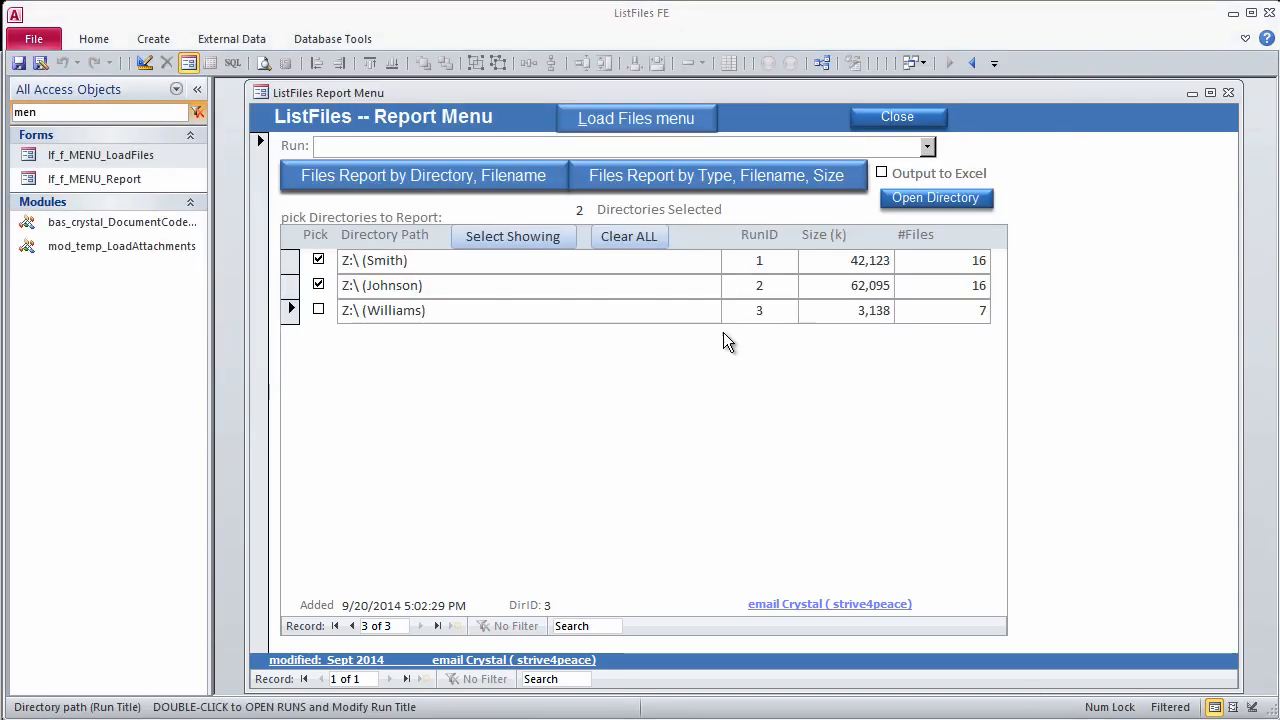
- Clear all picks, tick Williams and preview its Files Report by Type, zoomed in
left_click(628, 236)
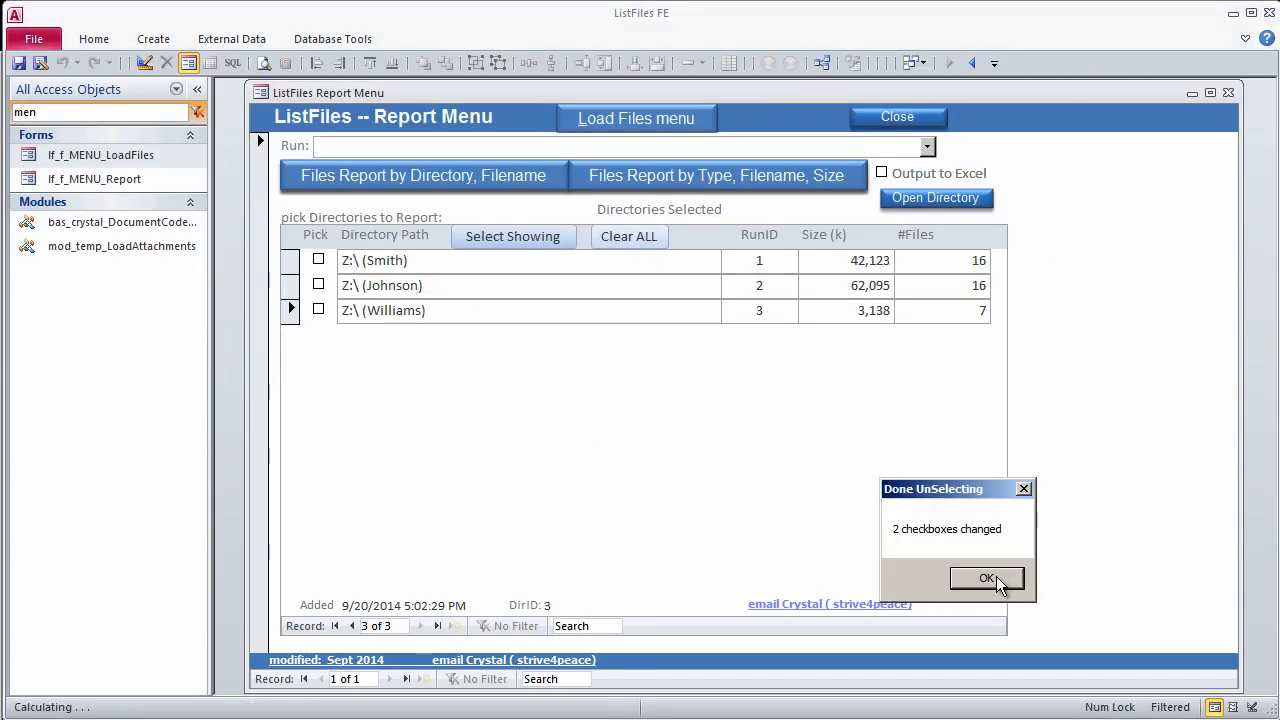
left_click(986, 578)
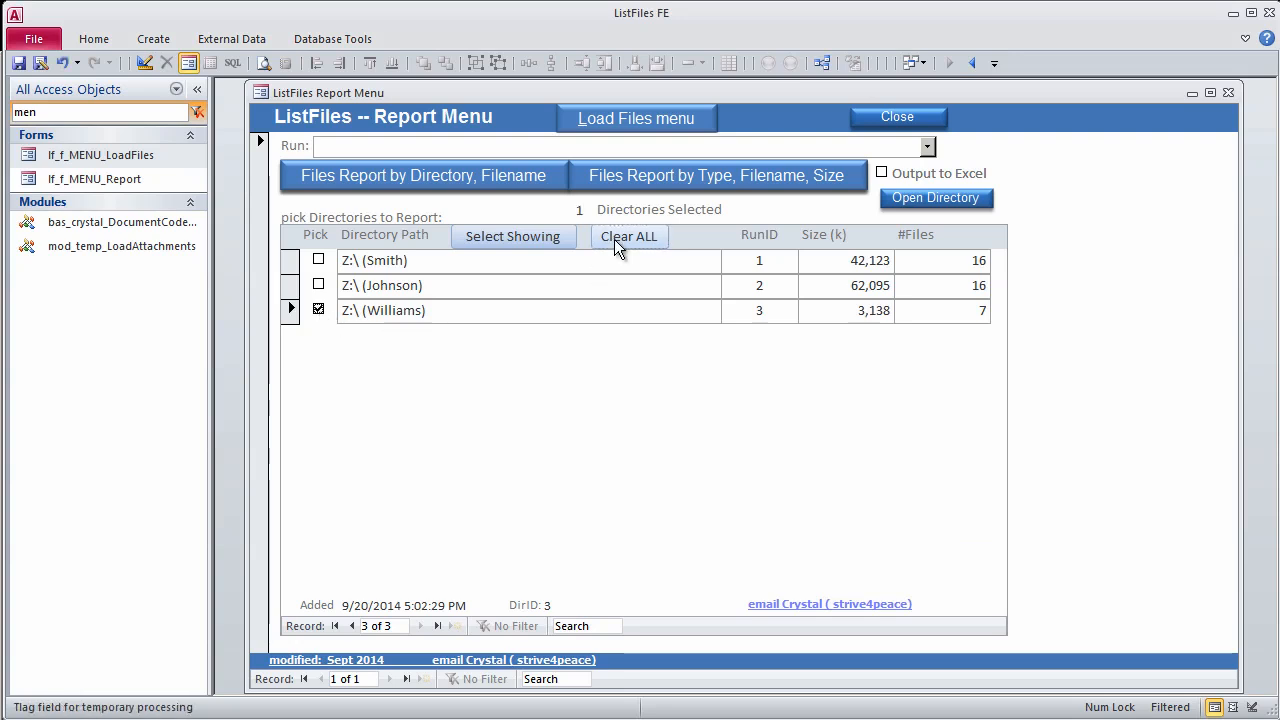
left_click(422, 176)
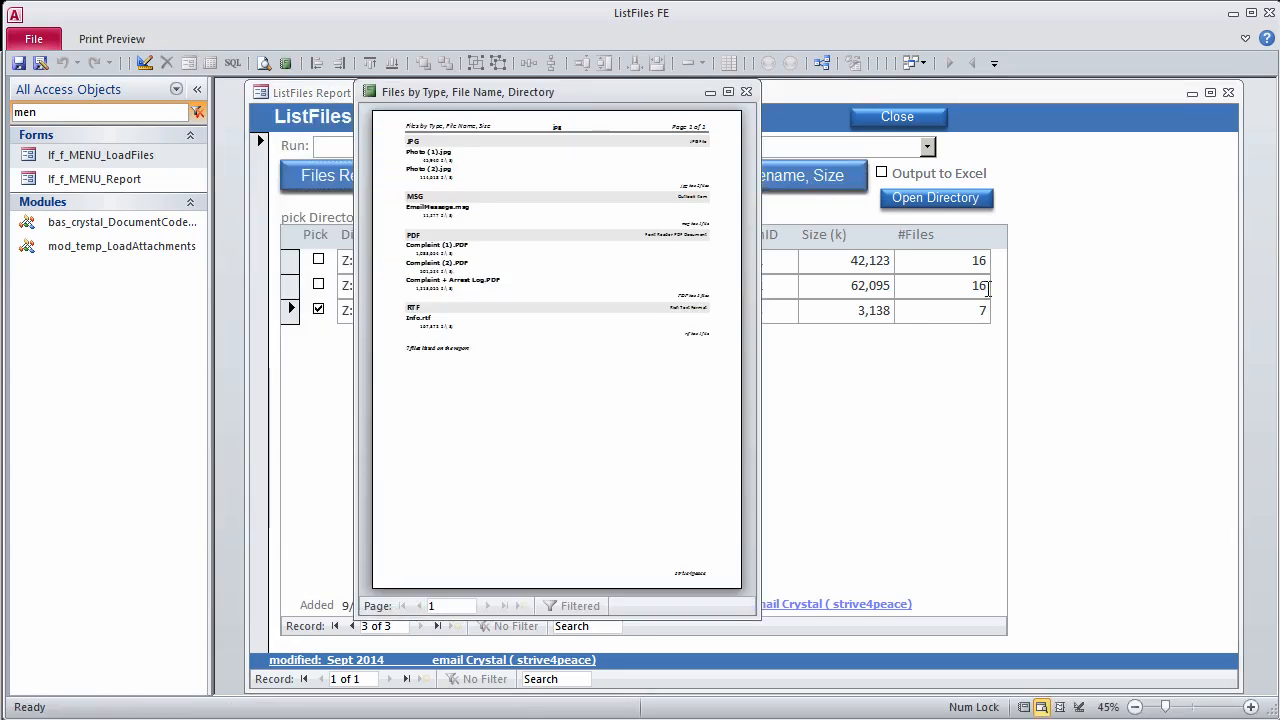
left_click(484, 144)
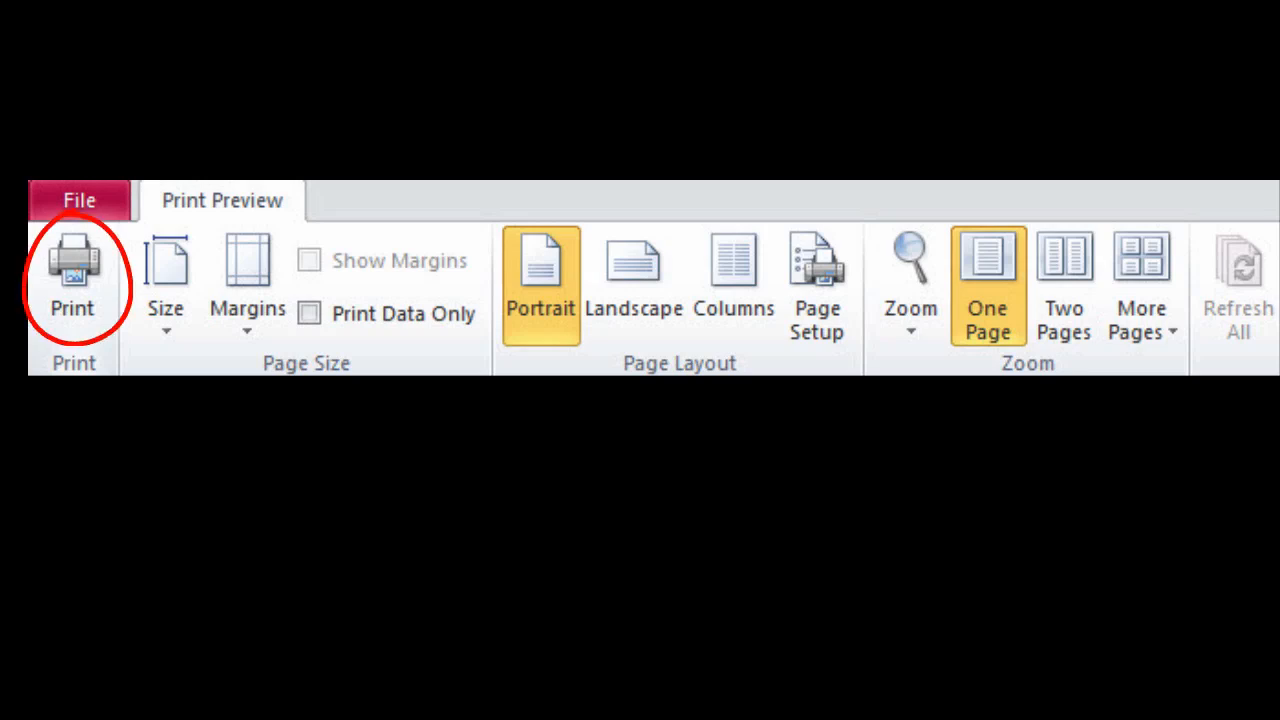
- Check the Print dialog without printing, then close the print preview
left_click(72, 284)
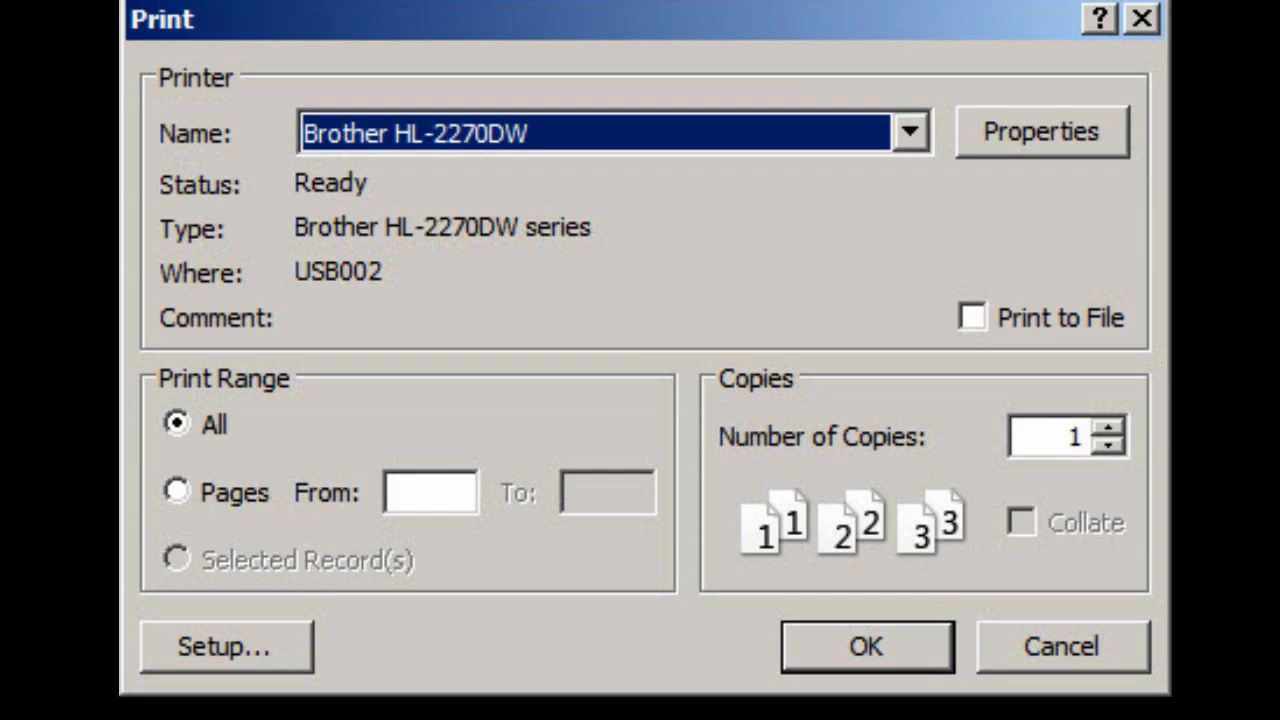
left_click(866, 646)
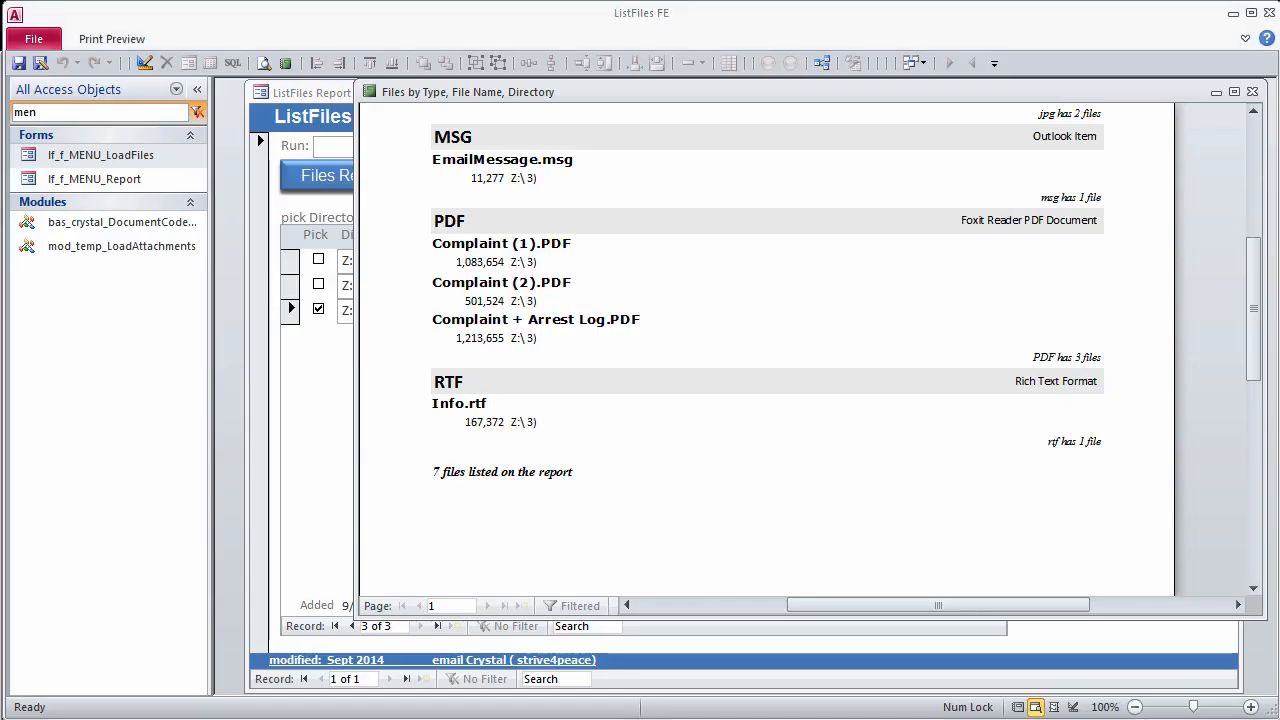
left_click(112, 38)
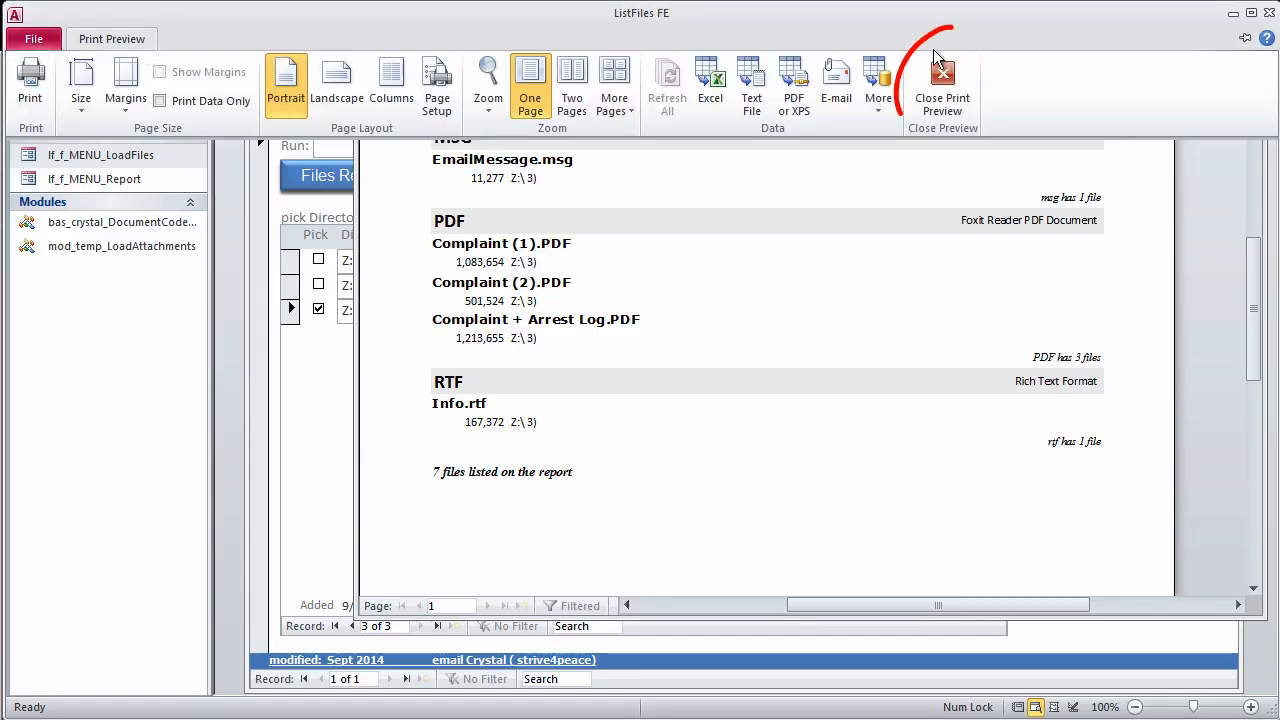
left_click(940, 84)
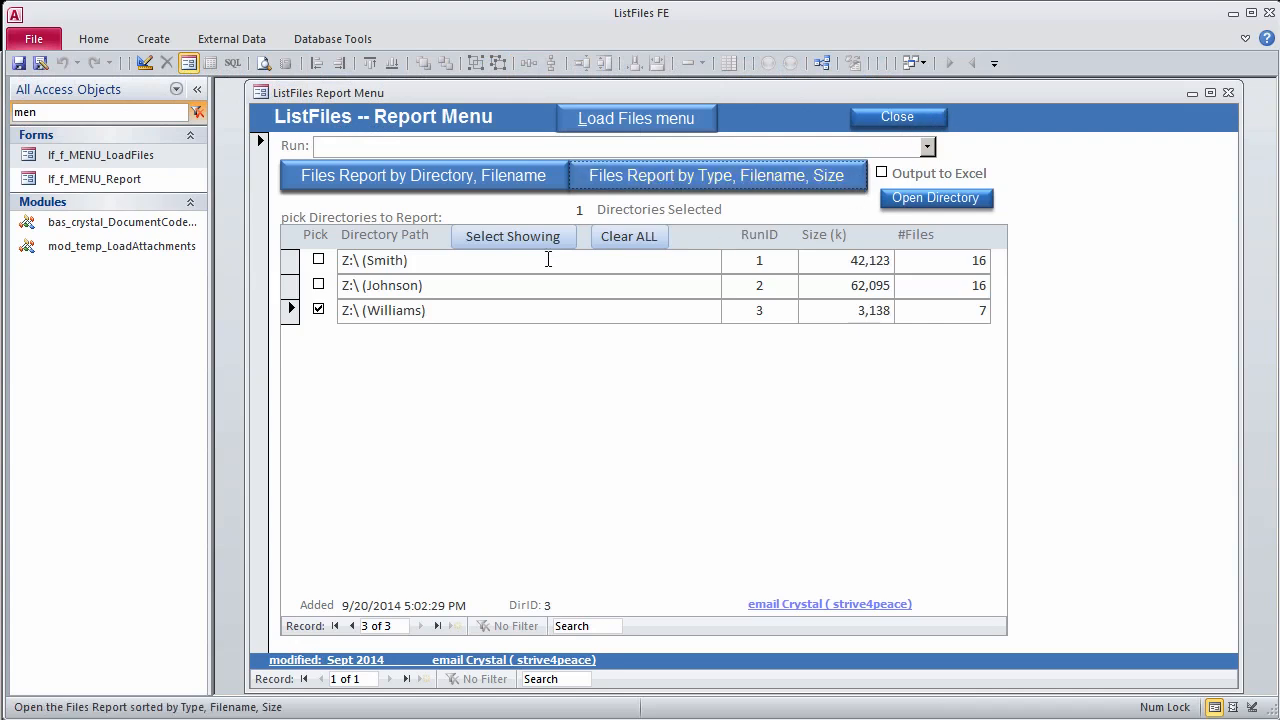
- Tick all three runs, preview their combined Files Report by Type, Filename, Size, then close it
left_click(512, 236)
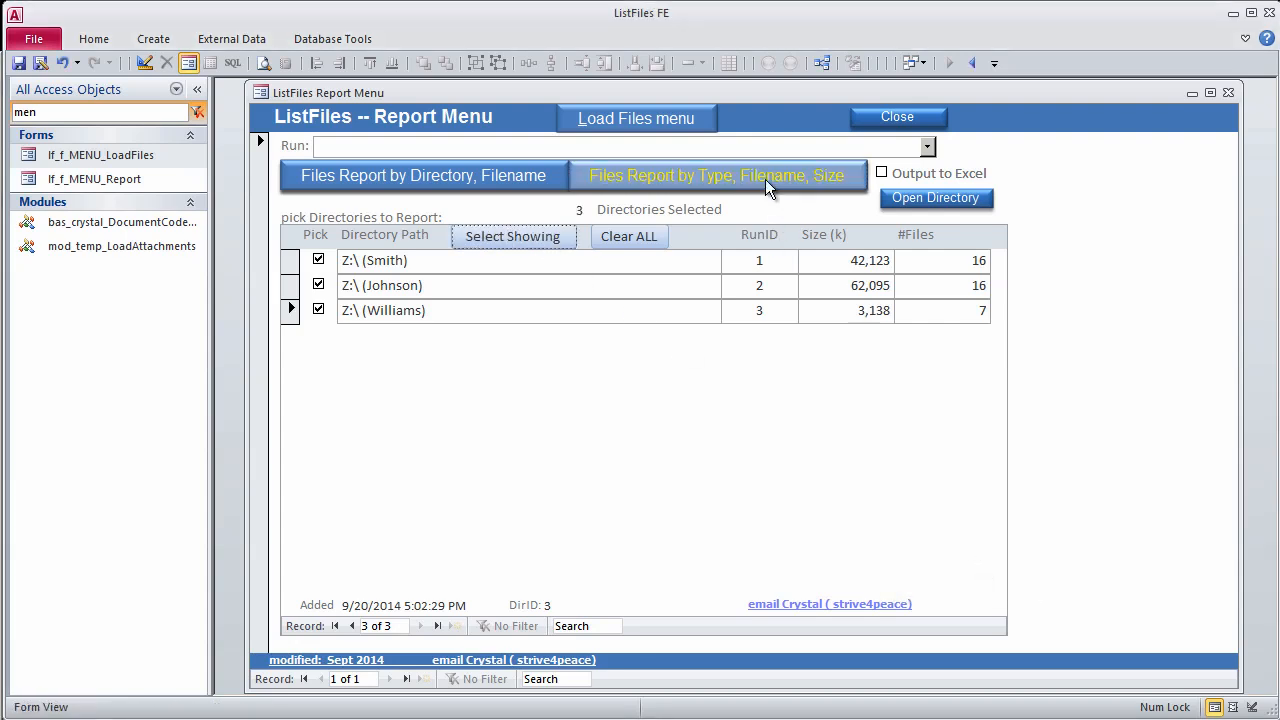
left_click(720, 176)
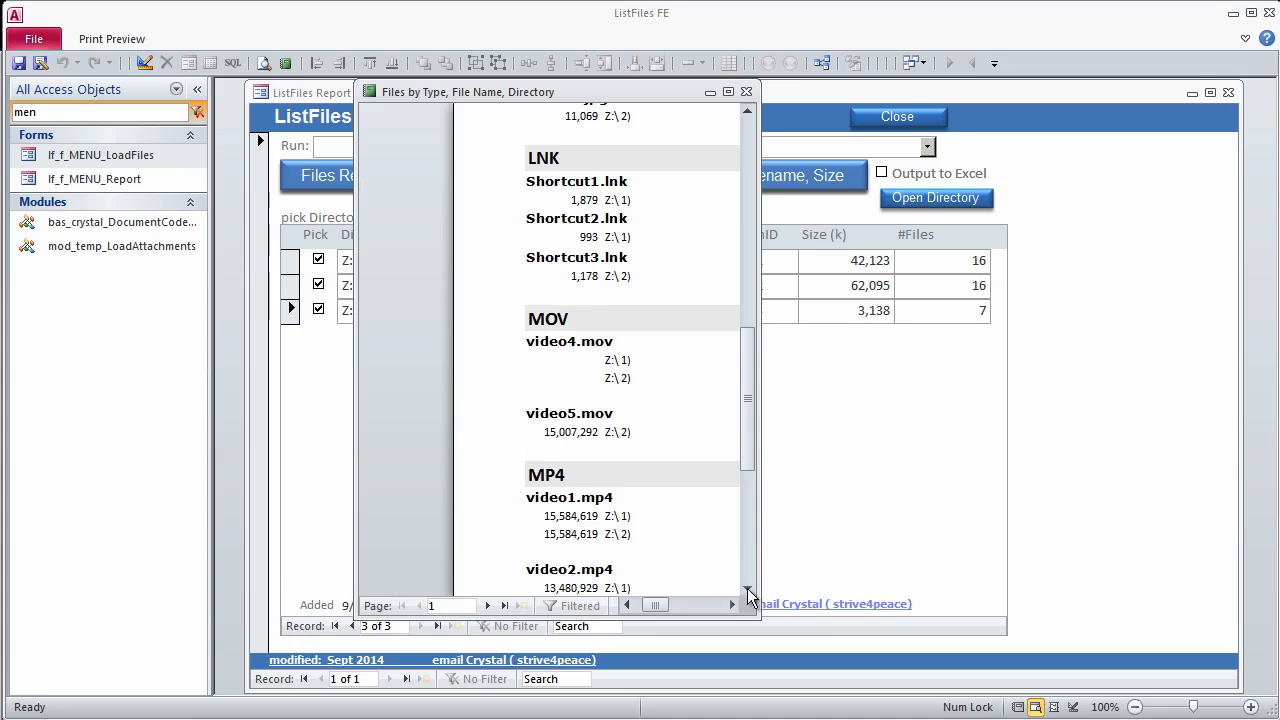
left_click(452, 604)
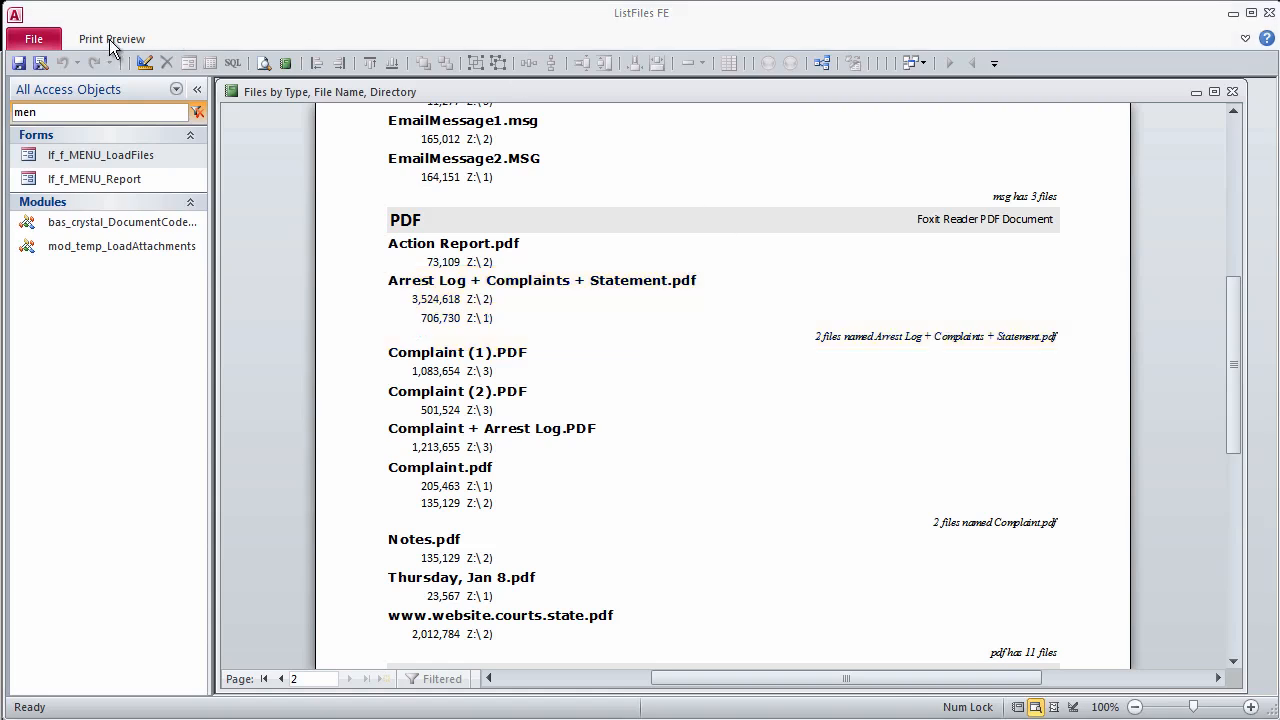
left_click(112, 38)
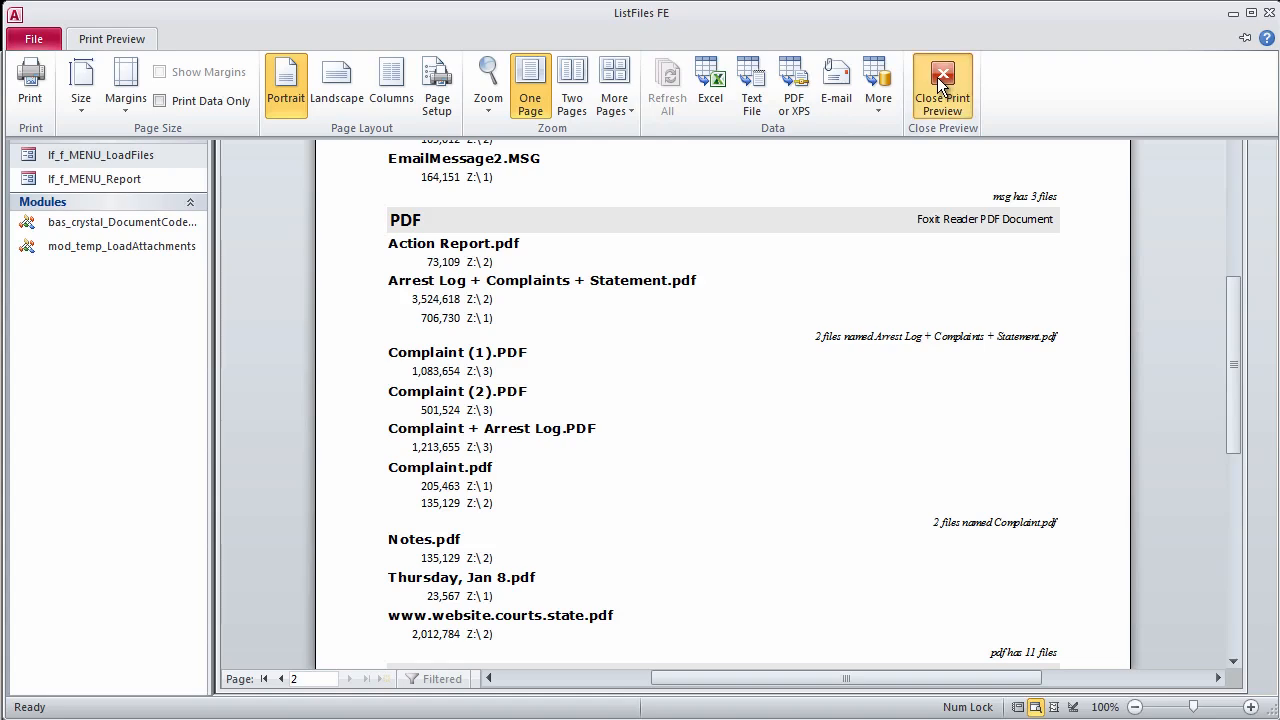
left_click(940, 84)
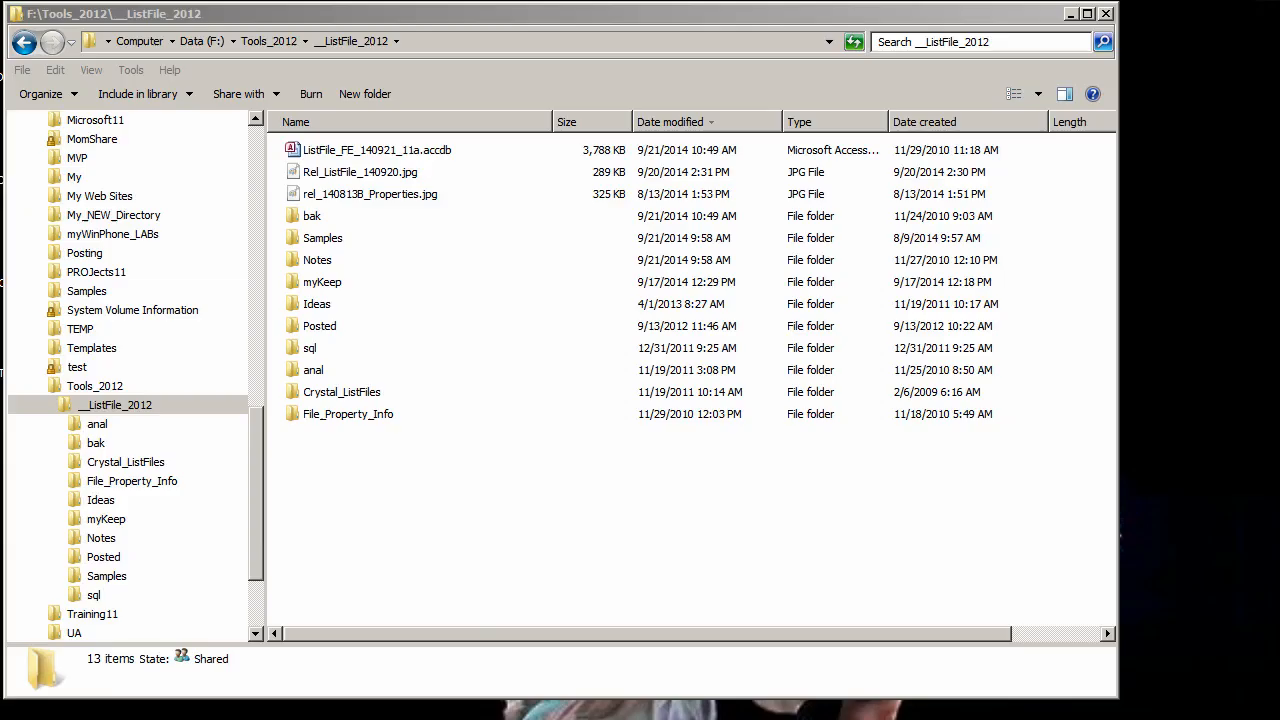
- Open ListFile_FE_140921_11a.accdb from Explorer and switch to the Report Menu
double_click(376, 148)
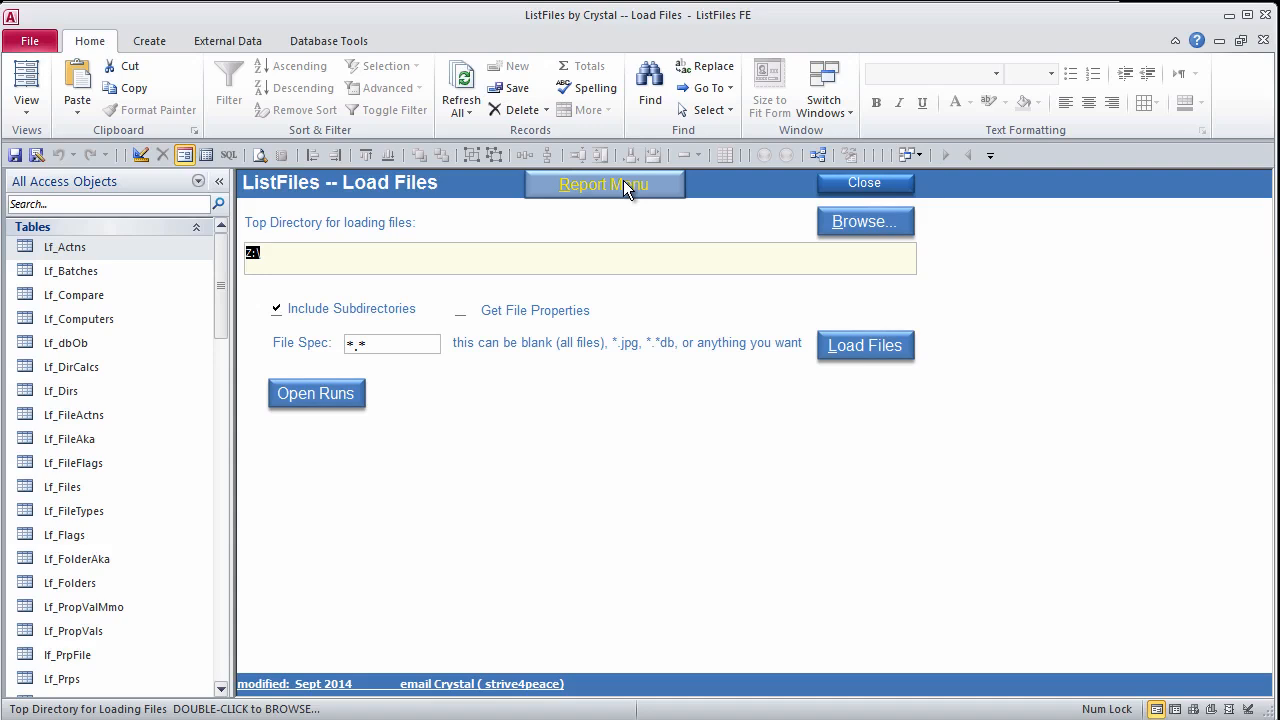
left_click(604, 184)
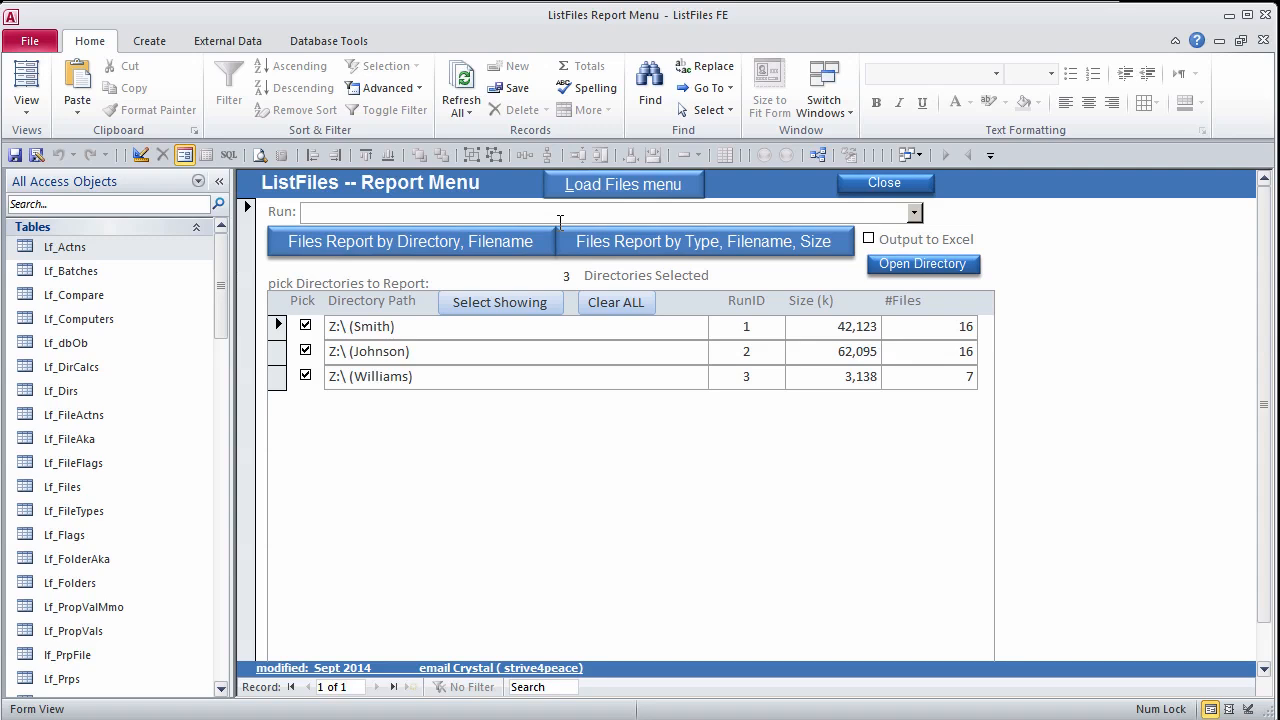
mouse_move(616, 302)
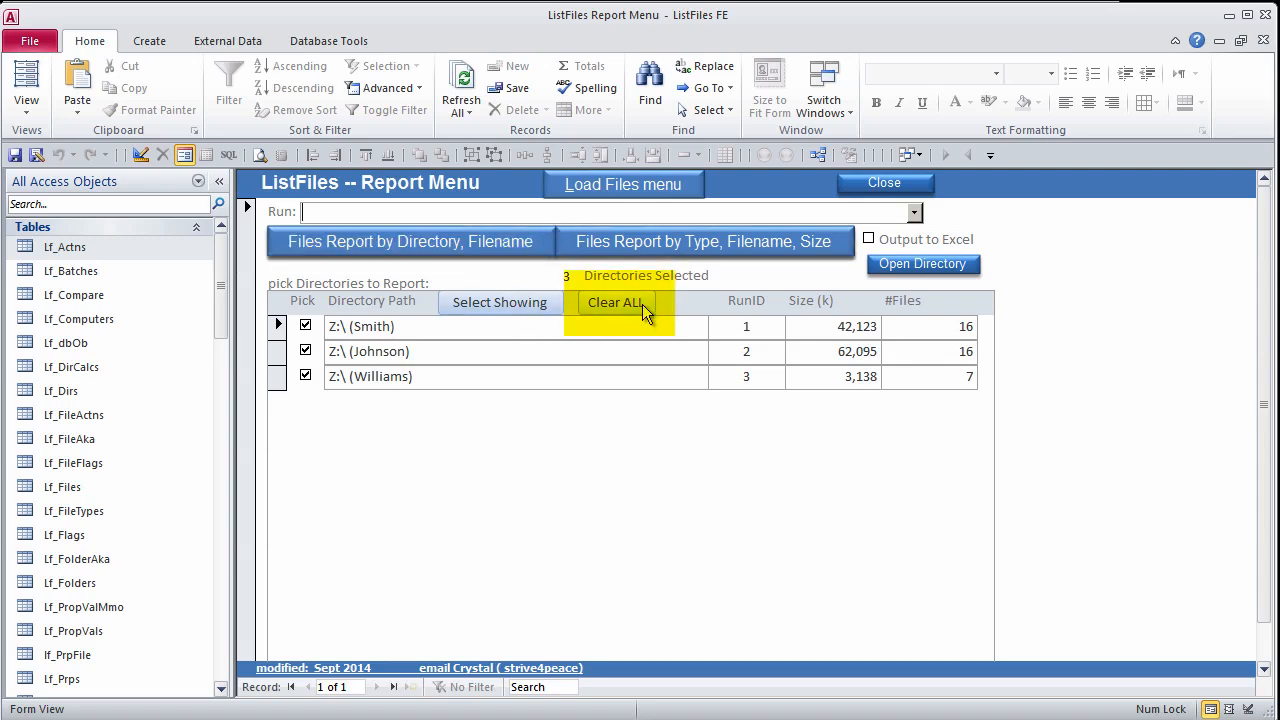
- With Output to Excel checked, export the Smith run's Files Report by Directory, Filename
left_click(616, 302)
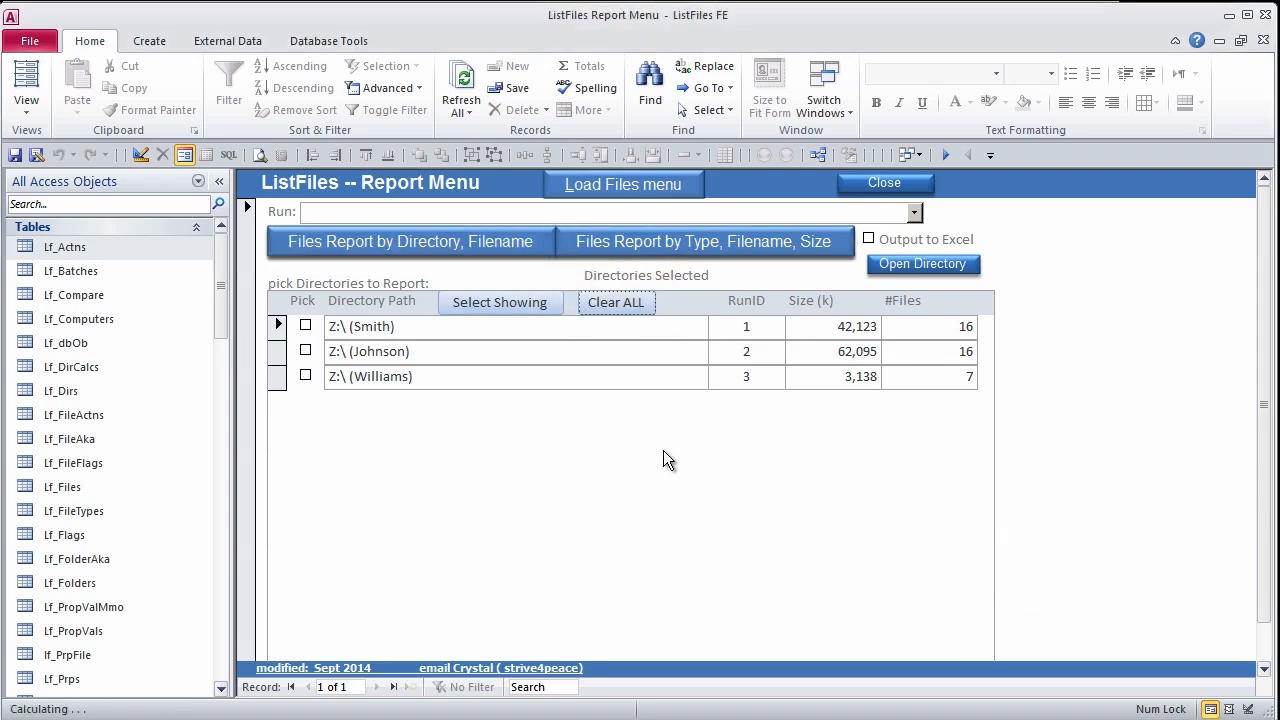
left_click(304, 324)
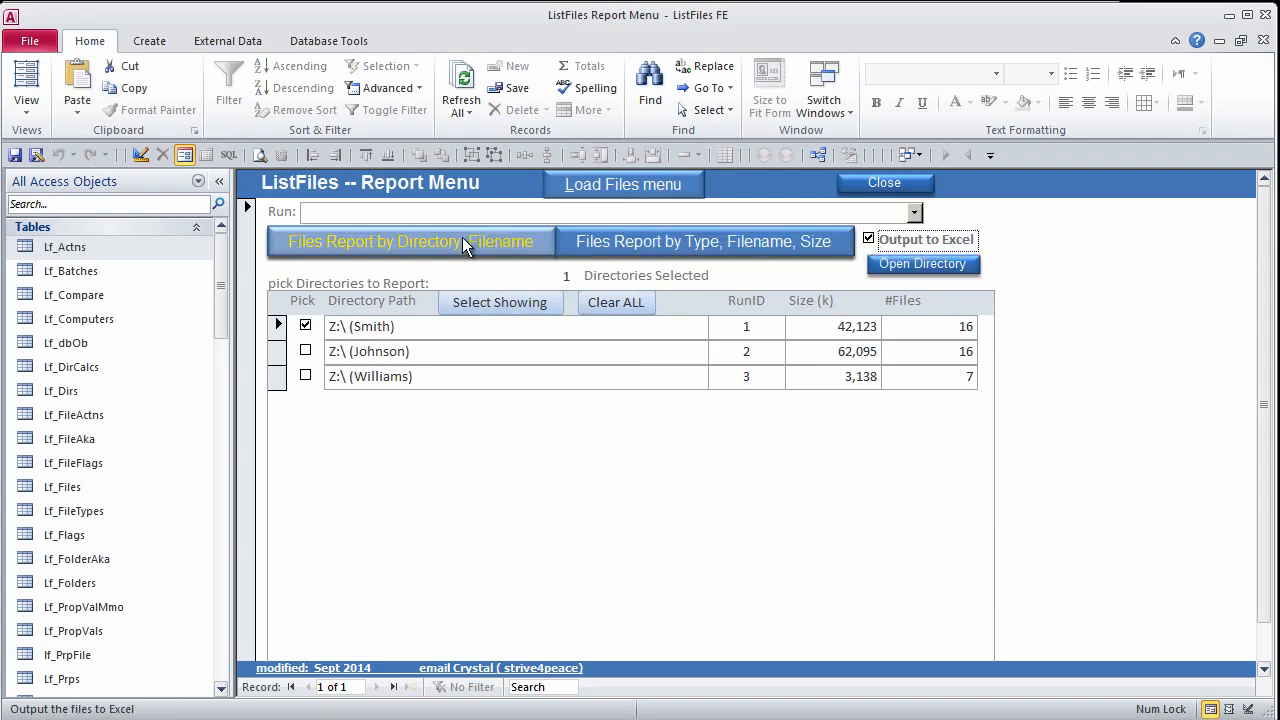
left_click(410, 240)
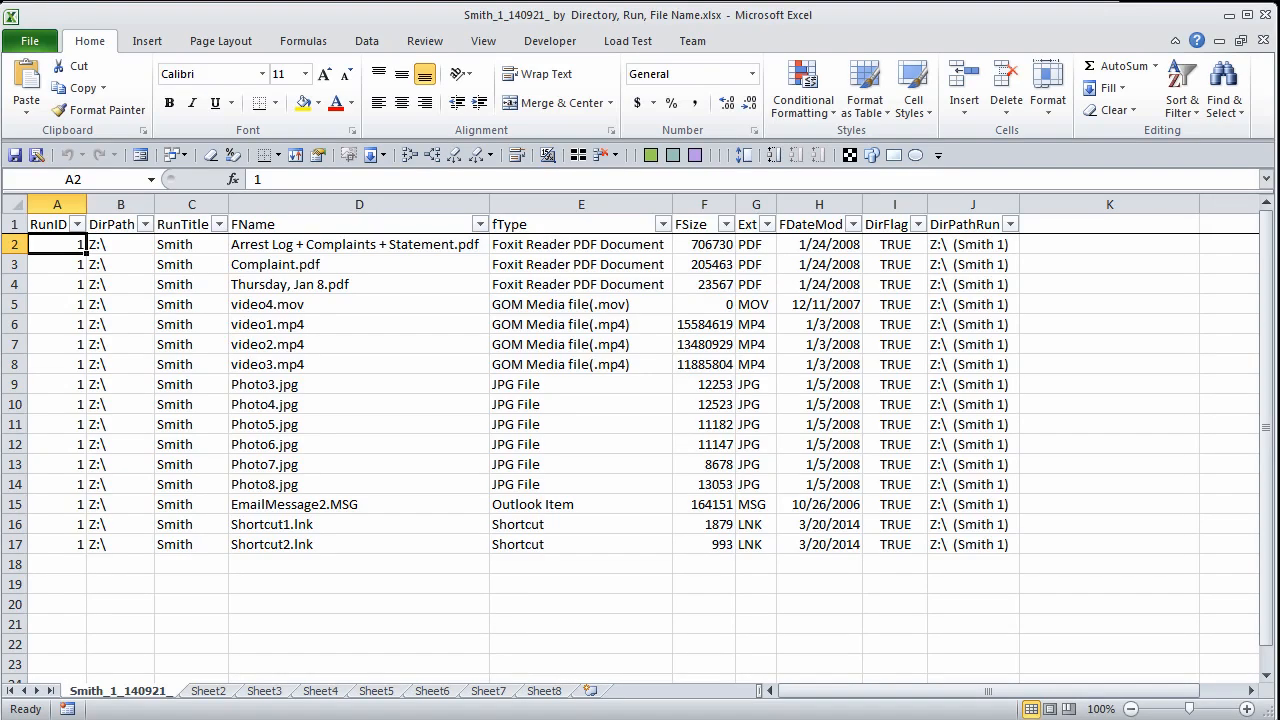
mouse_move(1266, 32)
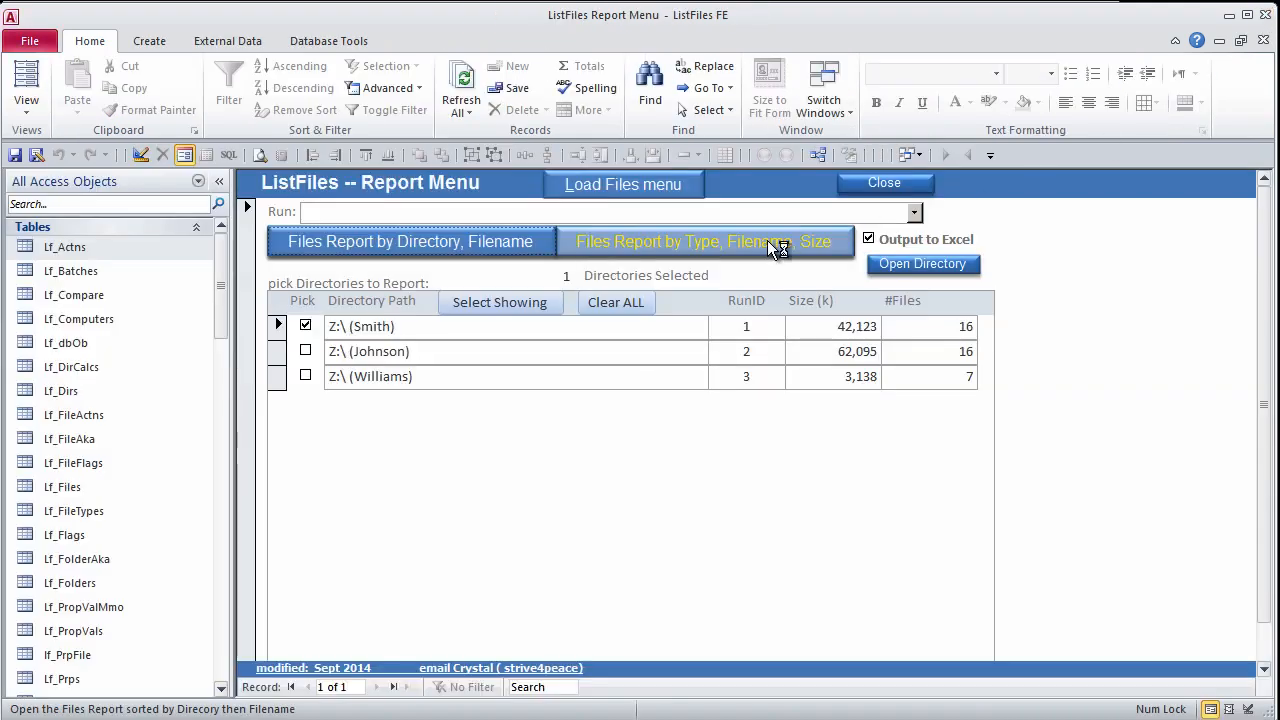
- Export the files-by-type report and open the folder holding the exported Excel files
left_click(704, 240)
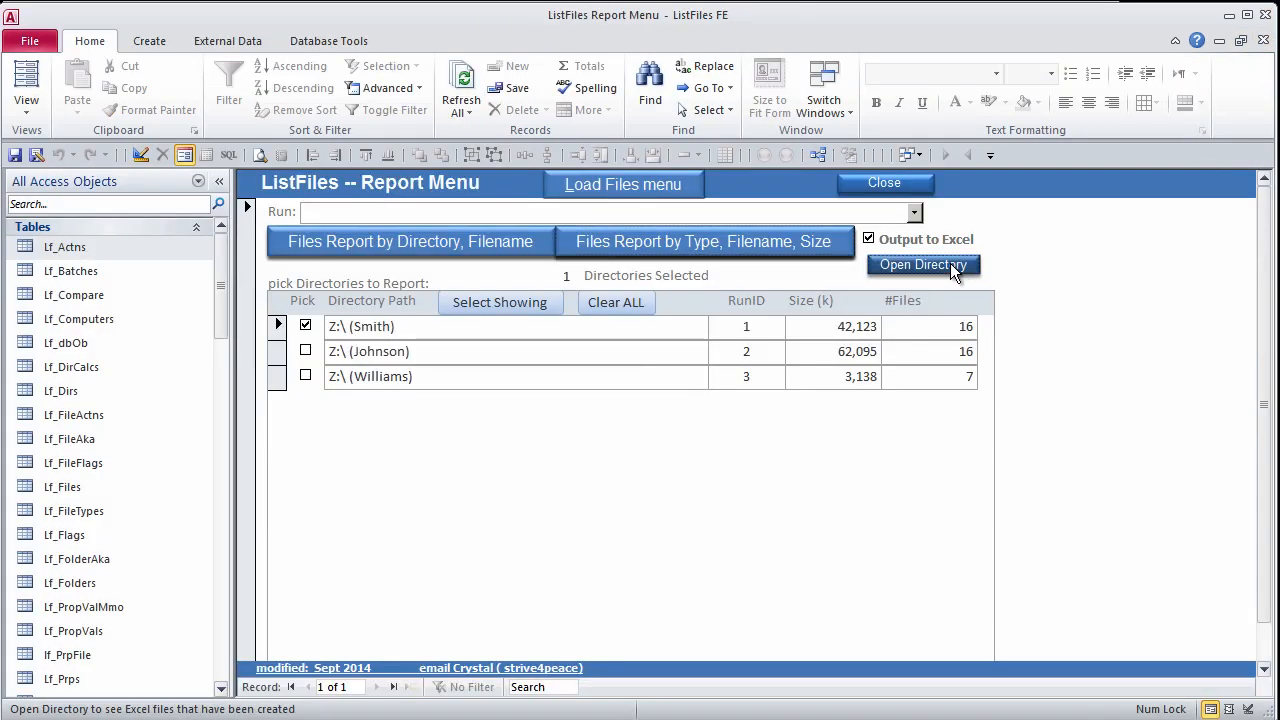
left_click(922, 264)
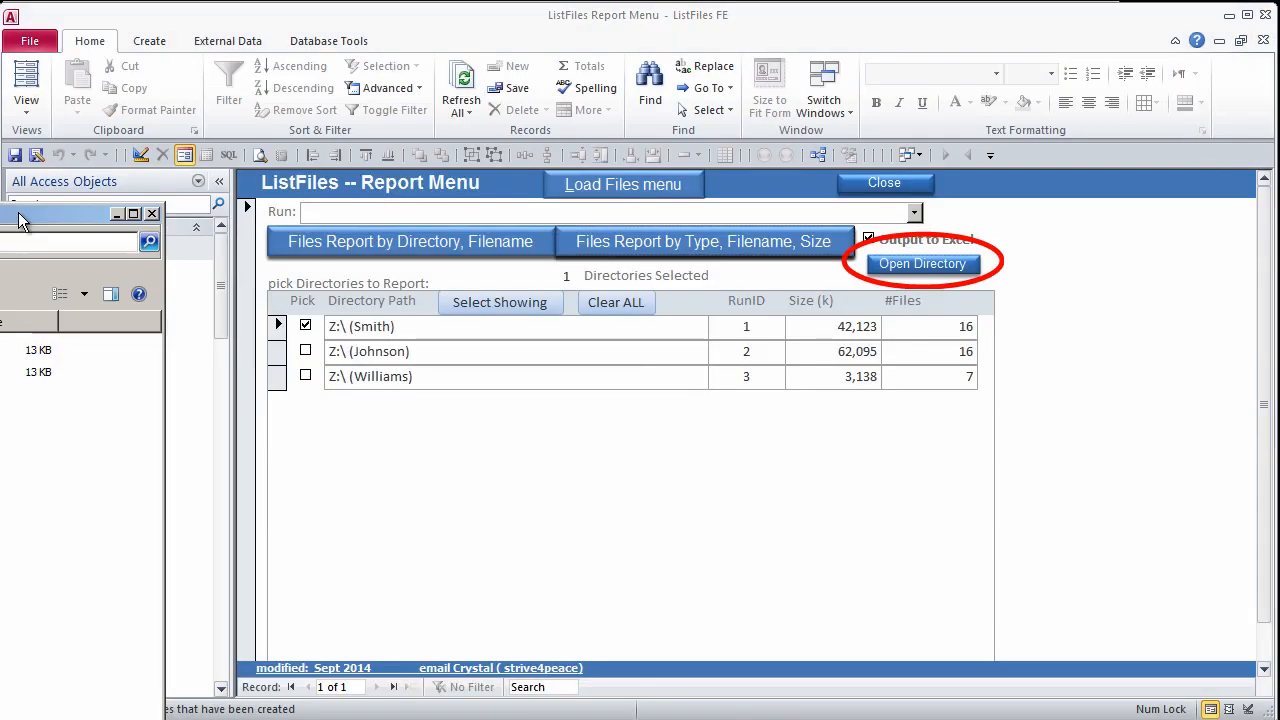
left_click(922, 264)
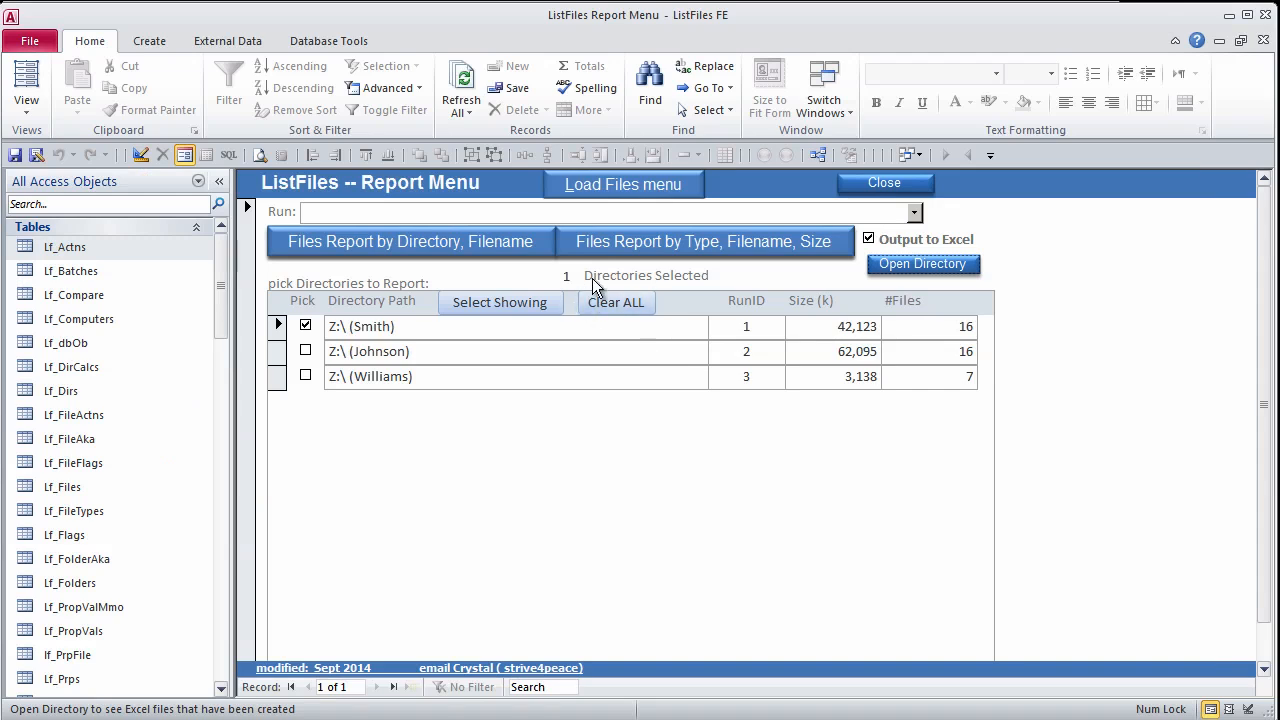
- Select all three runs and export both Files Reports (by directory, by type) to Excel
left_click(500, 302)
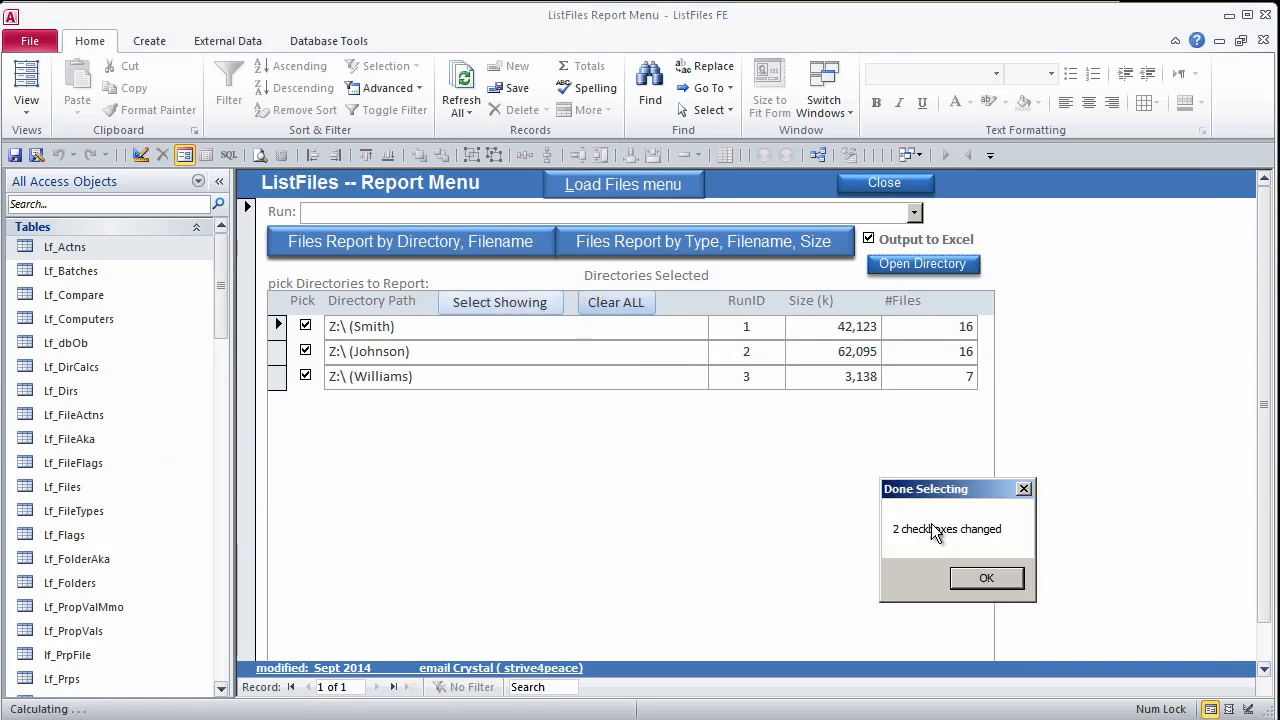
left_click(984, 578)
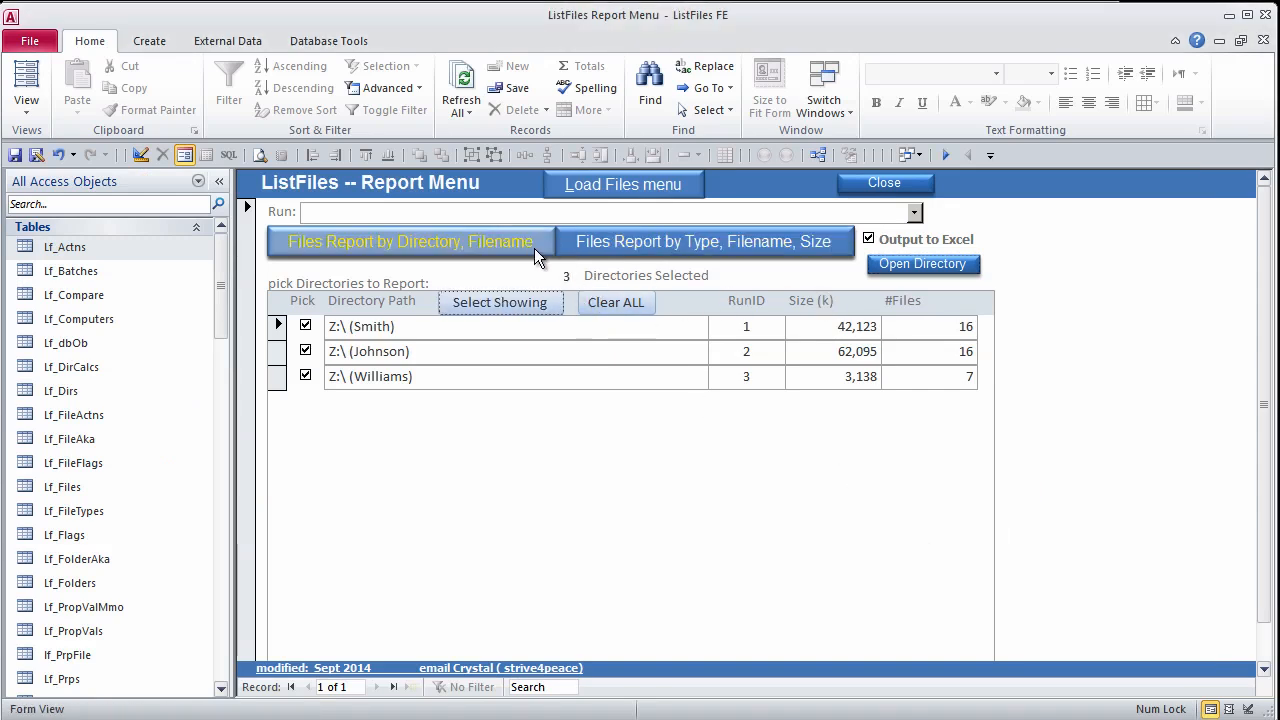
left_click(408, 240)
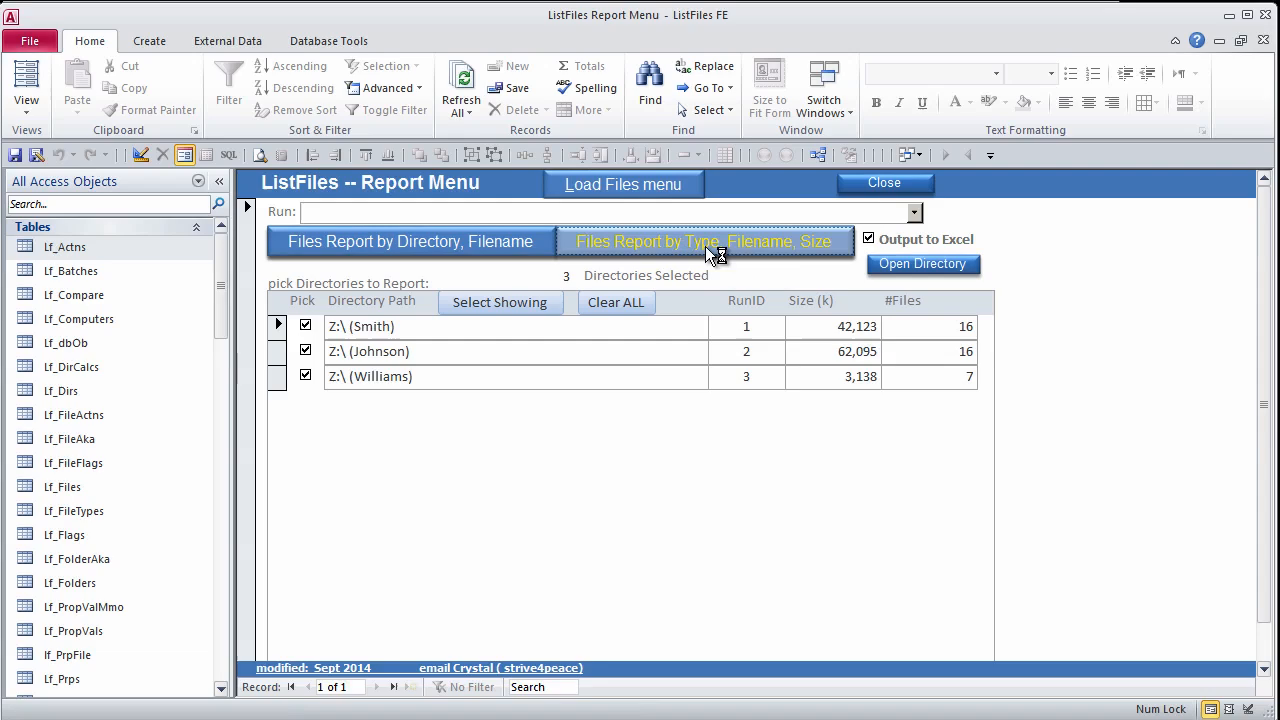
left_click(704, 240)
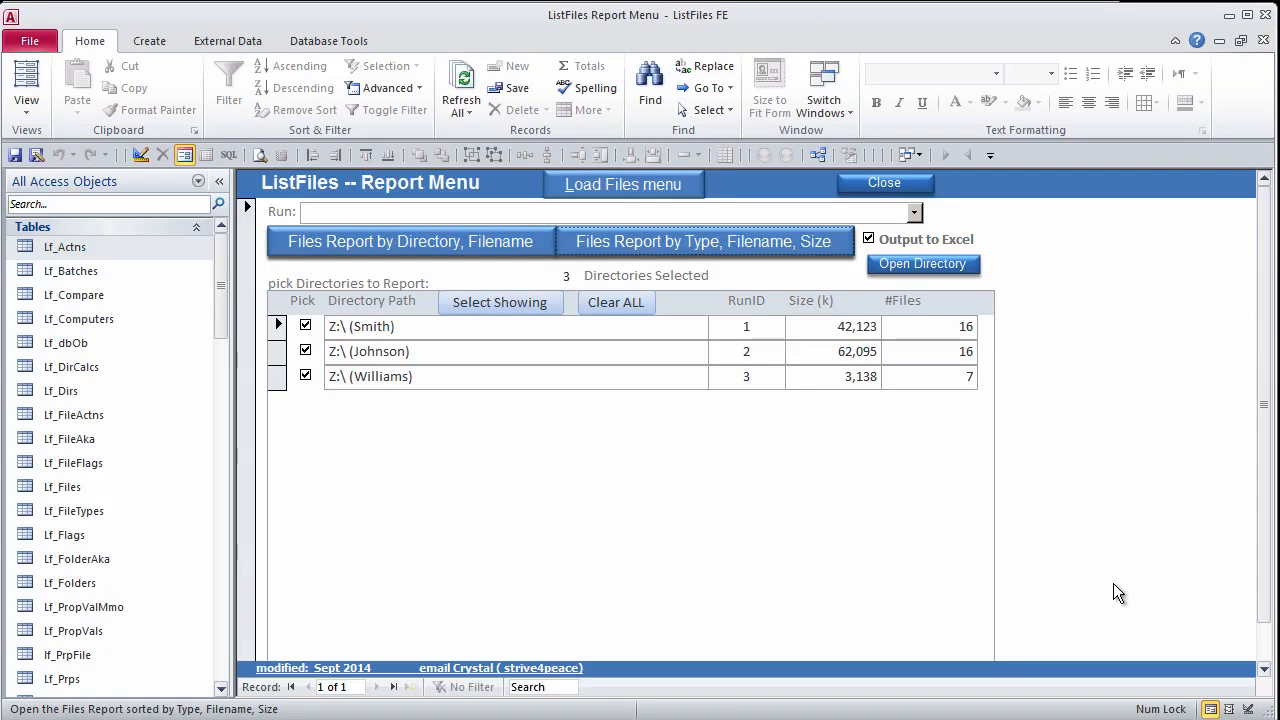
left_click(922, 264)
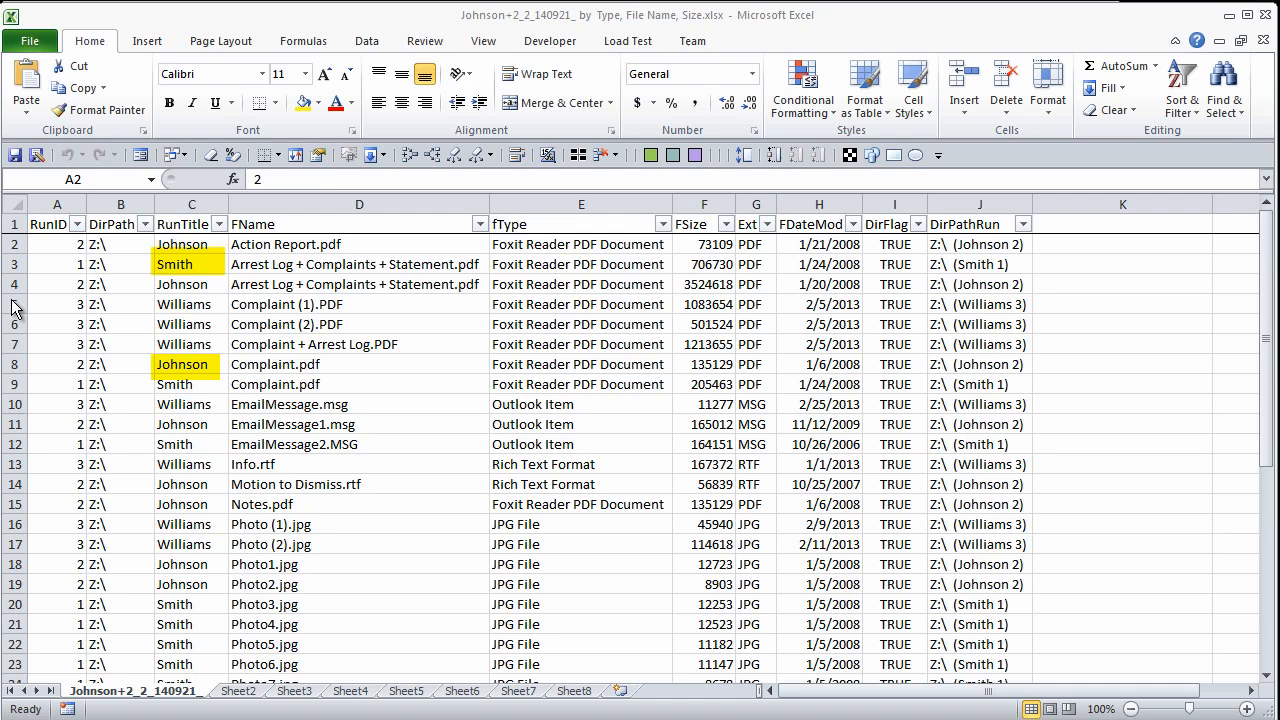
- Filter the FName column to the Complaint files, leaving 5 of 39 records shown
left_click(16, 304)
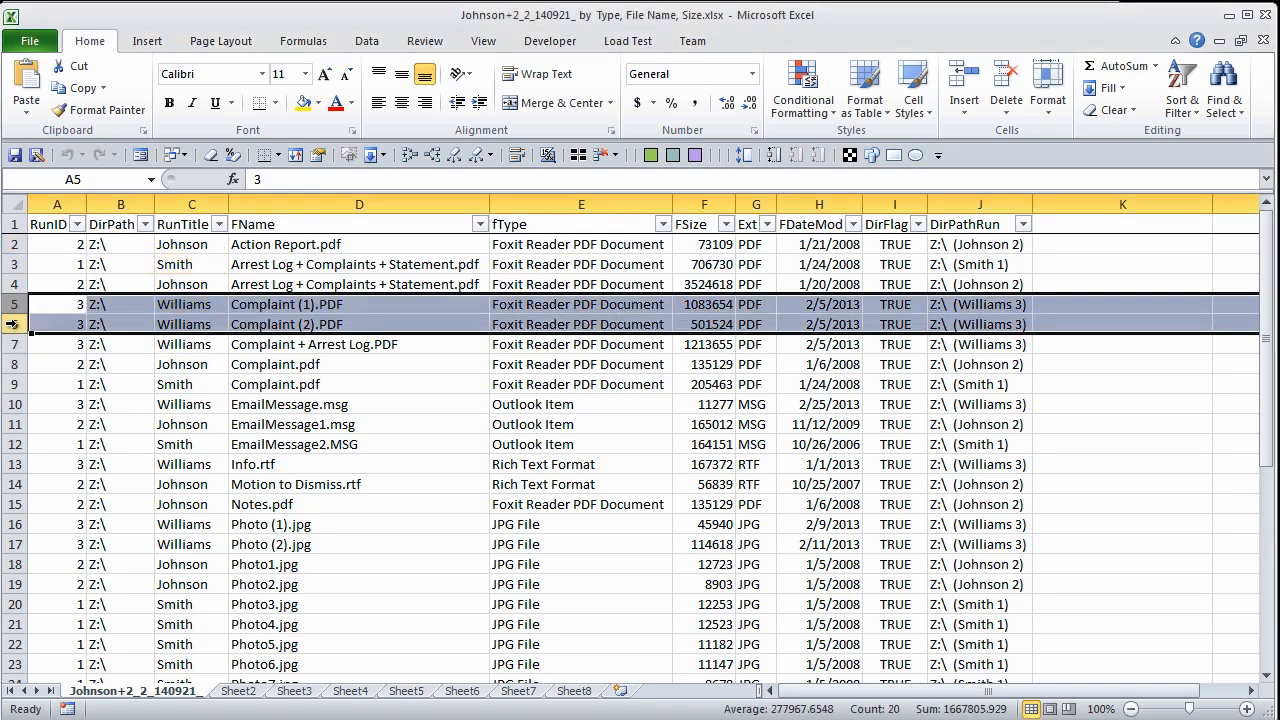
left_click(480, 224)
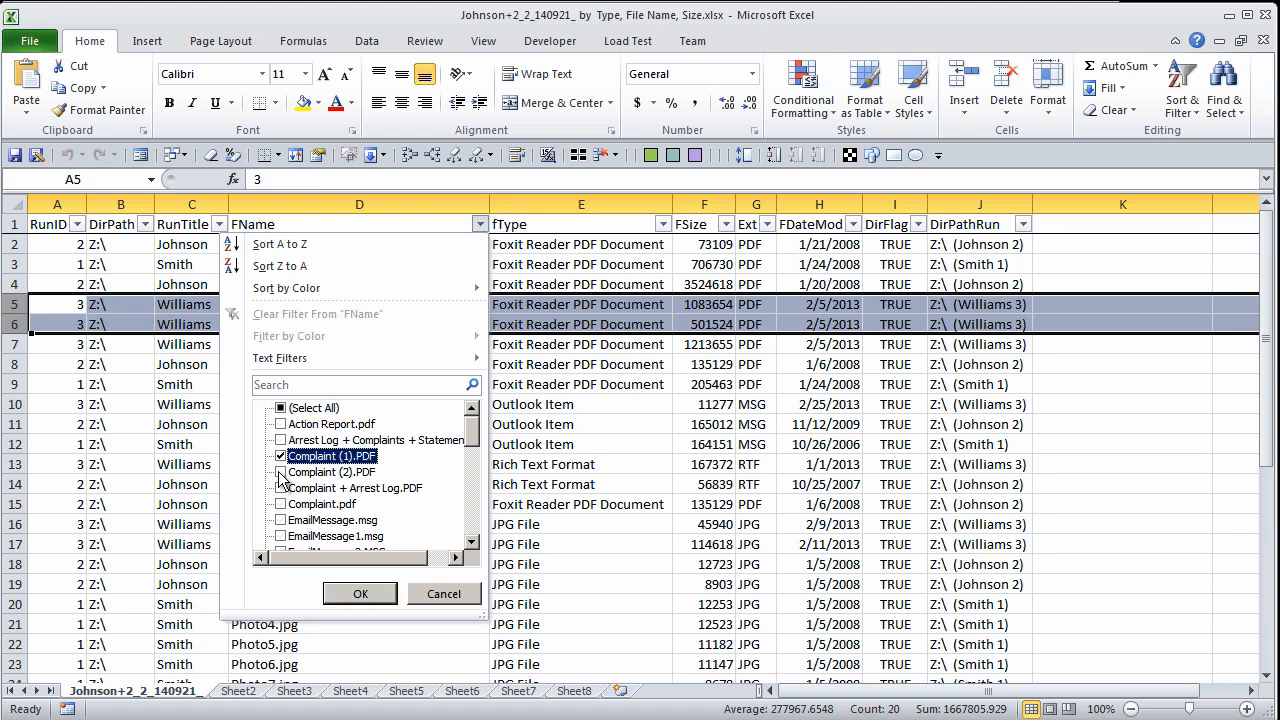
left_click(282, 488)
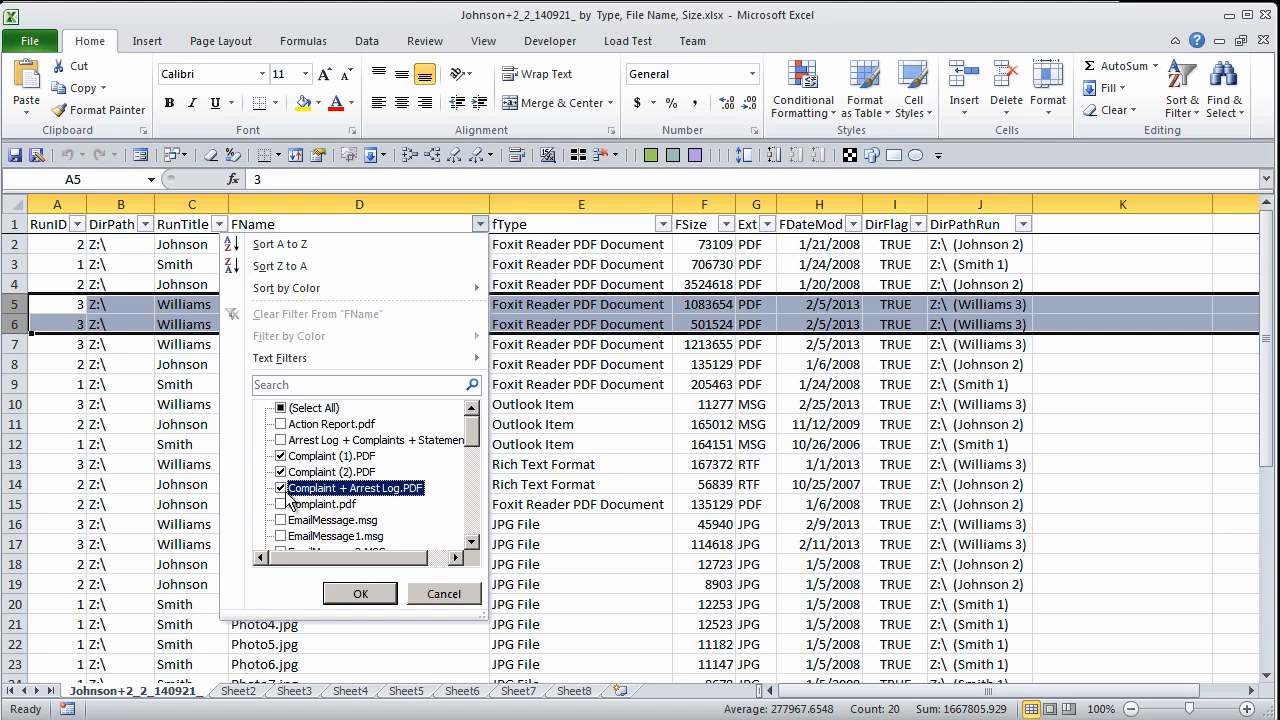
left_click(280, 504)
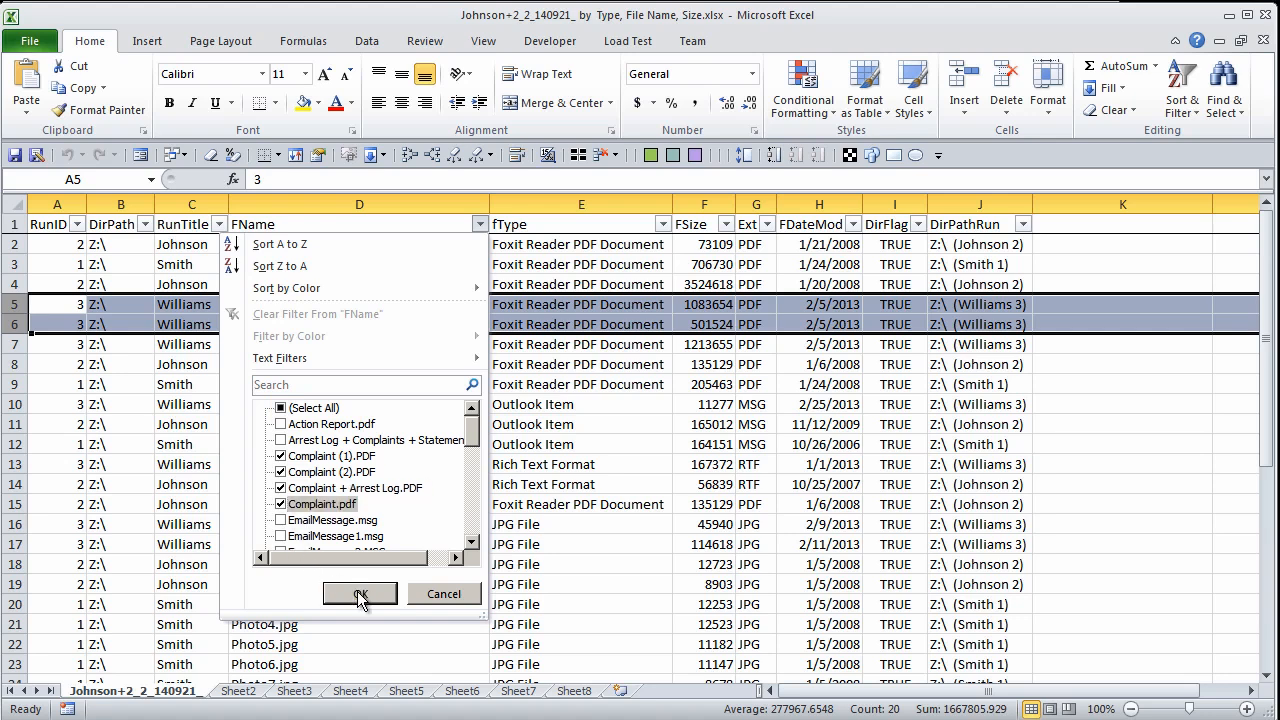
left_click(360, 592)
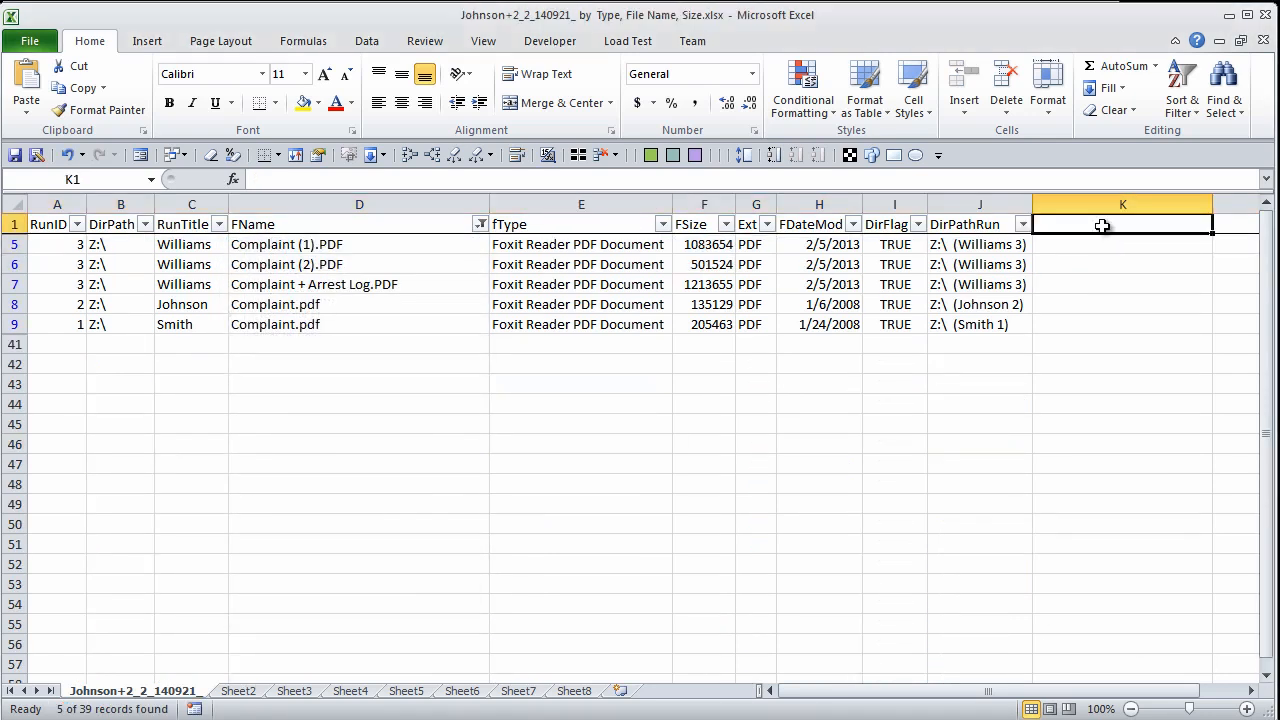
- Add a Notes header in K1, reapply Filter across all columns, then save and close the workbook
type("Notes")
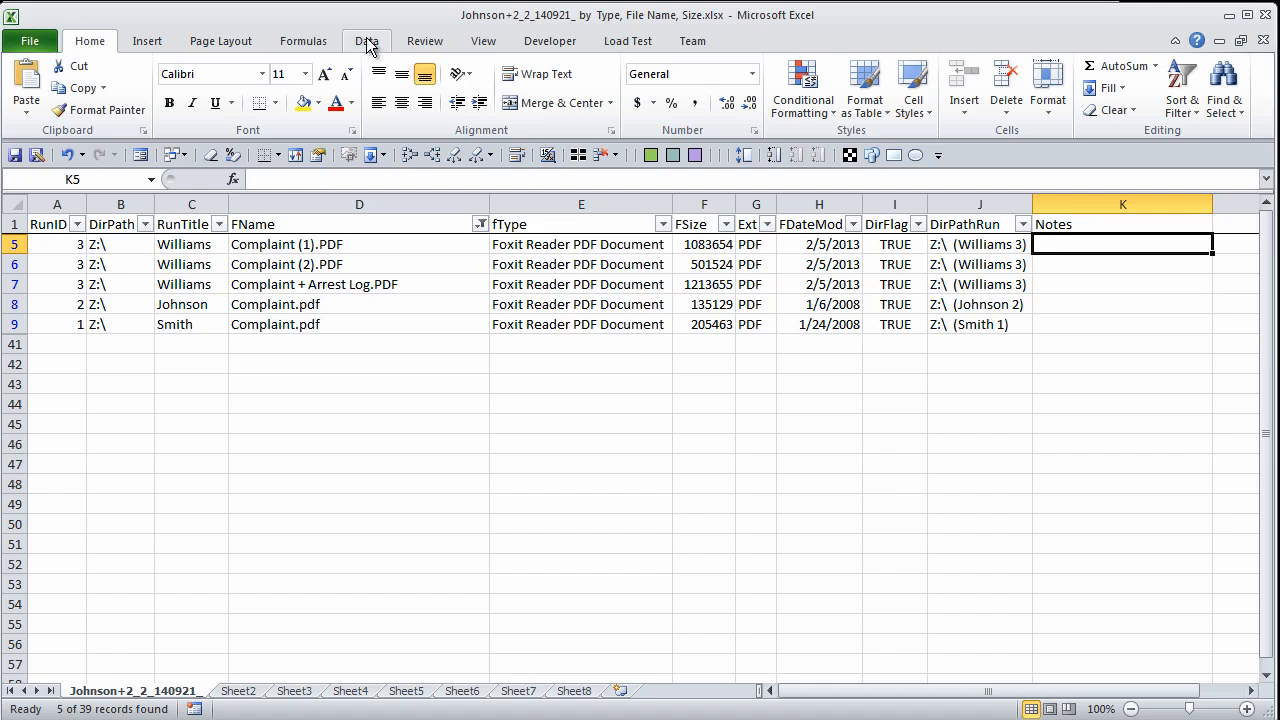
left_click(366, 40)
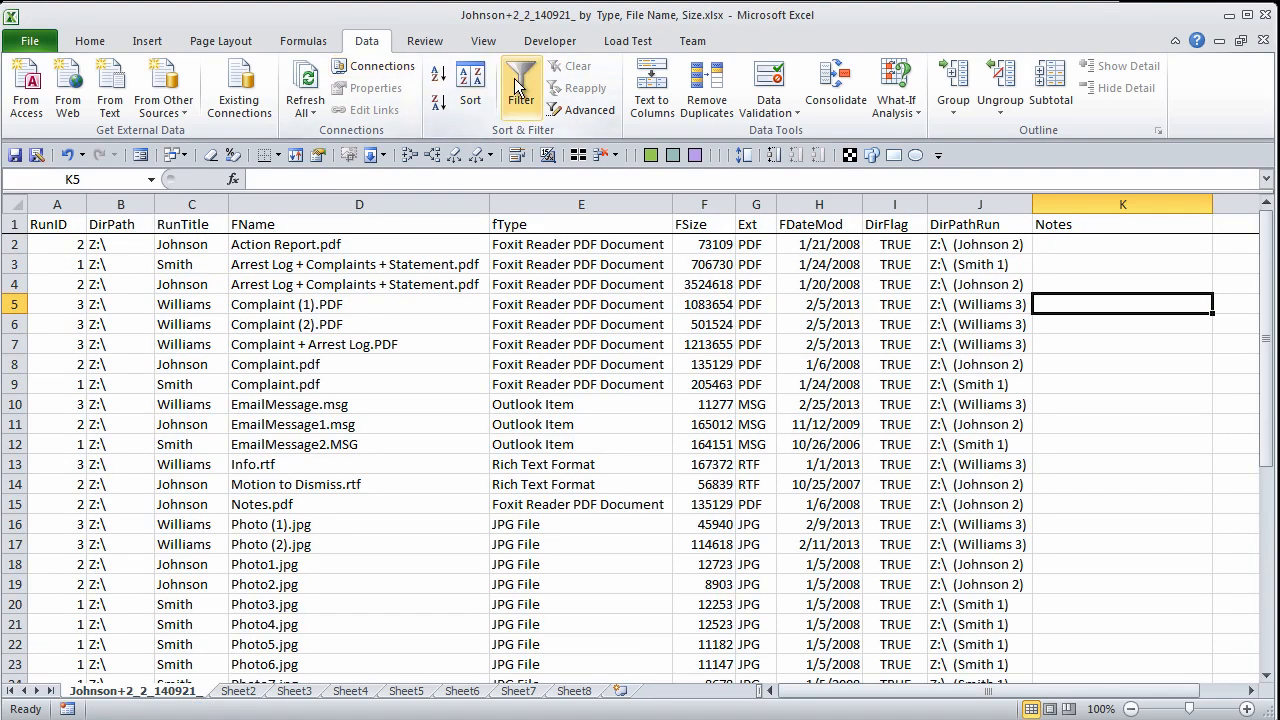
left_click(520, 84)
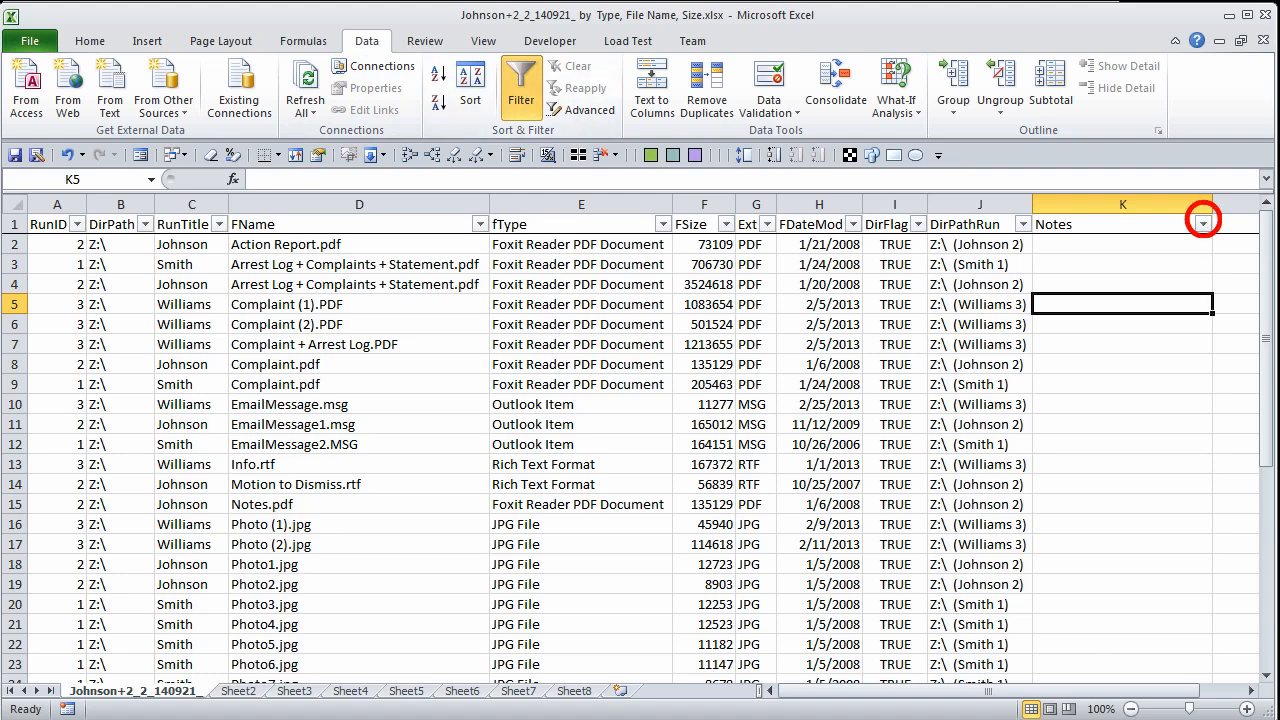
mouse_move(1264, 18)
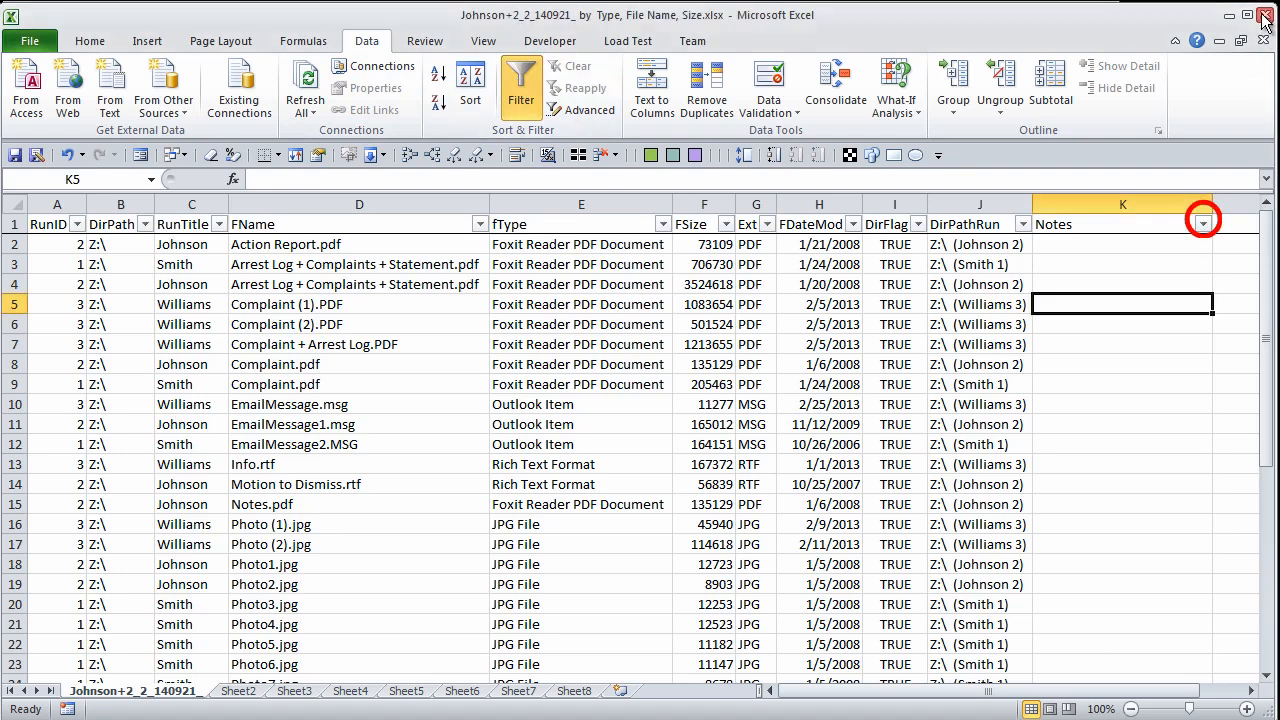
left_click(1264, 16)
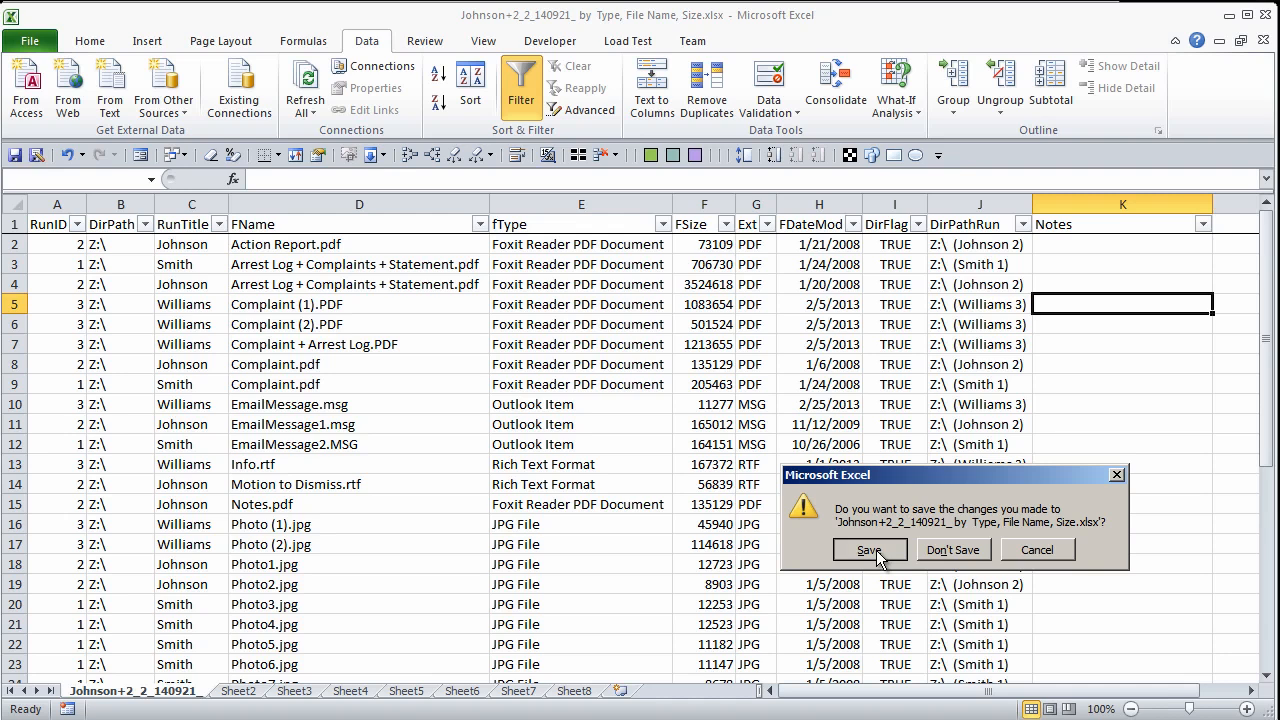
left_click(868, 548)
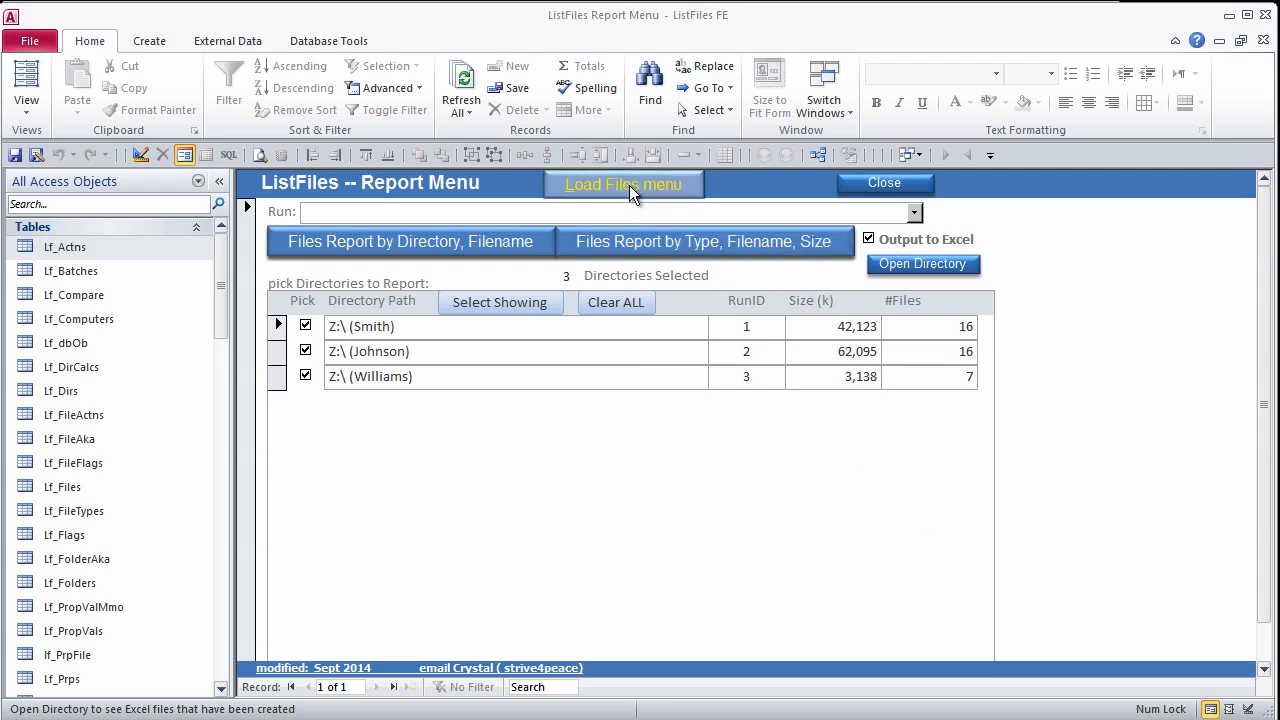
- From the Load Files form, open the recorded runs table and delete the selected runs
left_click(624, 184)
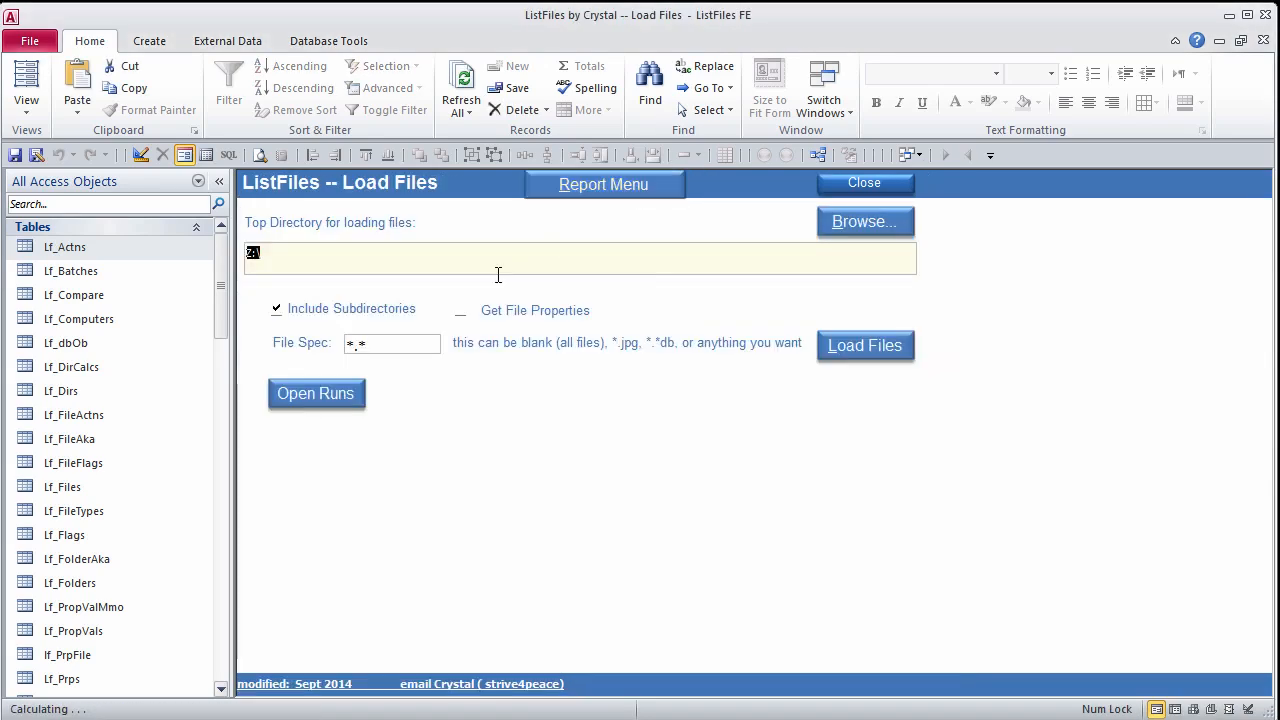
left_click(316, 392)
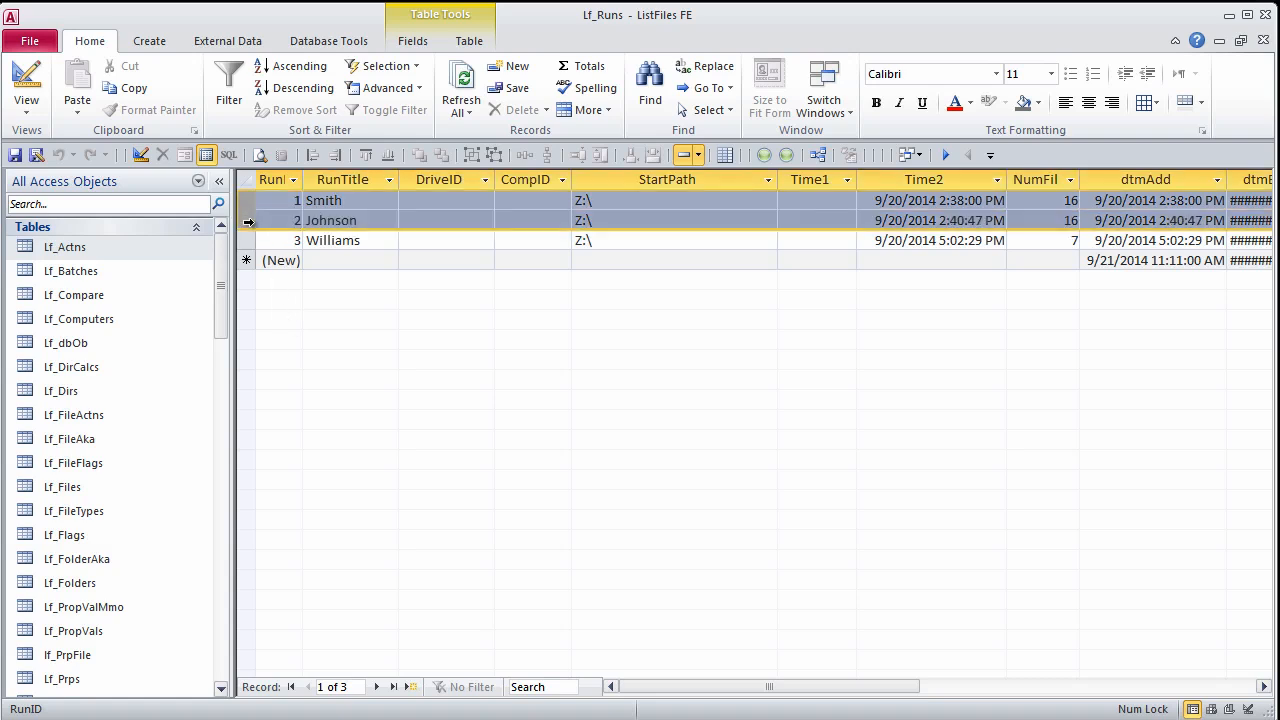
left_click(246, 240)
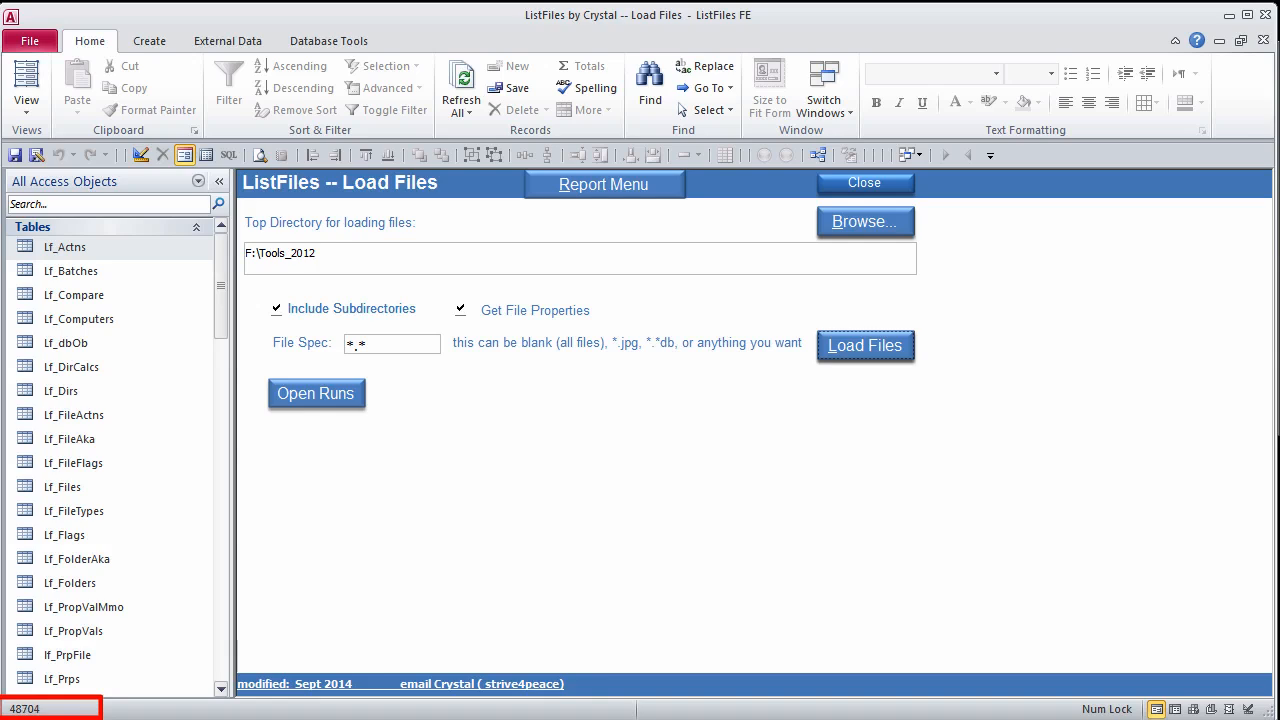
- Load F:\Tools_2012 with subdirectories and file properties, adding 52,457 files
left_click(864, 344)
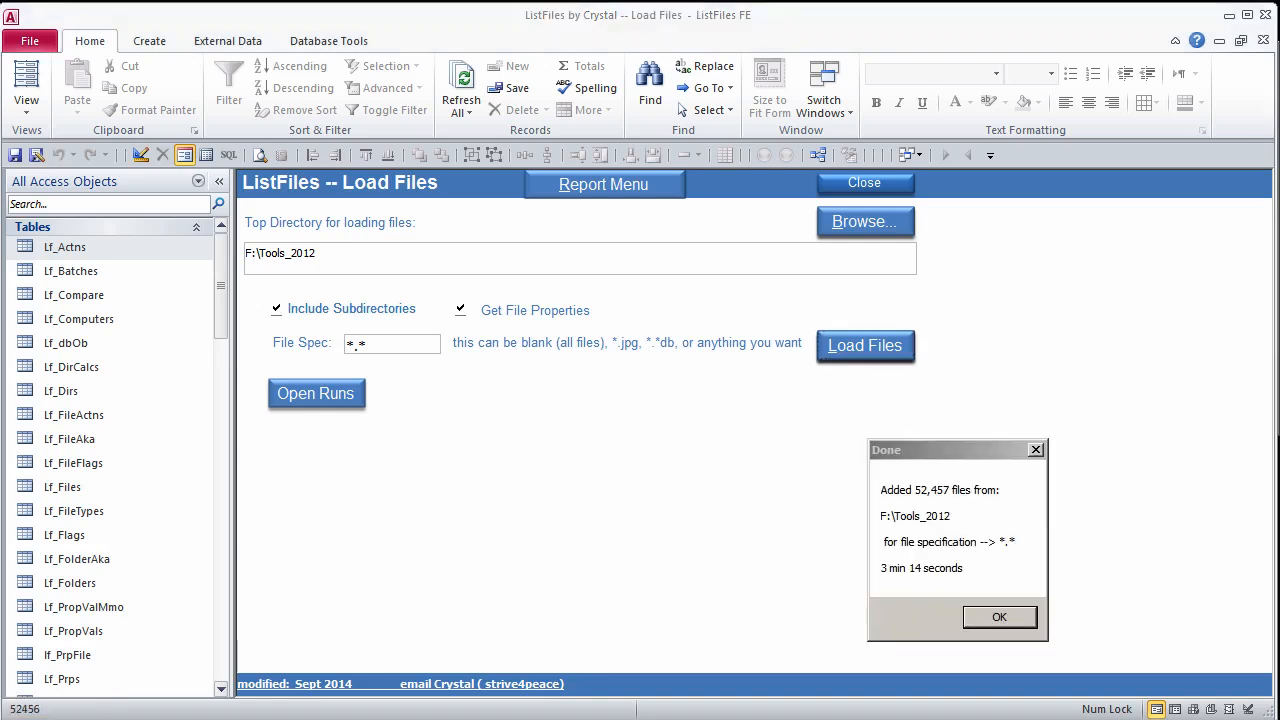